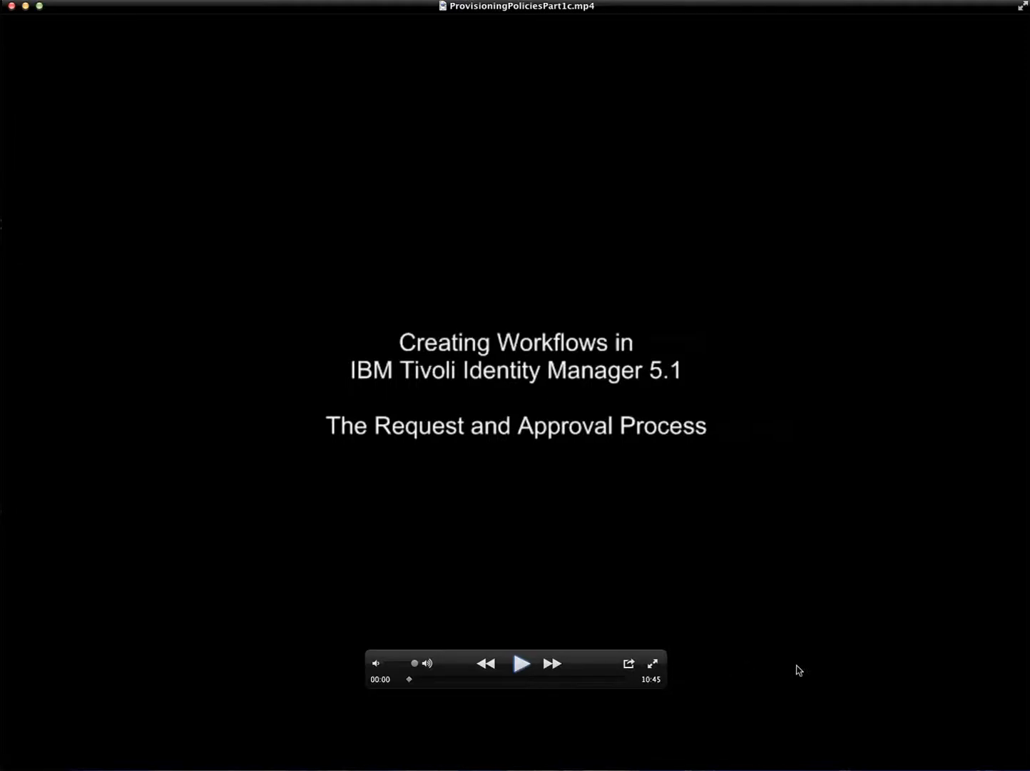
mouse_move(521, 667)
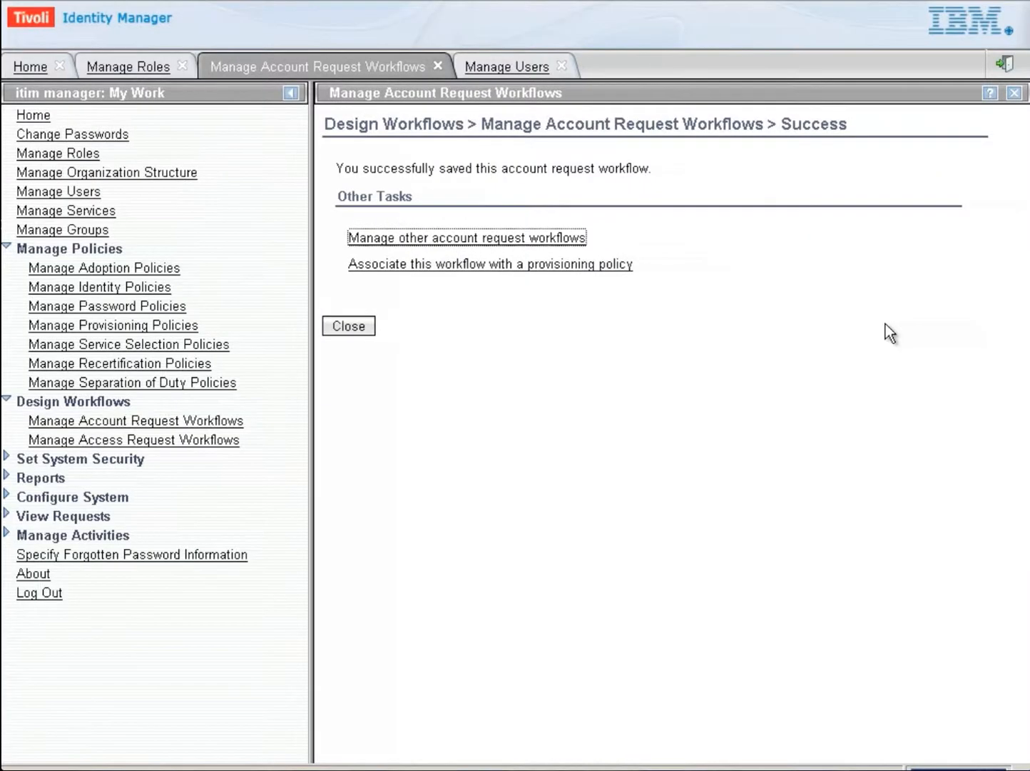
mouse_move(737, 413)
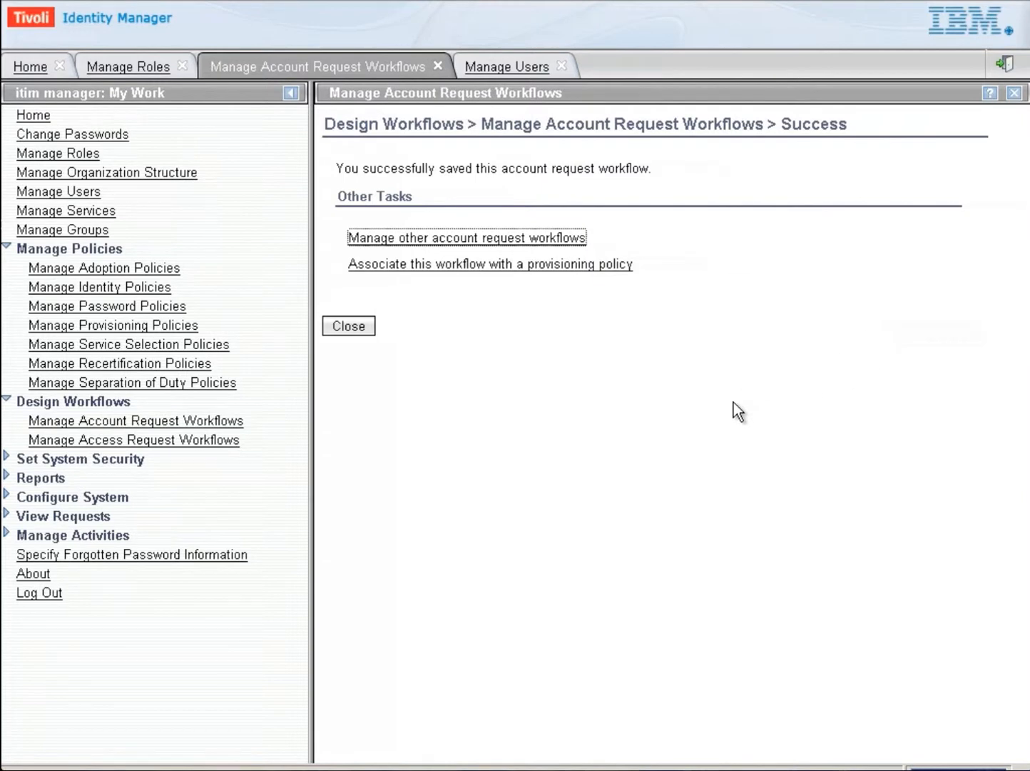
mouse_move(706, 398)
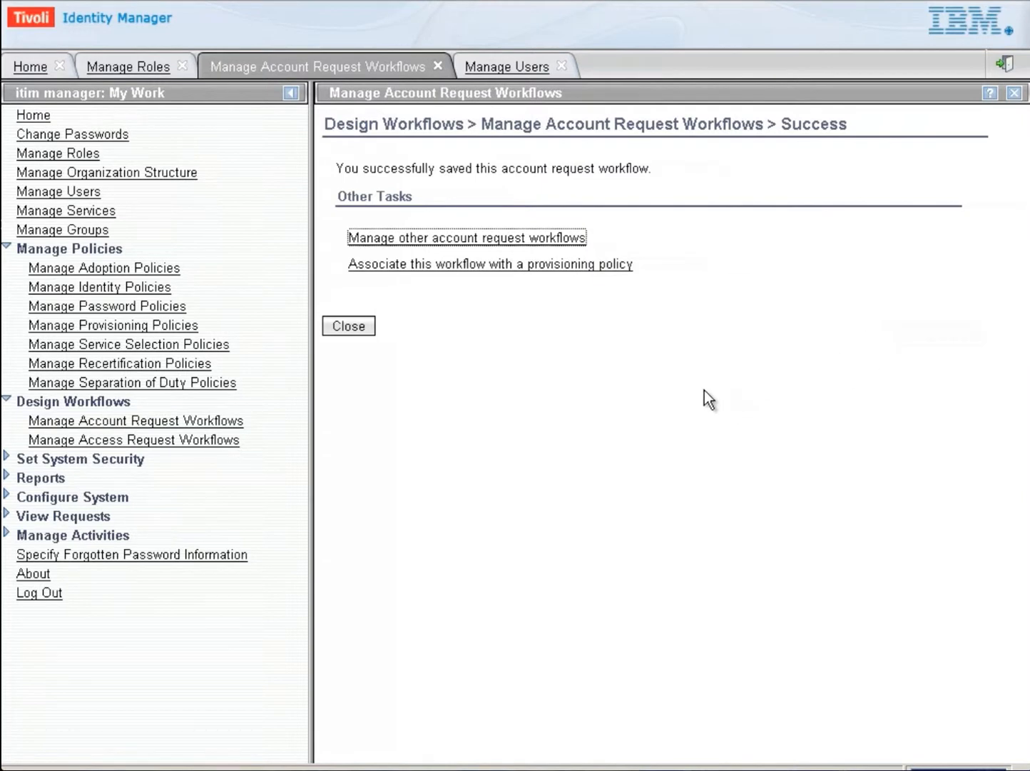
mouse_move(435, 270)
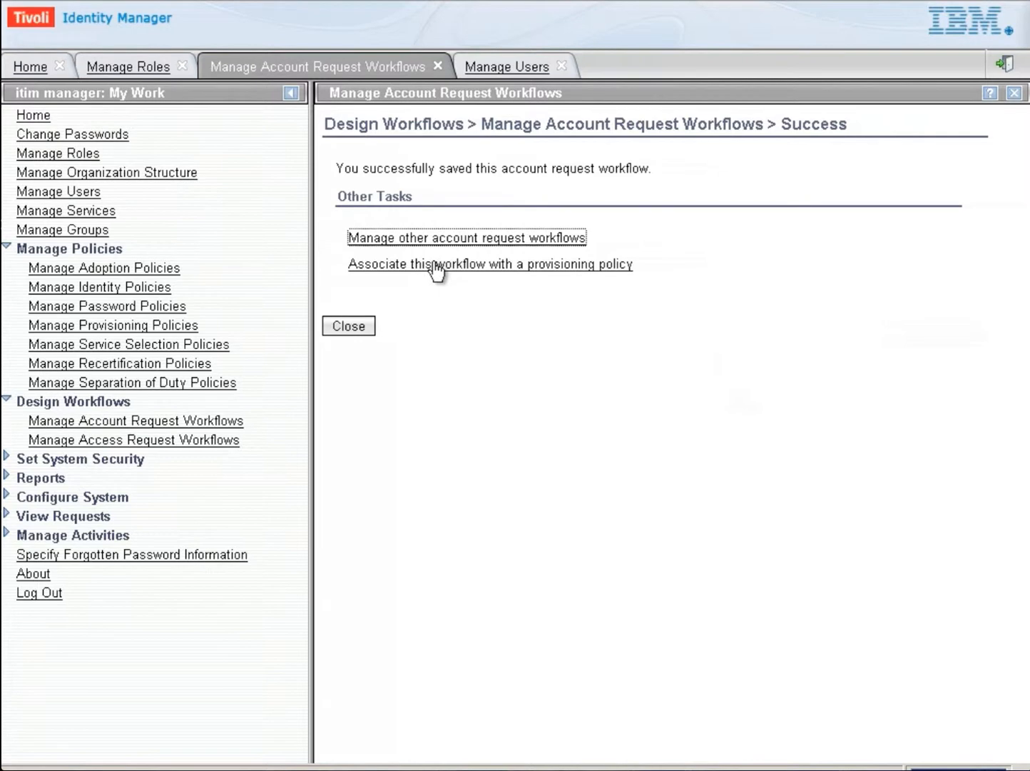
mouse_move(445, 272)
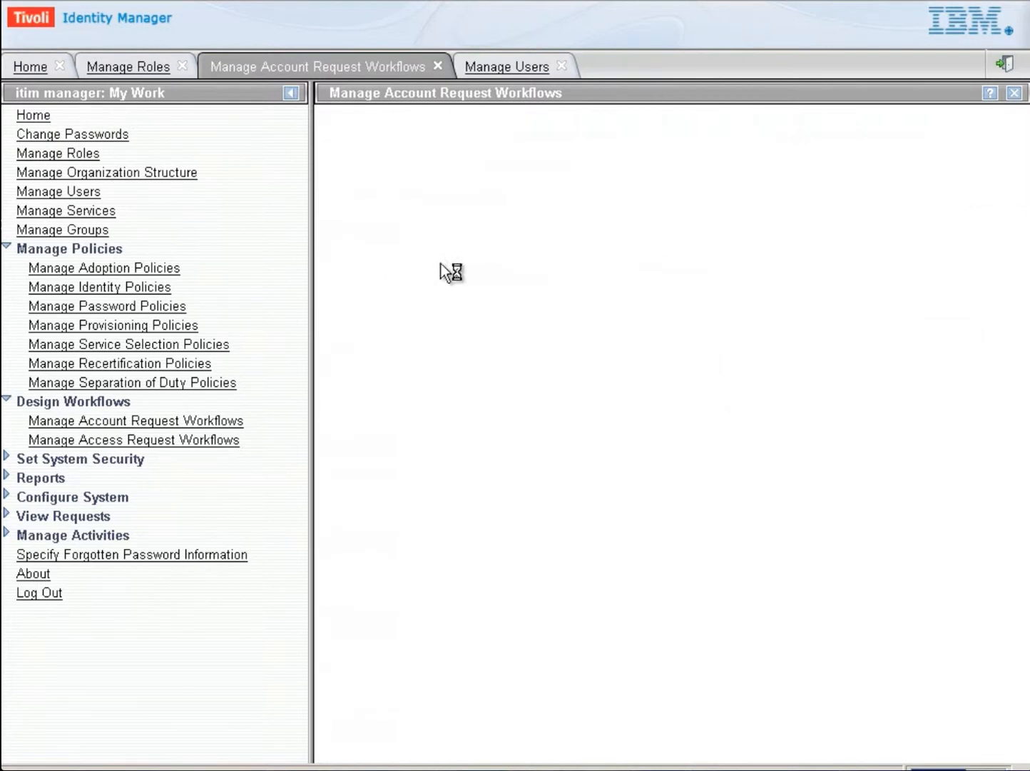
Run an empty provisioning policy search to list all seven policies, including CSVFileWriter's default.
left_click(112, 325)
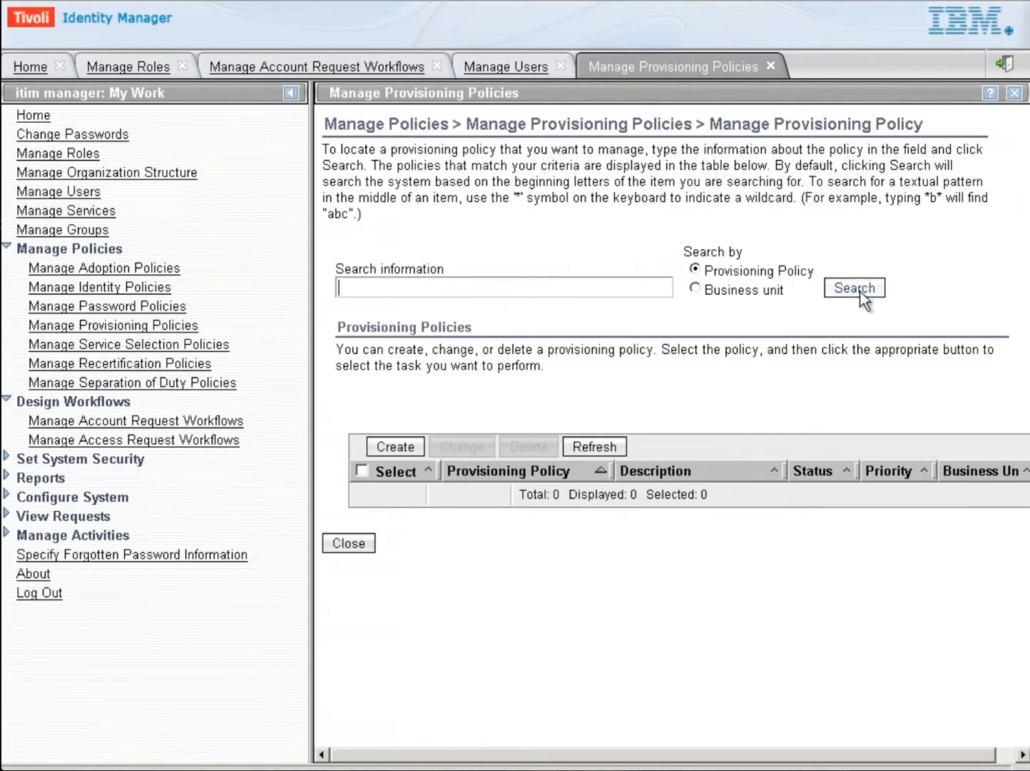
left_click(854, 287)
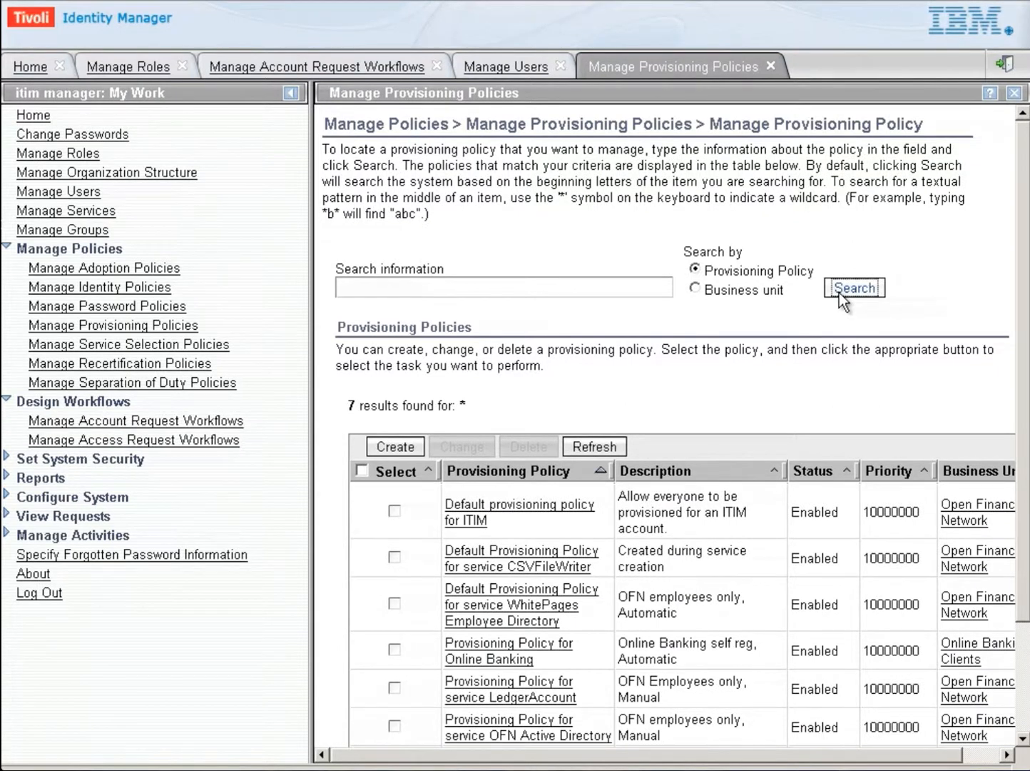
mouse_move(542, 580)
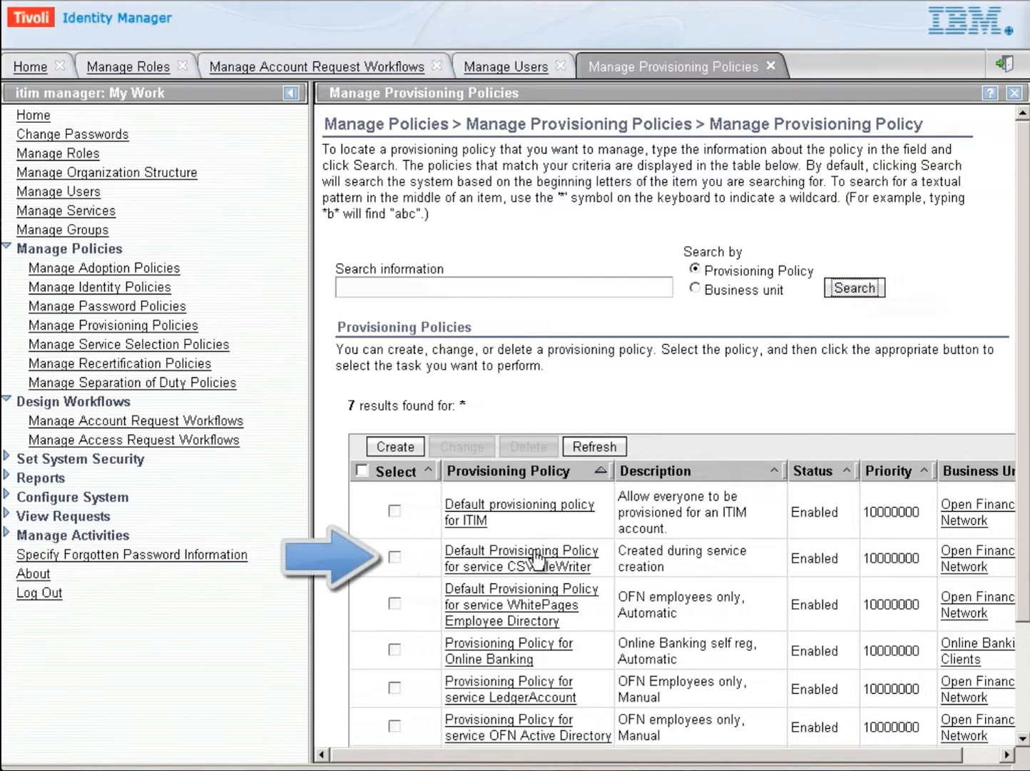
mouse_move(486, 576)
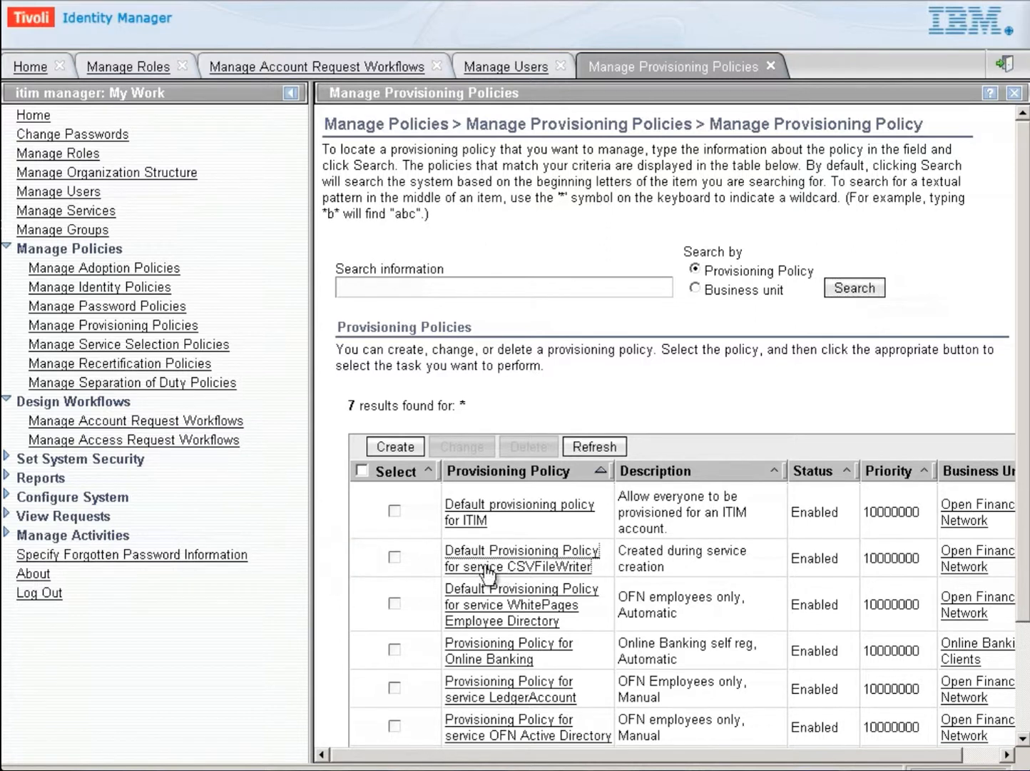
mouse_move(489, 567)
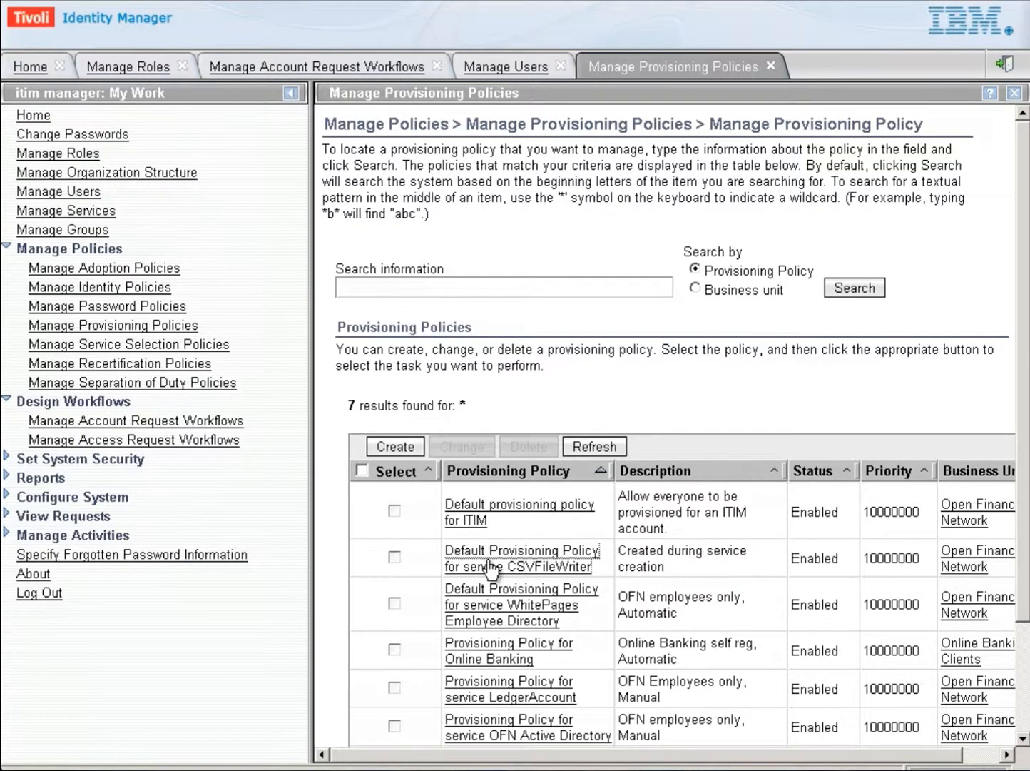
Open the CSVFileWriter default provisioning policy's Custom Service - CSV entitlement.
left_click(503, 550)
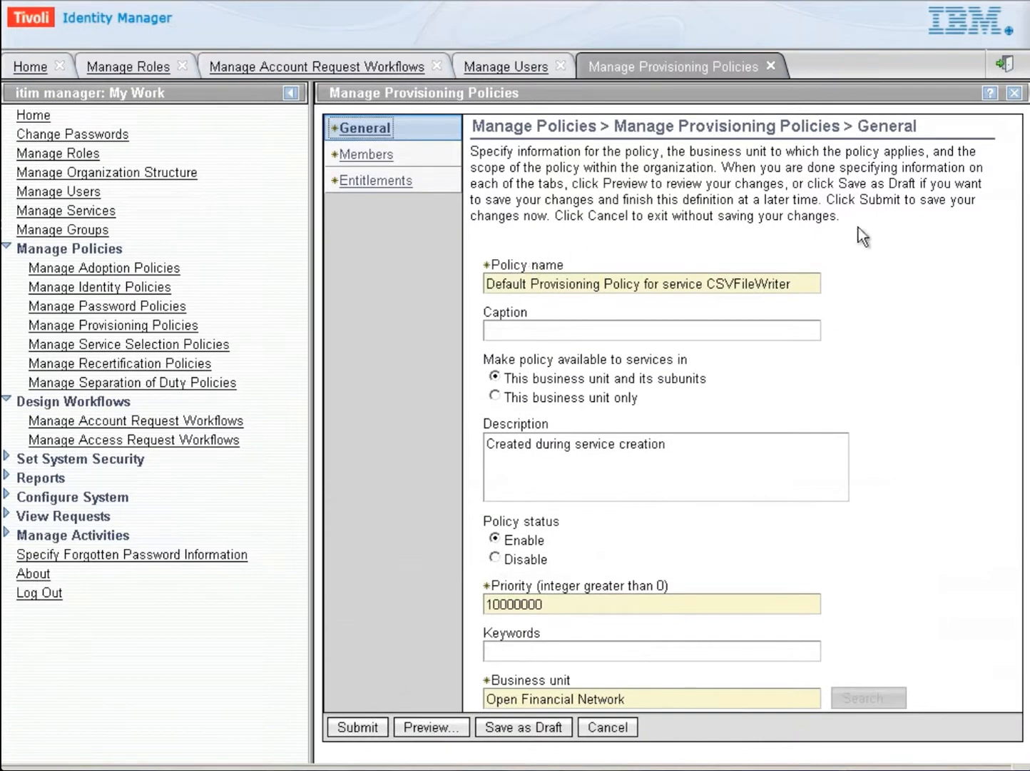
mouse_move(544, 214)
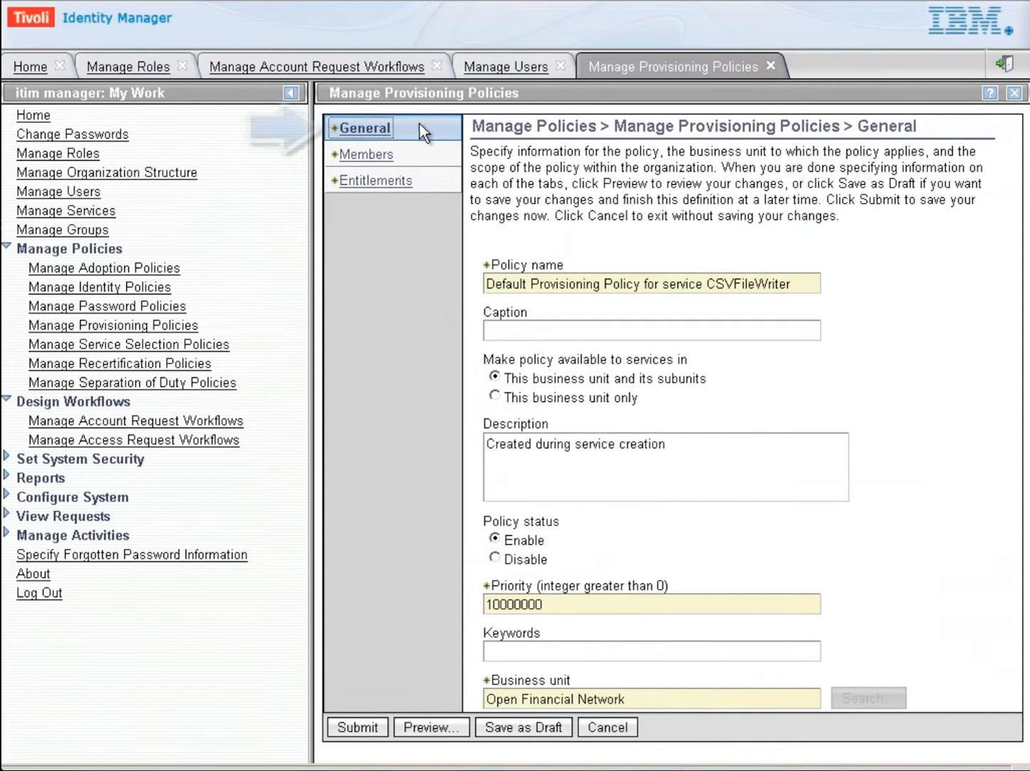
mouse_move(894, 284)
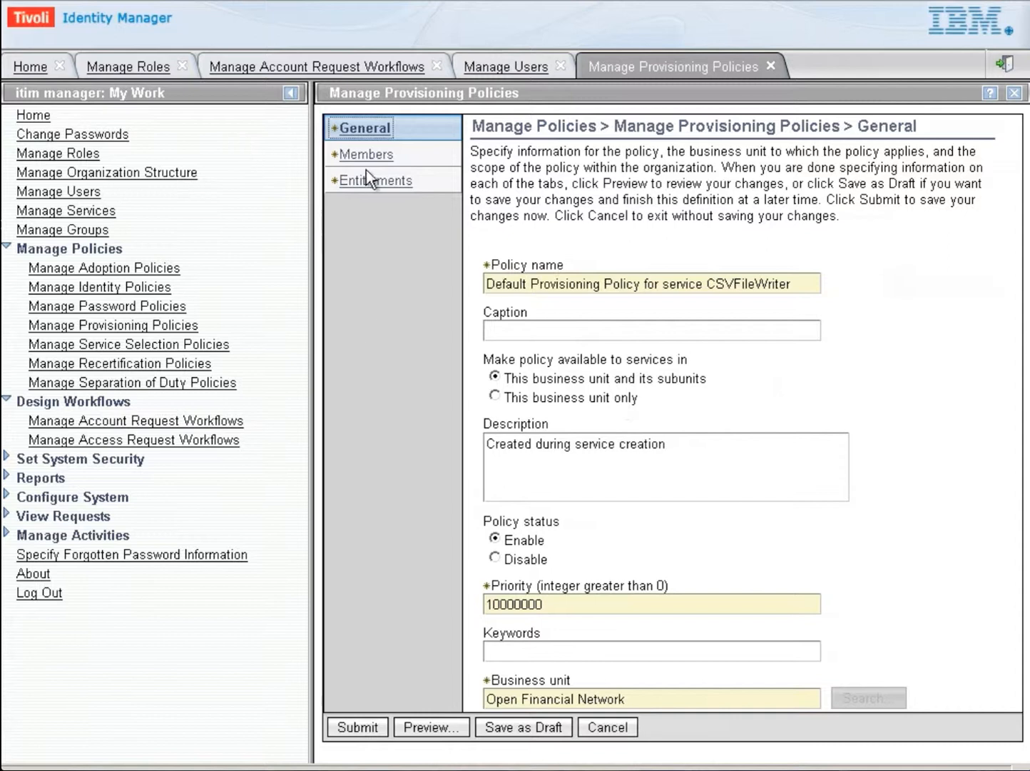
mouse_move(366, 154)
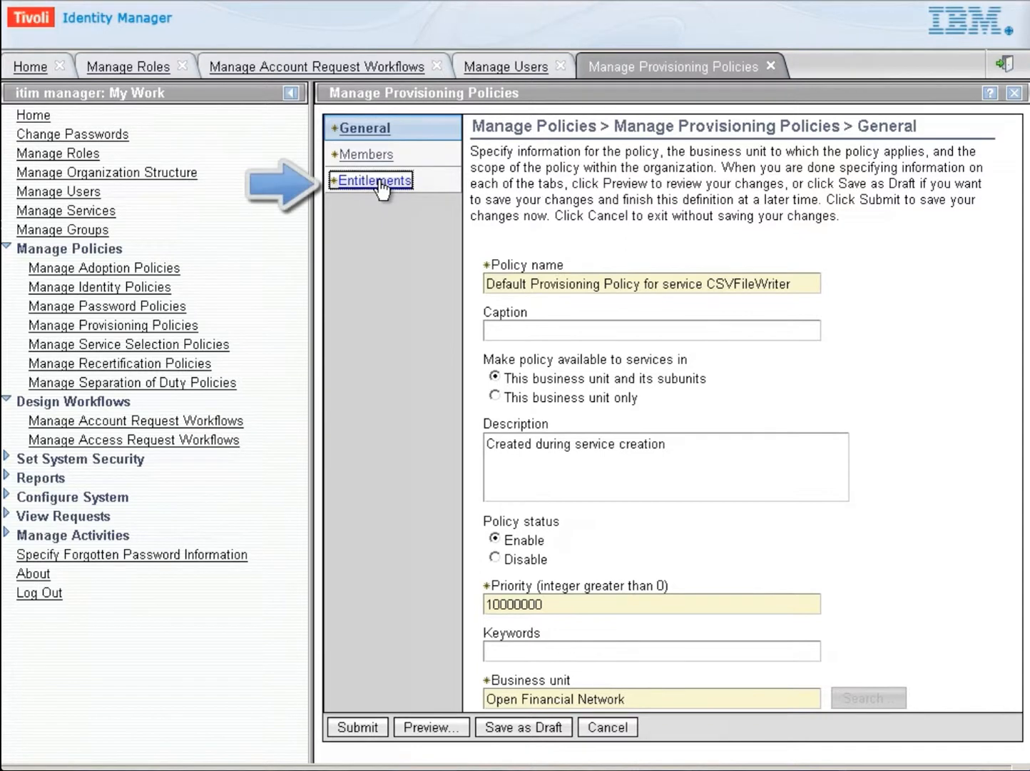
left_click(376, 180)
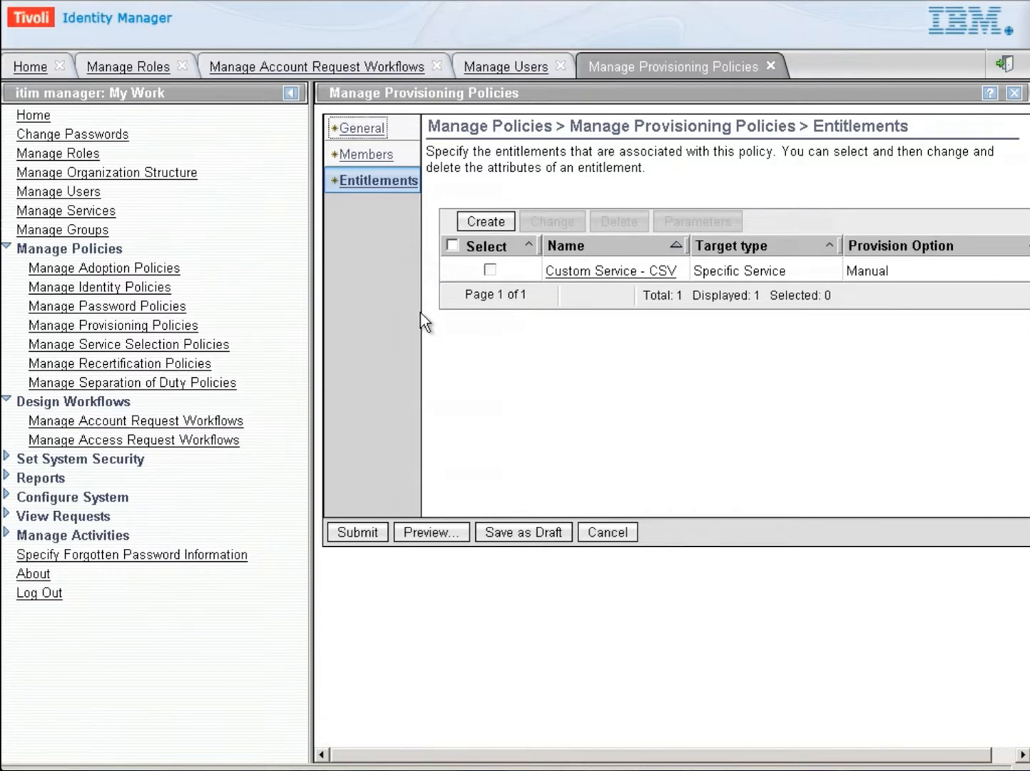
mouse_move(491, 268)
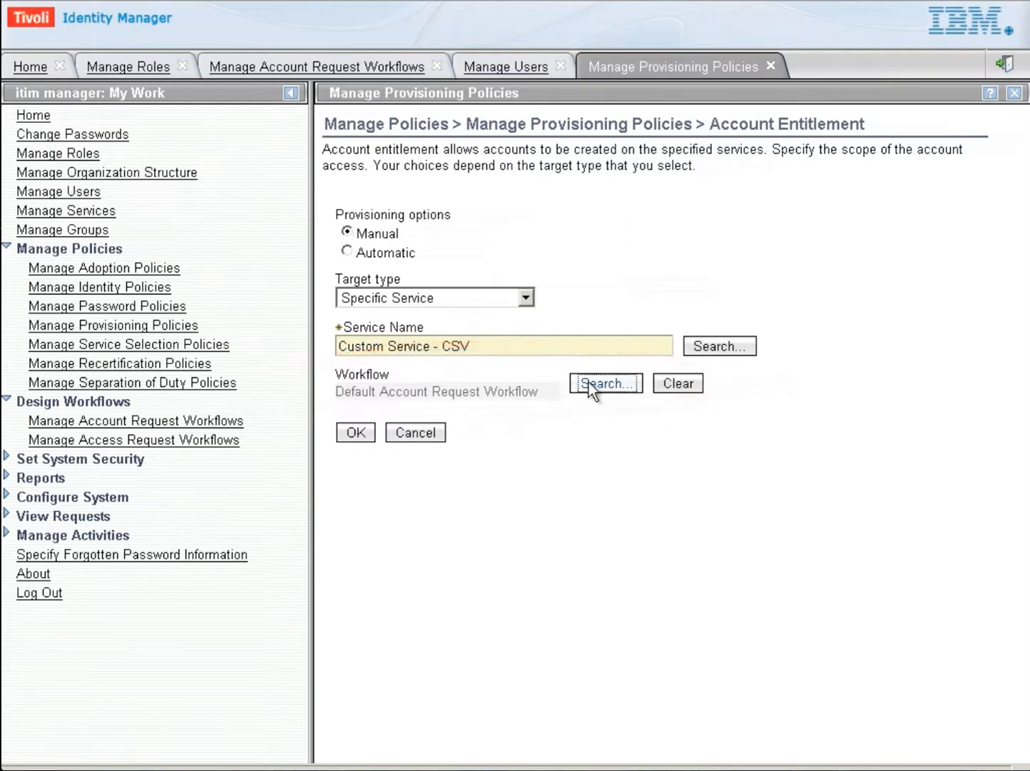
Assign the Manager and IT Approval workflow (CSVFileWriter Service type) to the Custom Service - CSV entitlement.
left_click(605, 383)
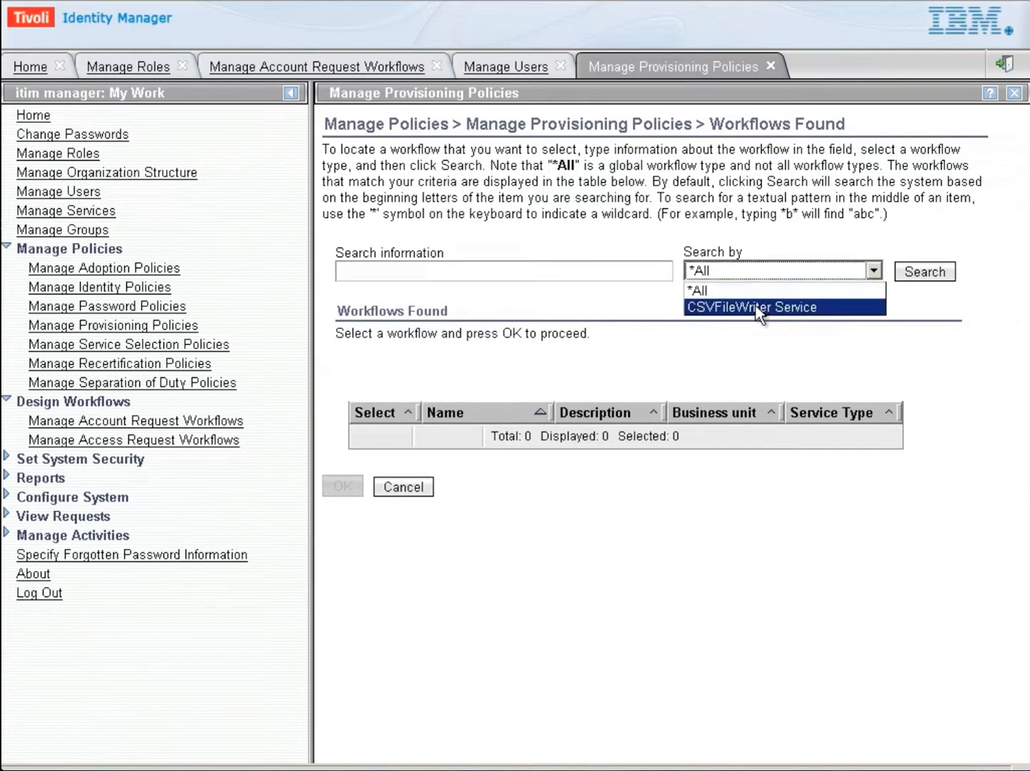
left_click(752, 307)
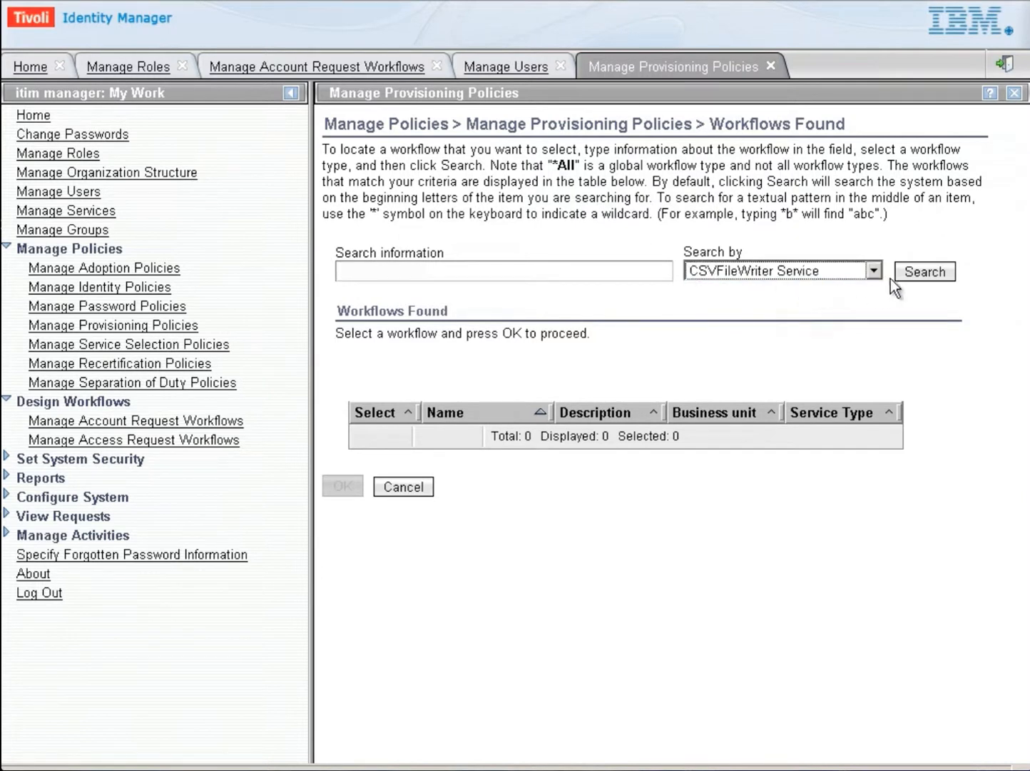
left_click(924, 272)
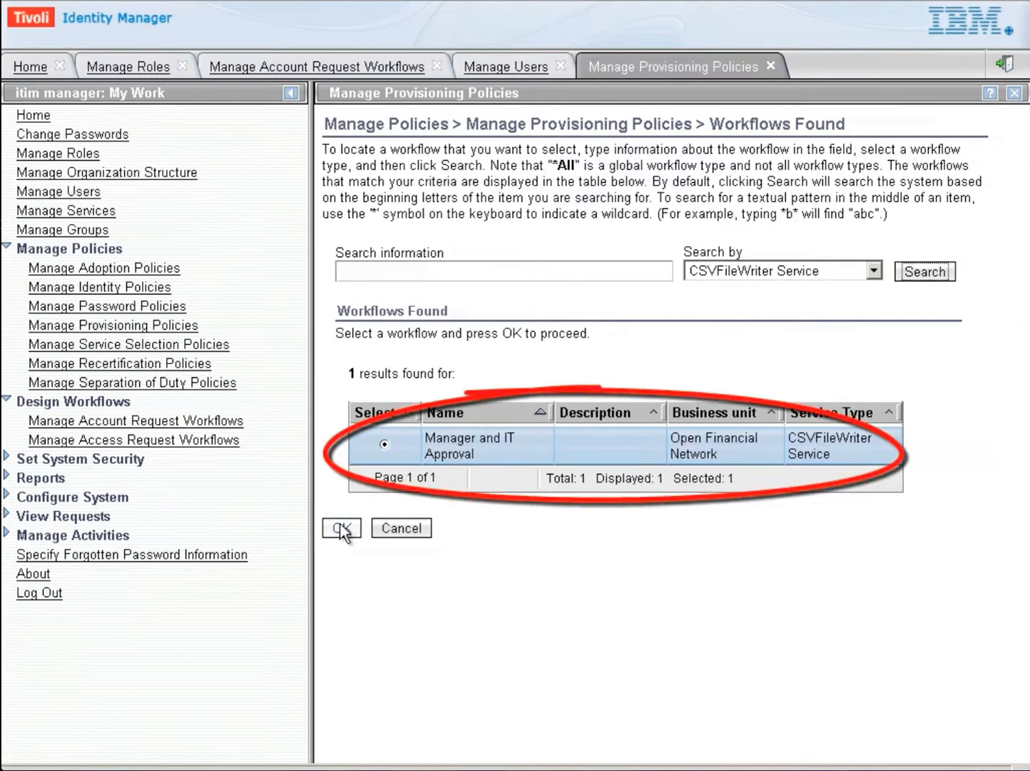
left_click(340, 528)
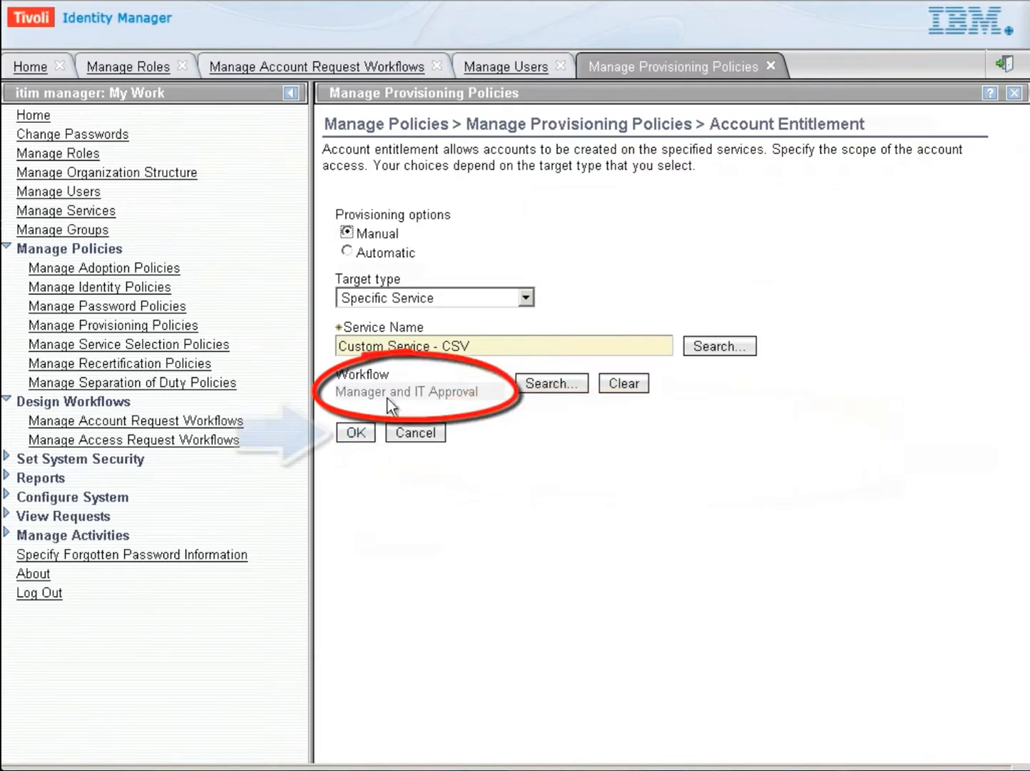
left_click(355, 433)
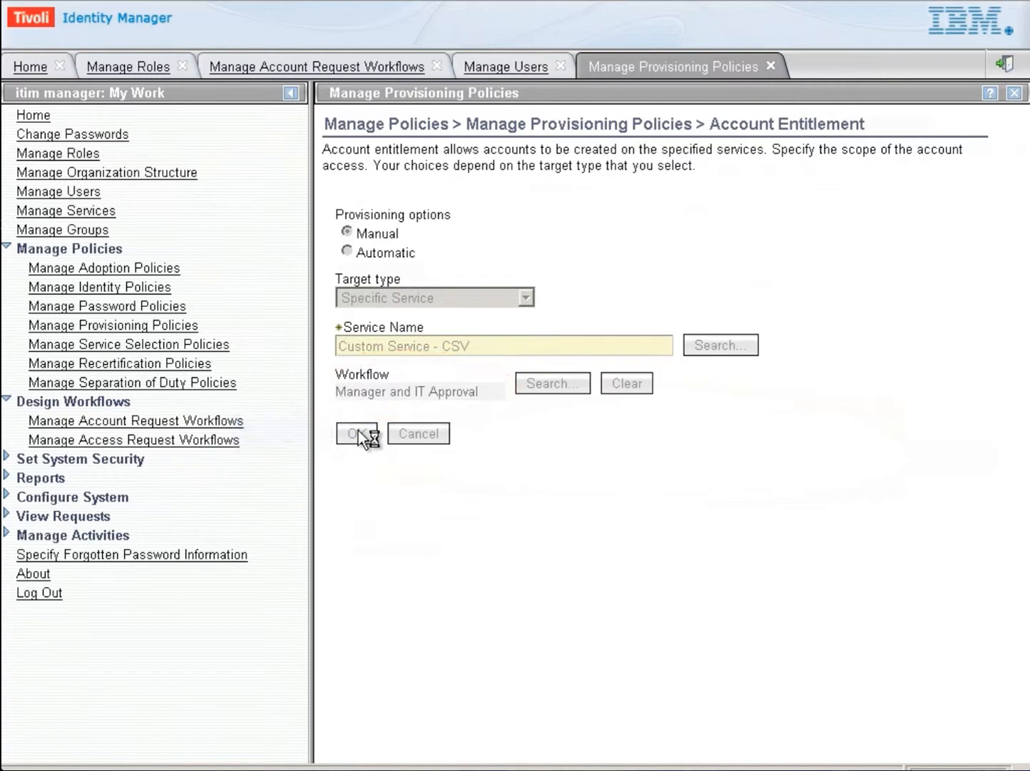
left_click(357, 433)
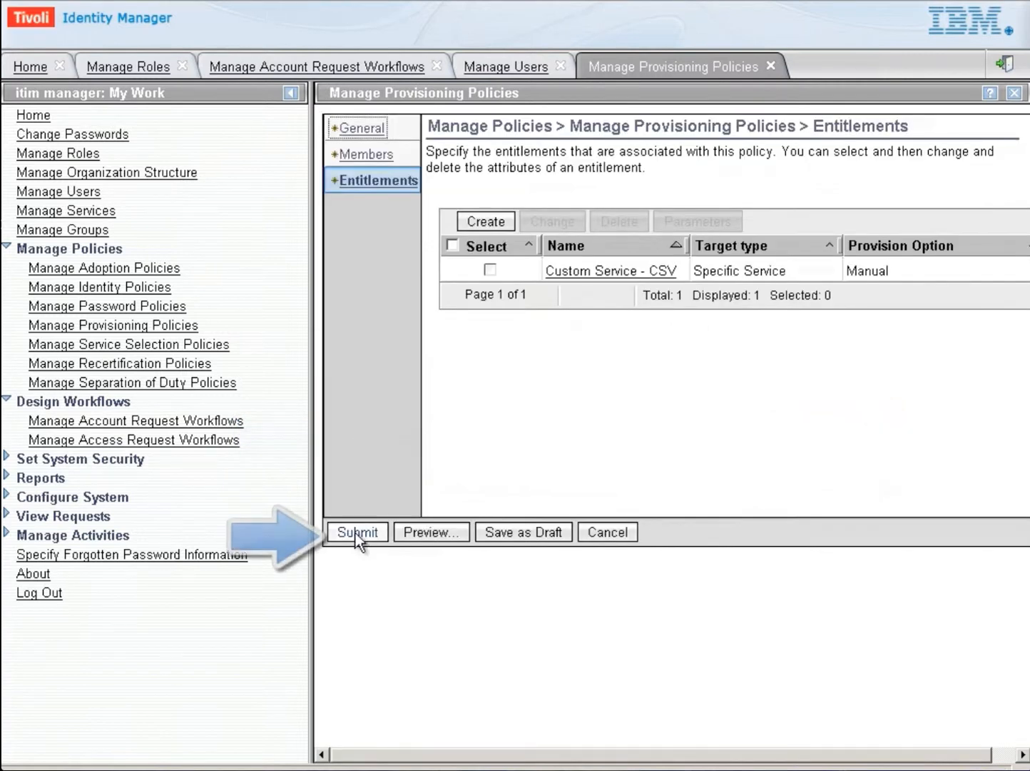
Submit the CSVFileWriter policy change with Enforce changes only, scheduled Immediate.
left_click(358, 532)
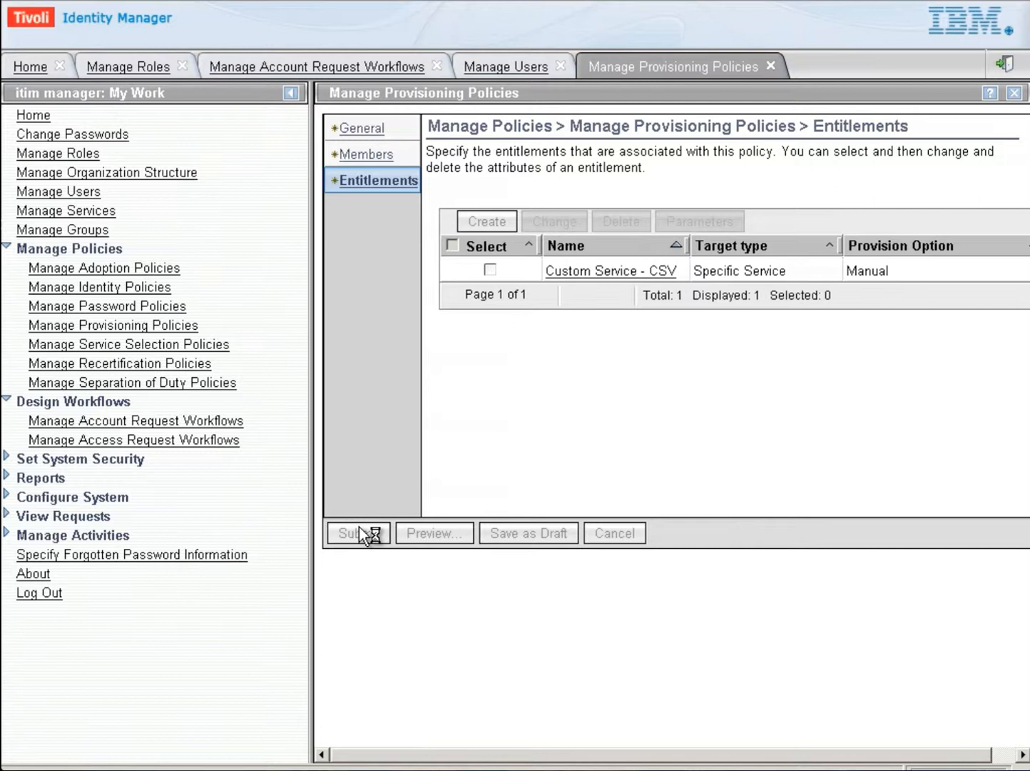
left_click(357, 533)
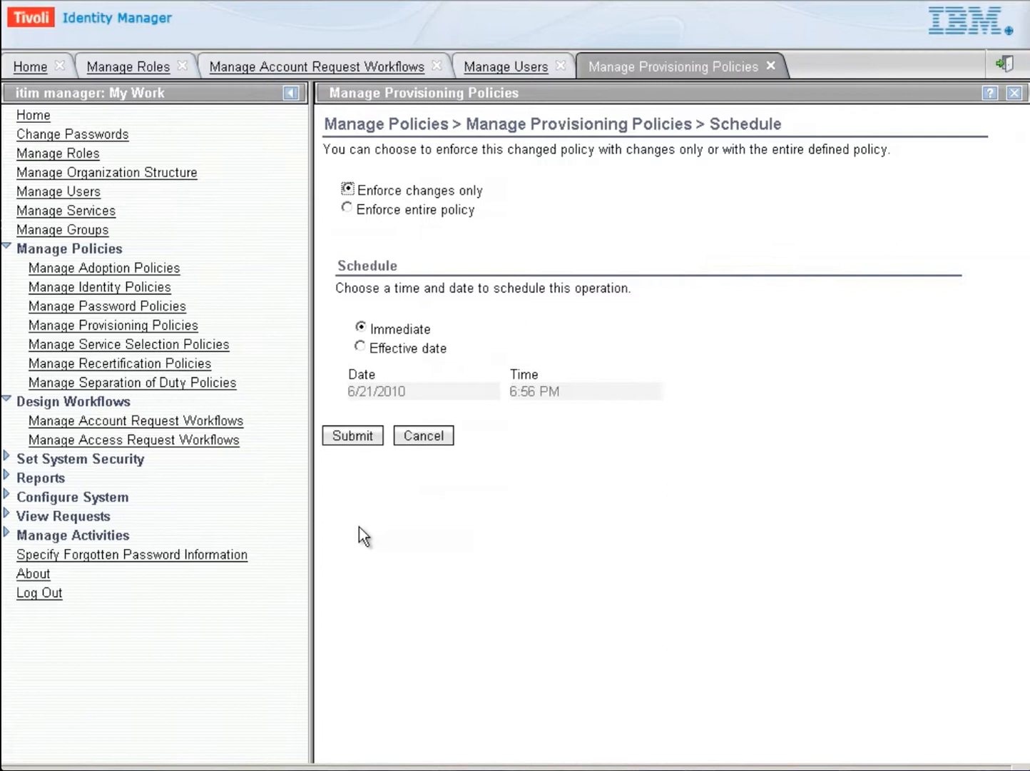
mouse_move(510, 377)
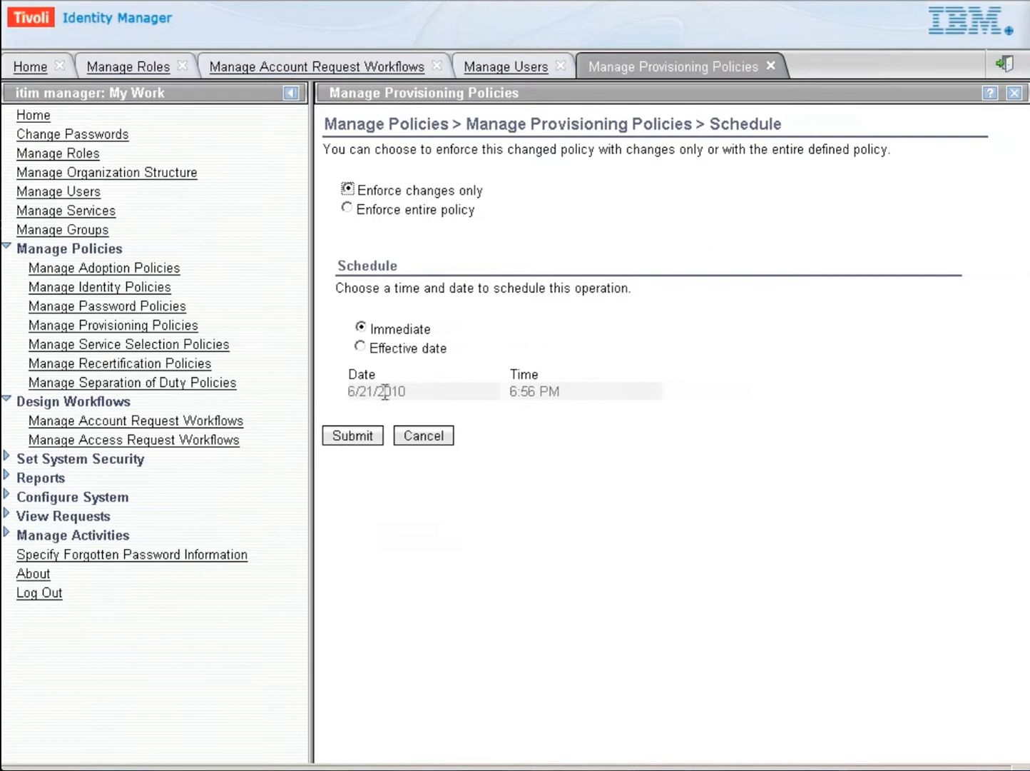
mouse_move(345, 376)
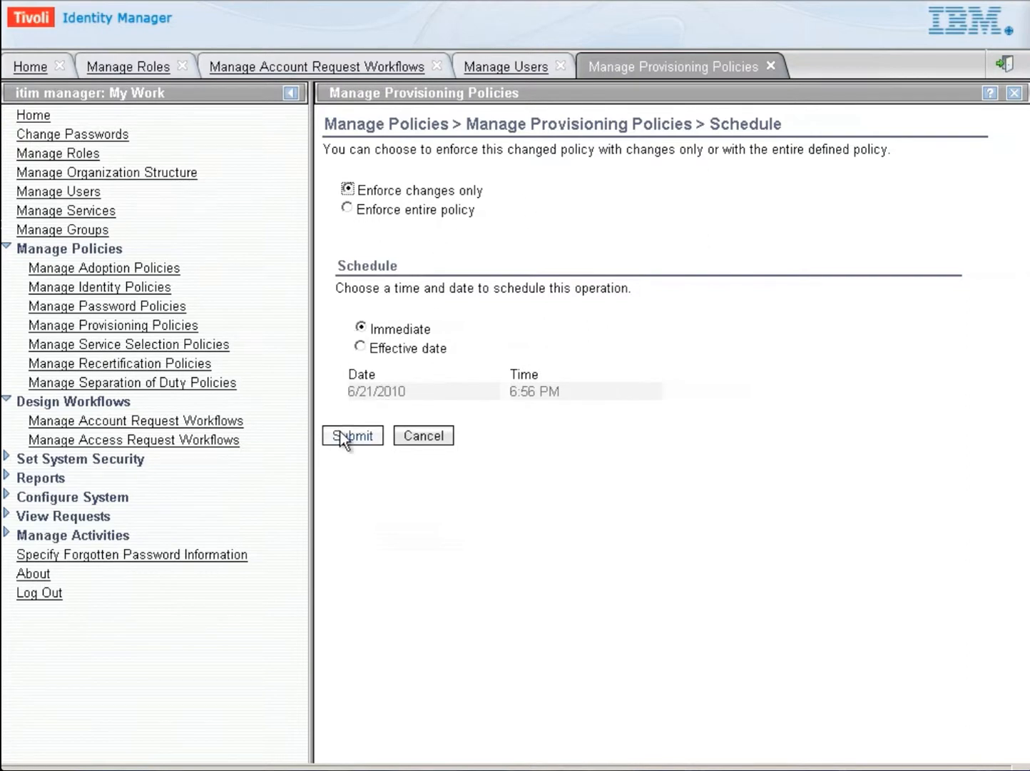
left_click(351, 435)
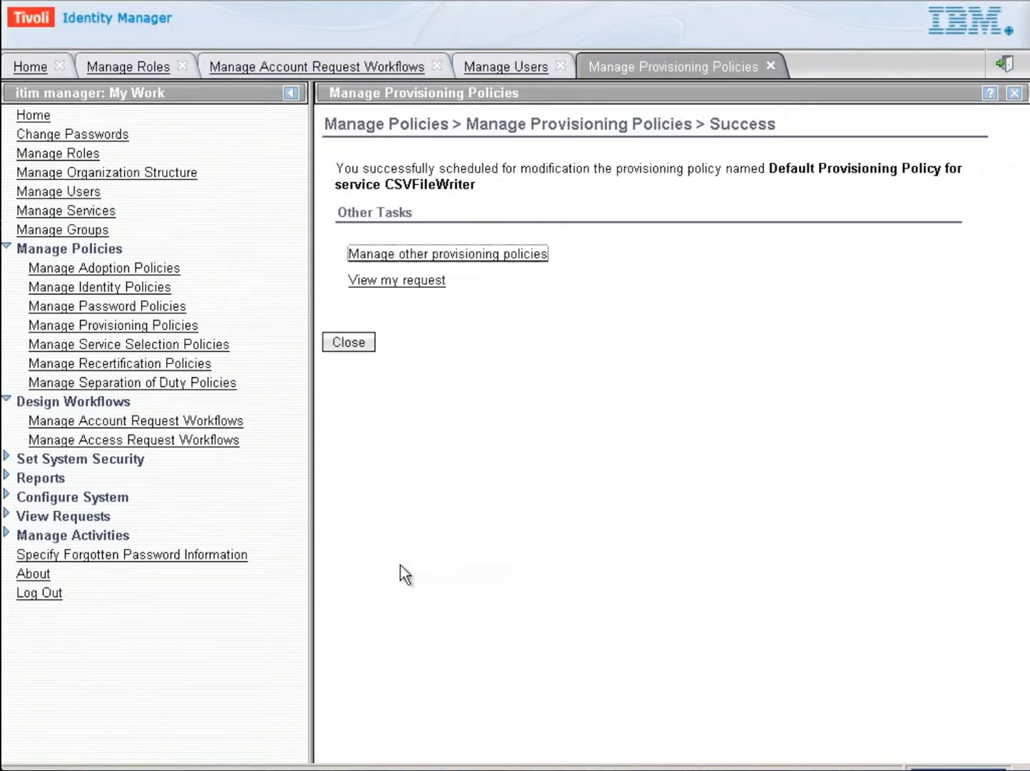
mouse_move(406, 573)
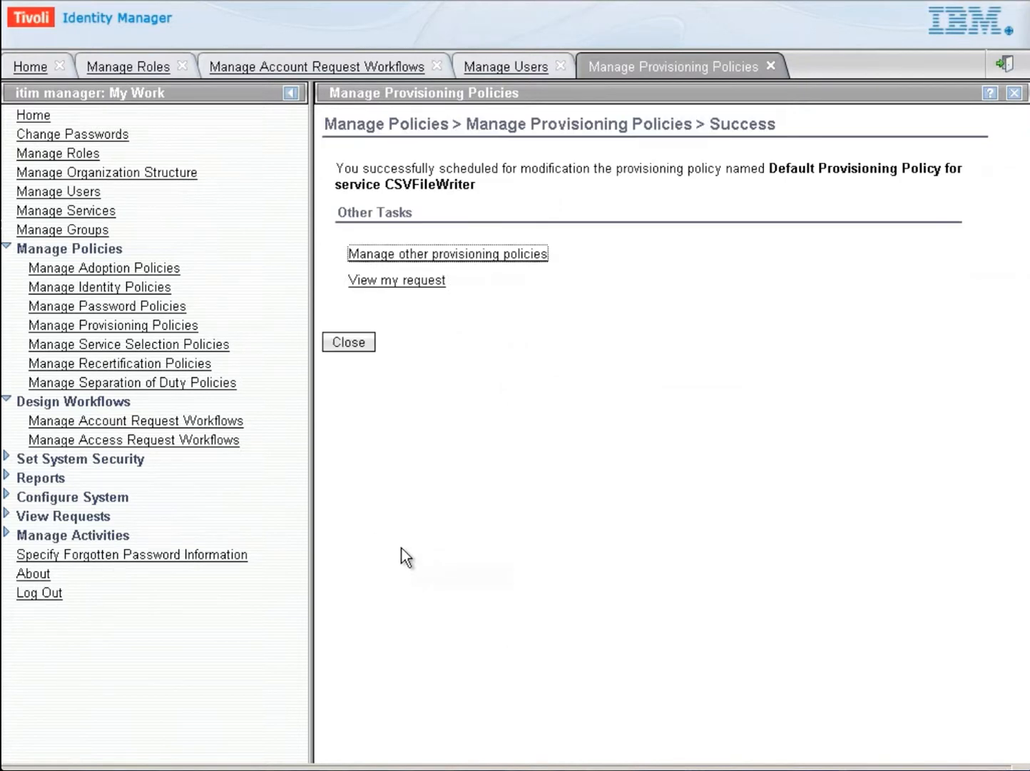
mouse_move(515, 66)
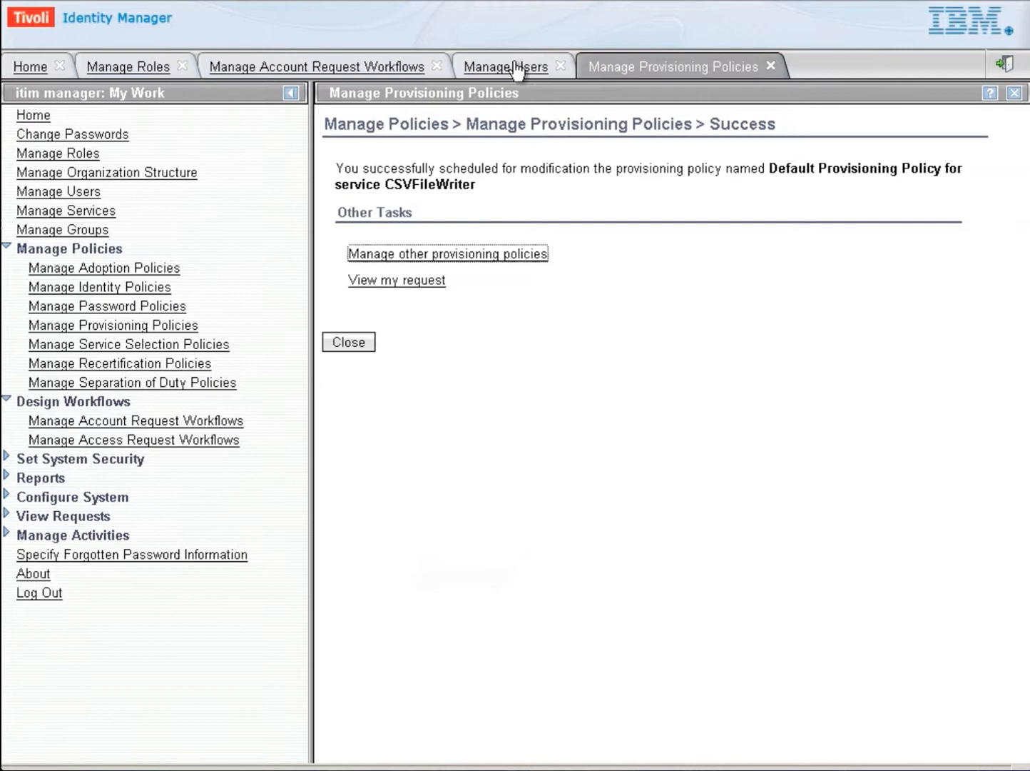
left_click(506, 66)
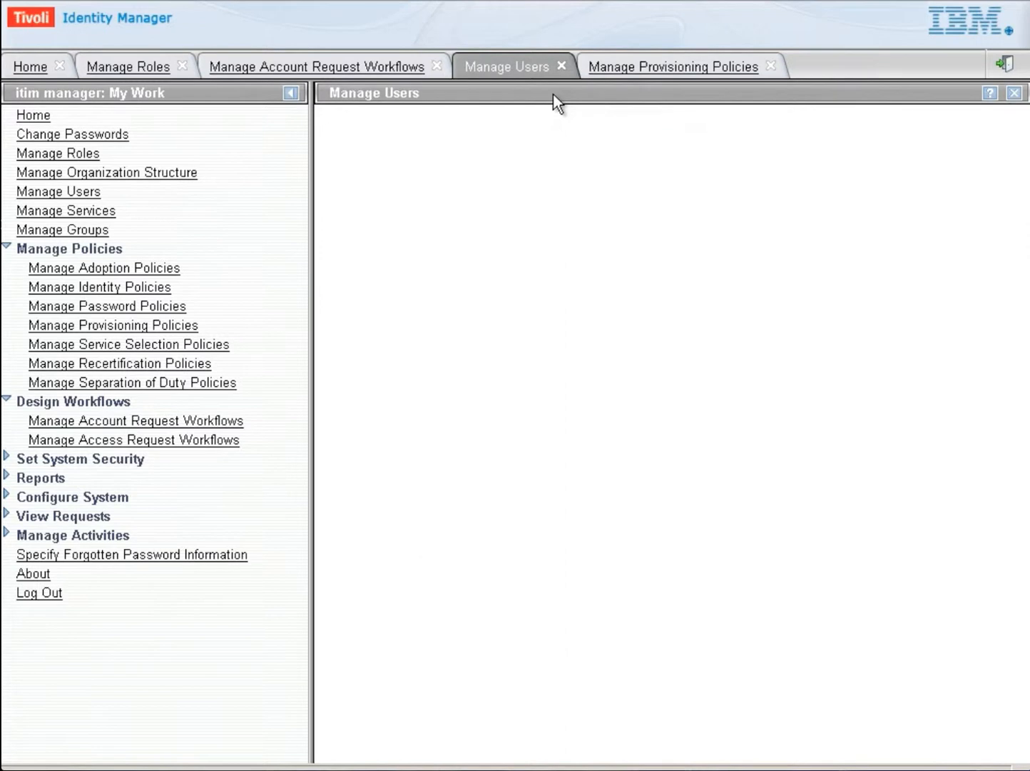
left_click(58, 191)
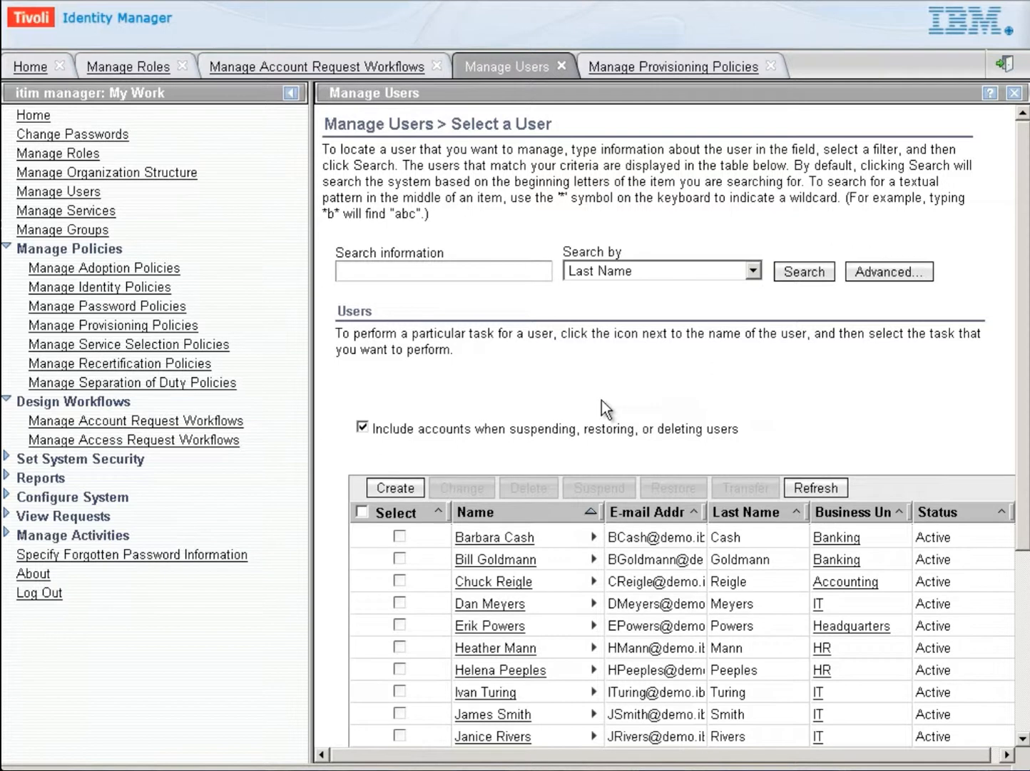
mouse_move(426, 522)
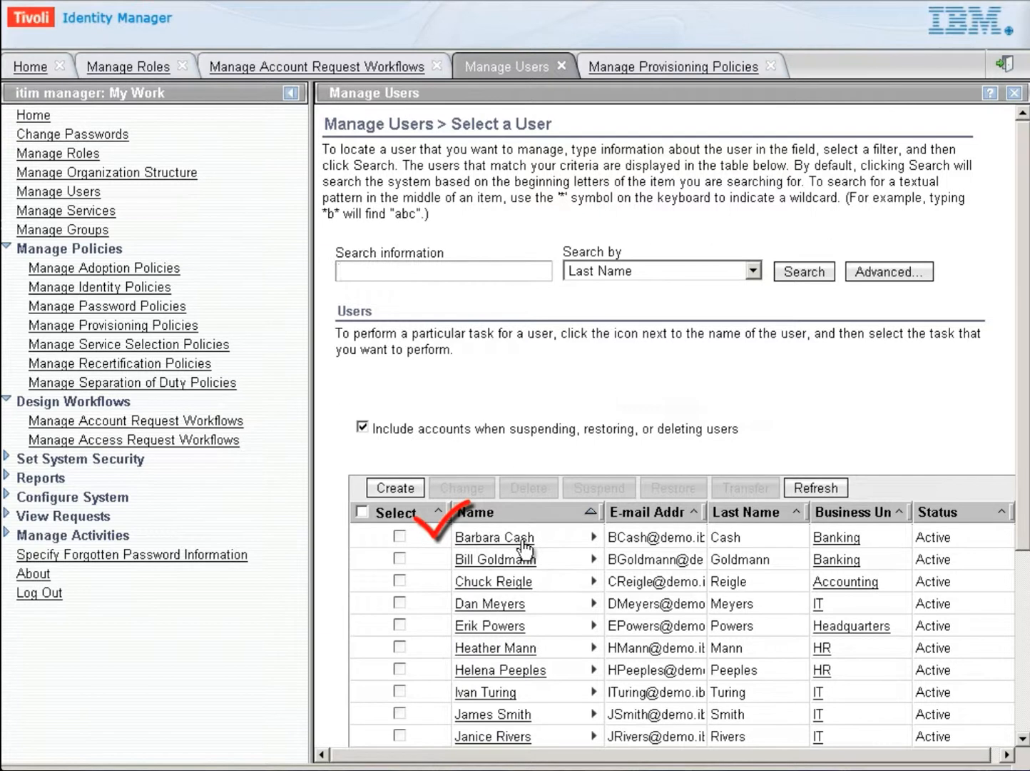
left_click(592, 536)
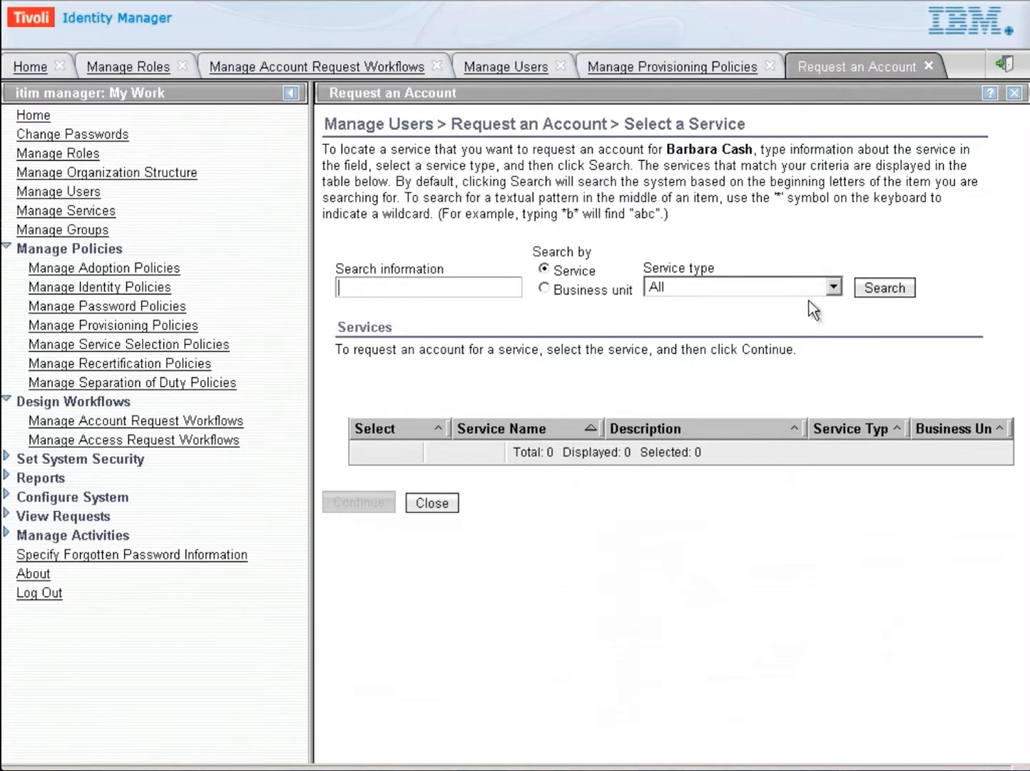
left_click(884, 287)
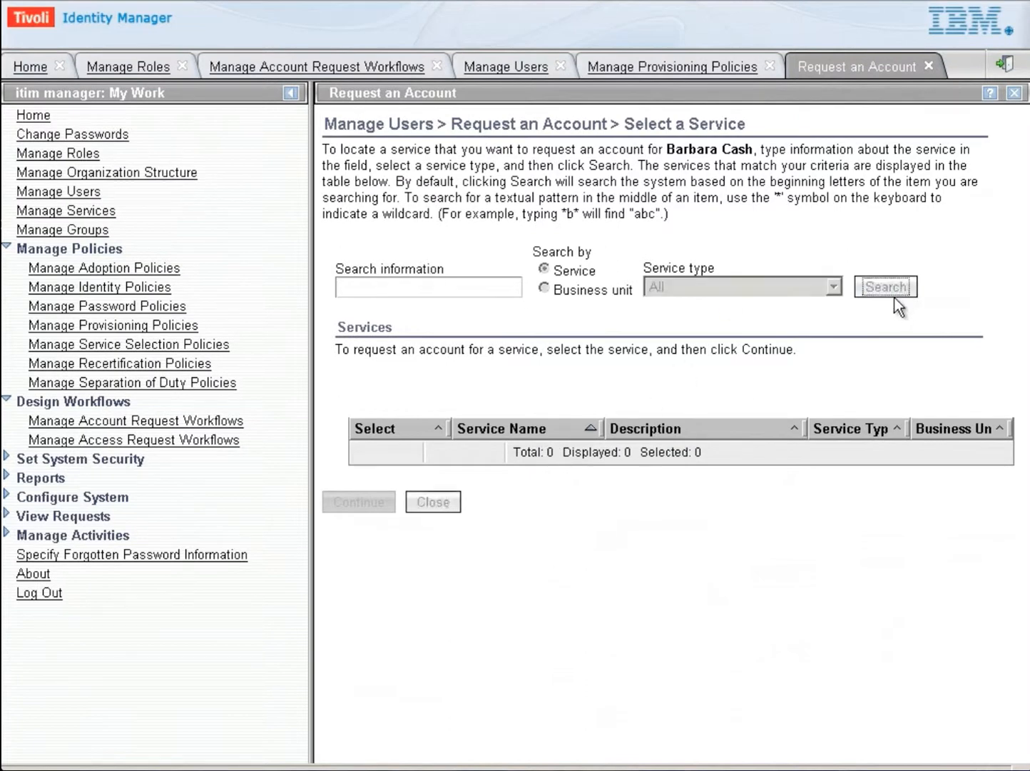
left_click(885, 287)
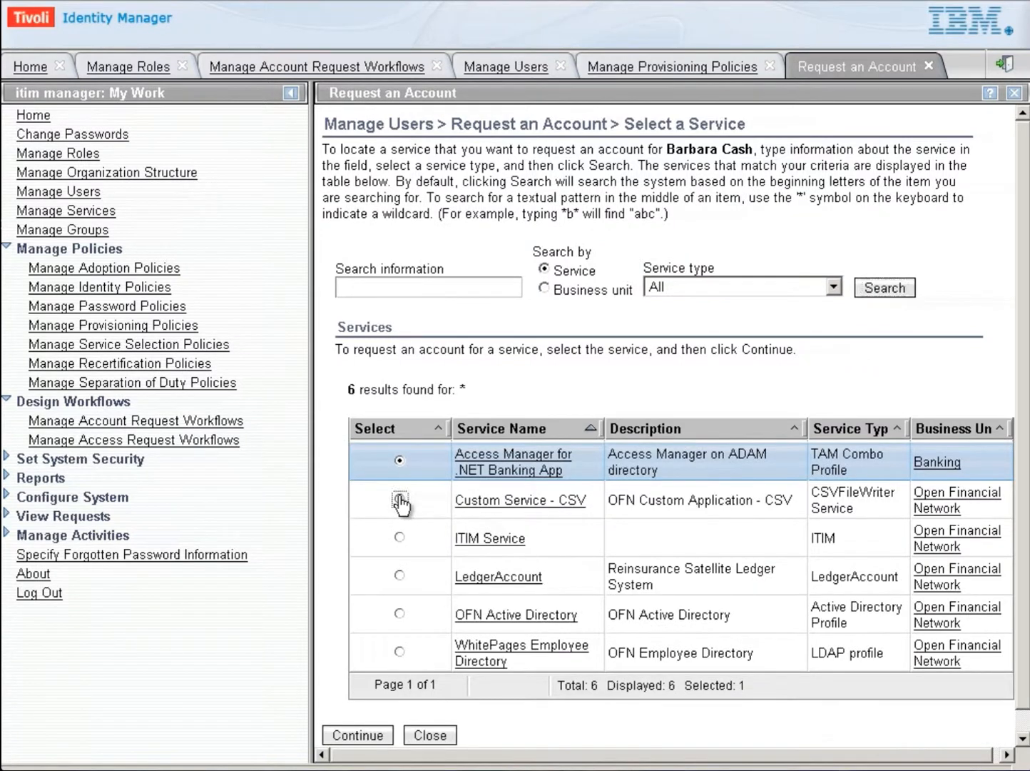
left_click(400, 500)
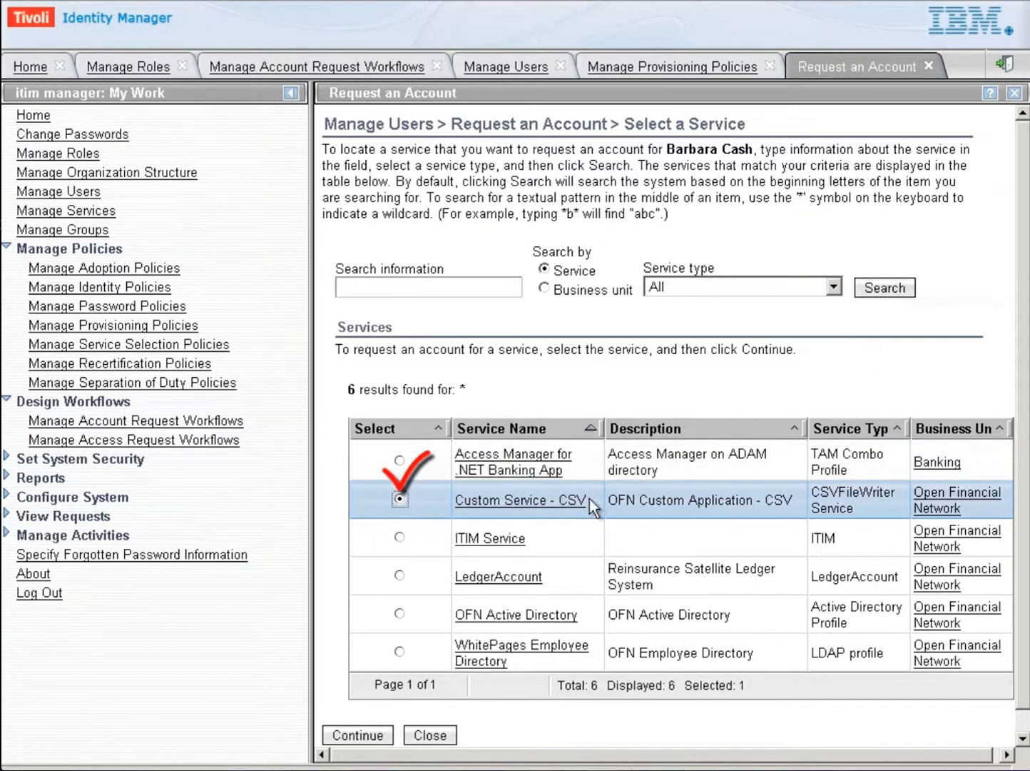
left_click(357, 735)
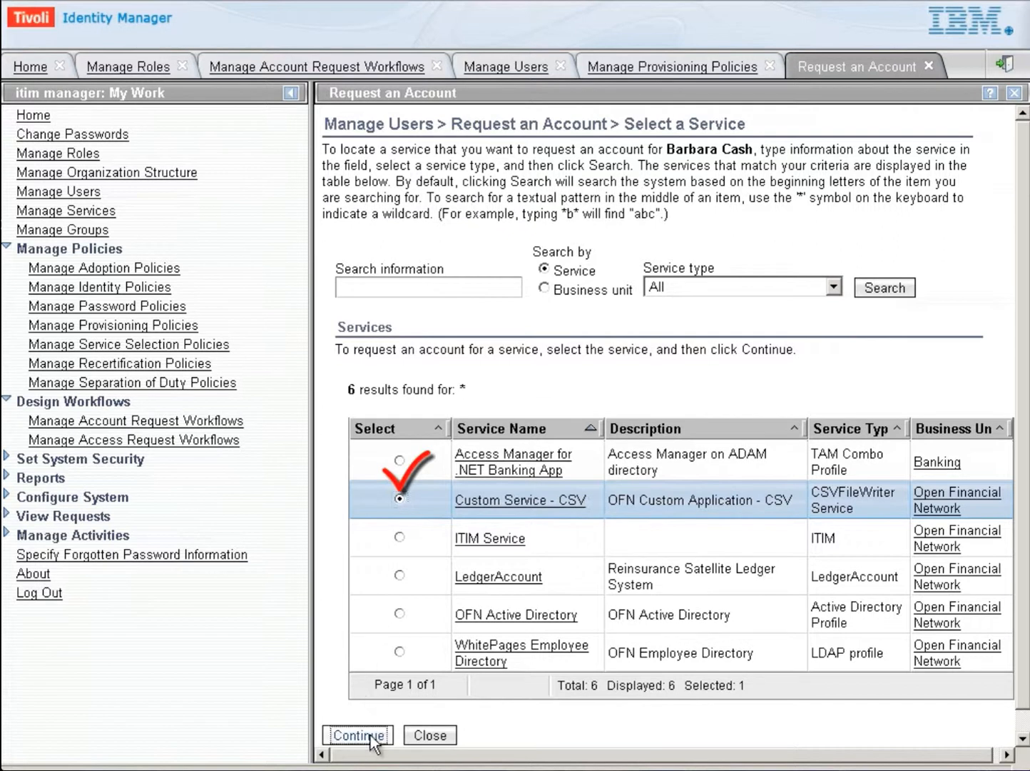
left_click(357, 735)
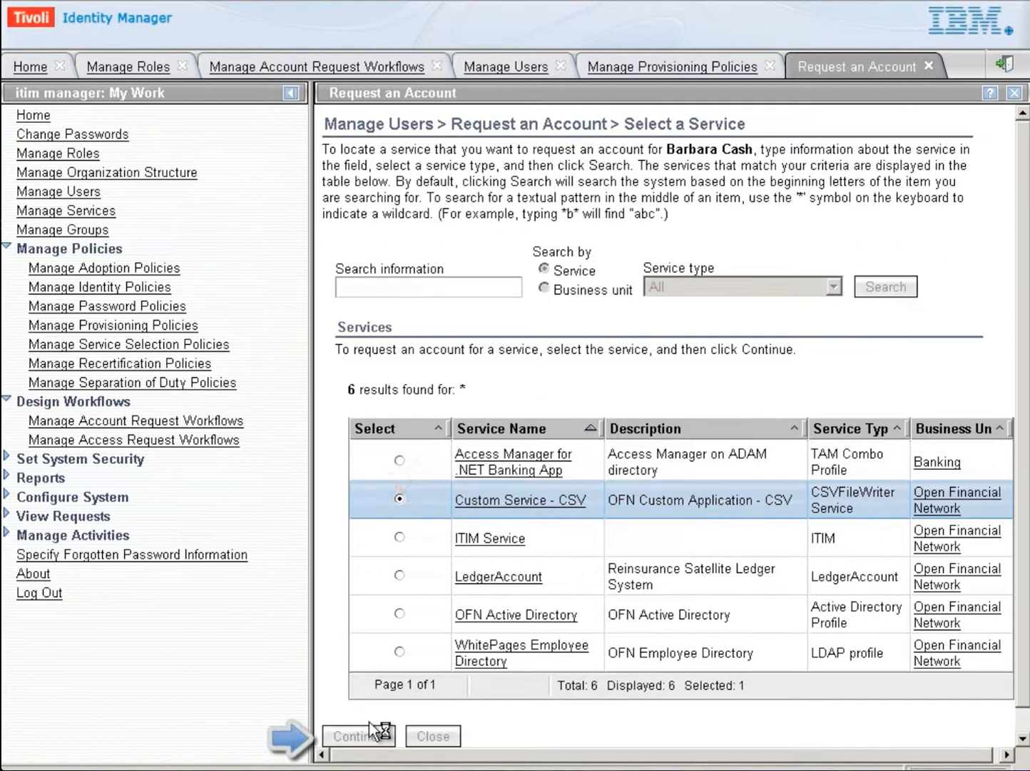
left_click(357, 735)
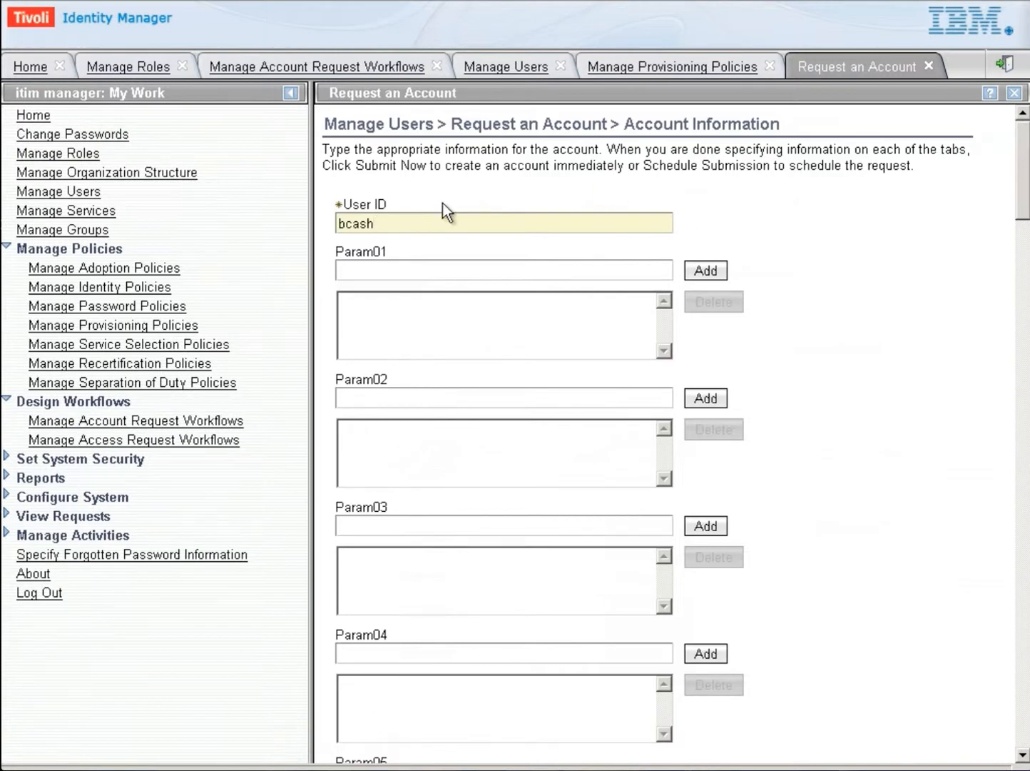
mouse_move(824, 328)
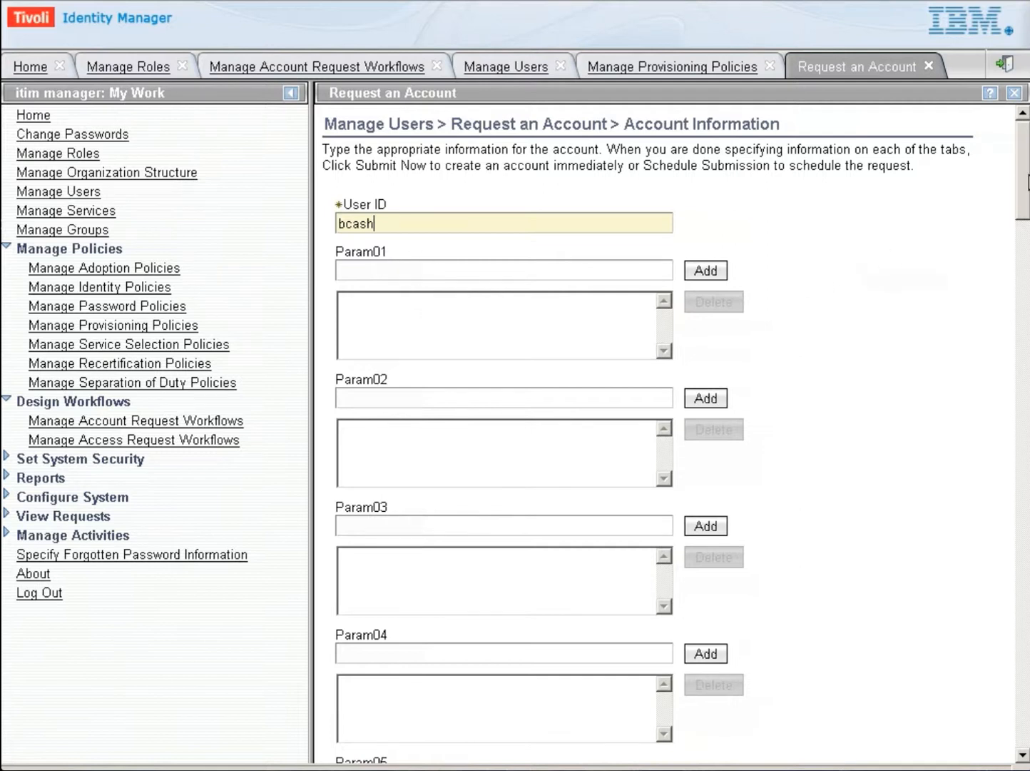
scroll("down", 3)
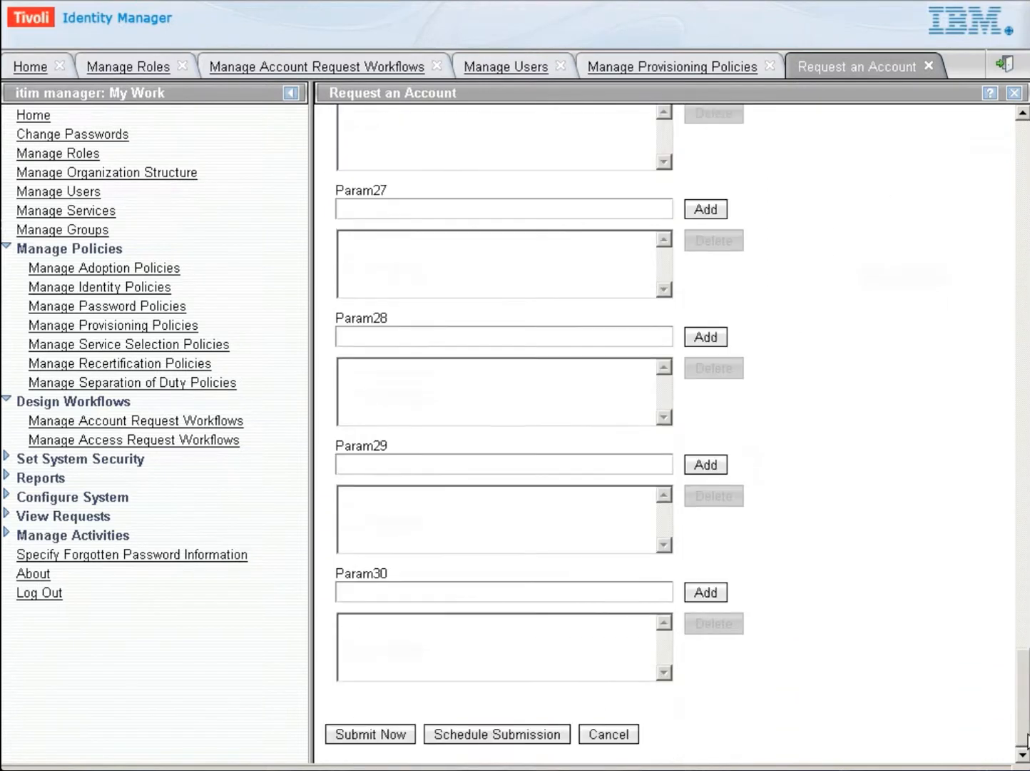
left_click(369, 755)
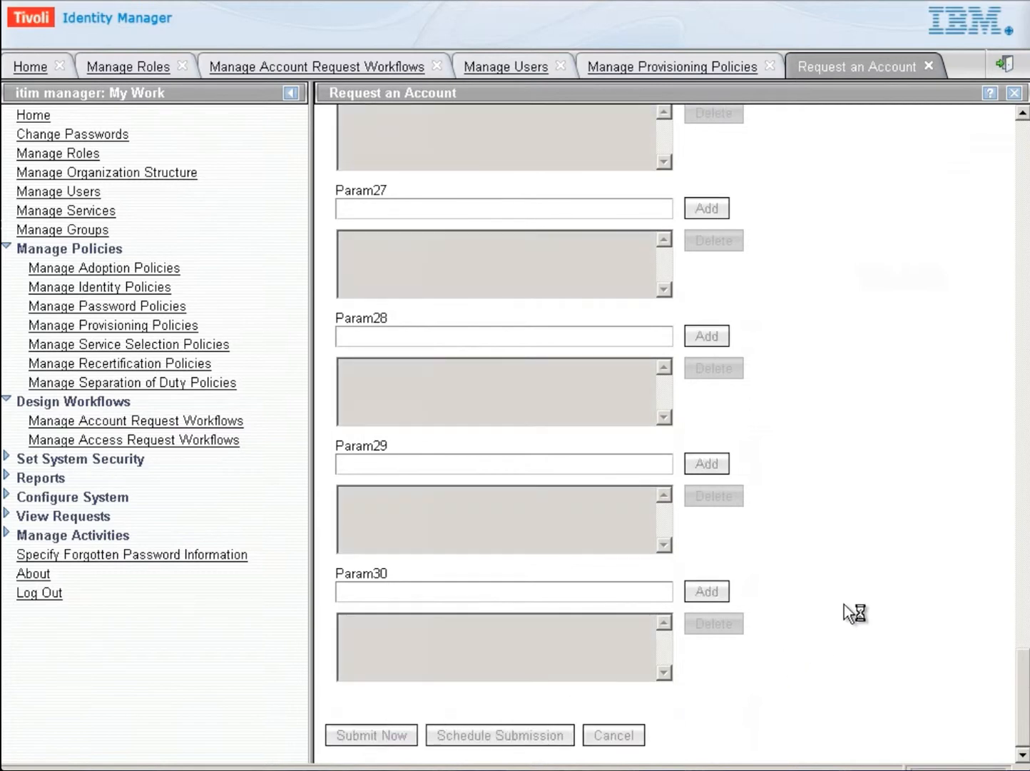
left_click(371, 755)
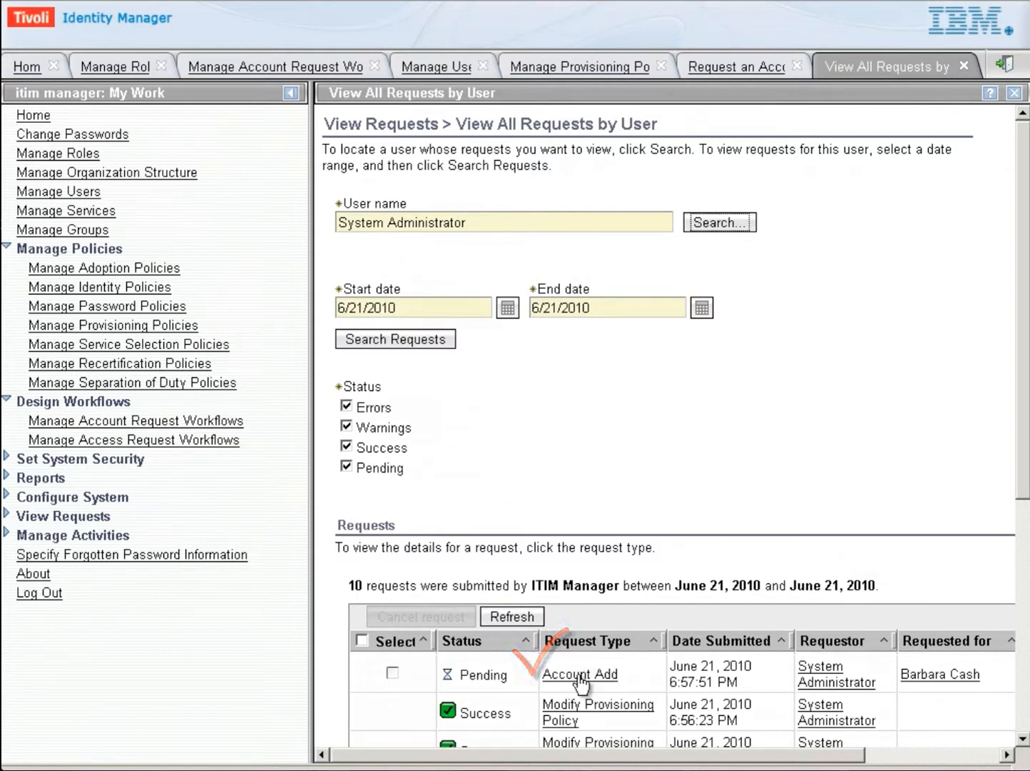
left_click(579, 673)
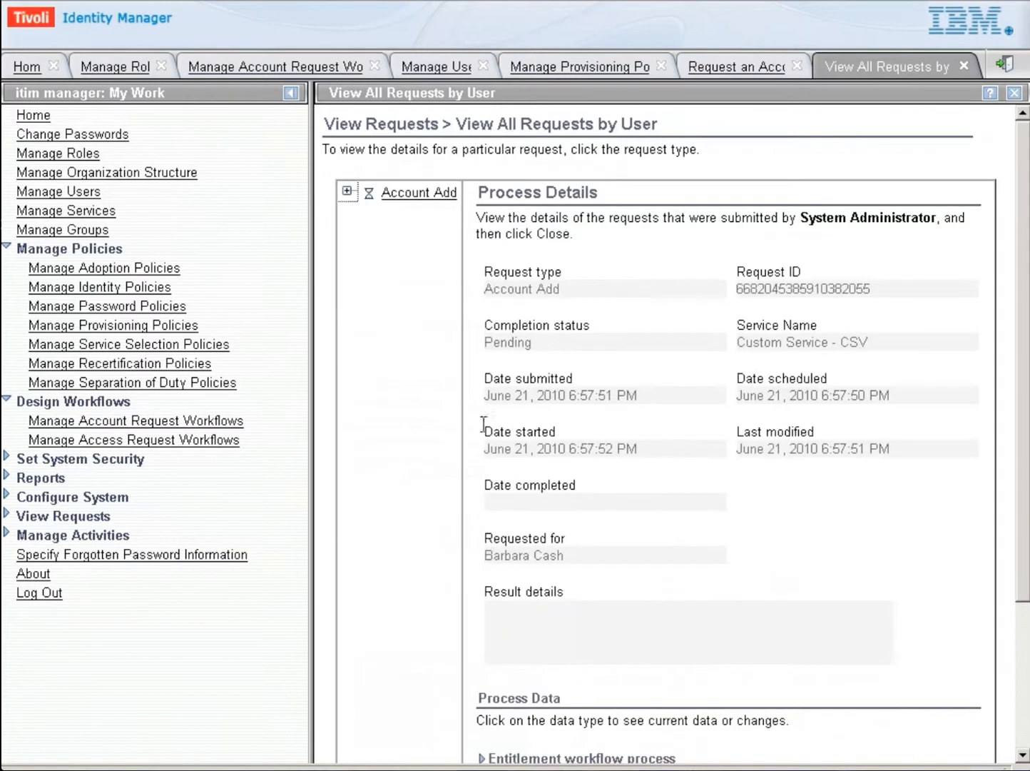
mouse_move(346, 194)
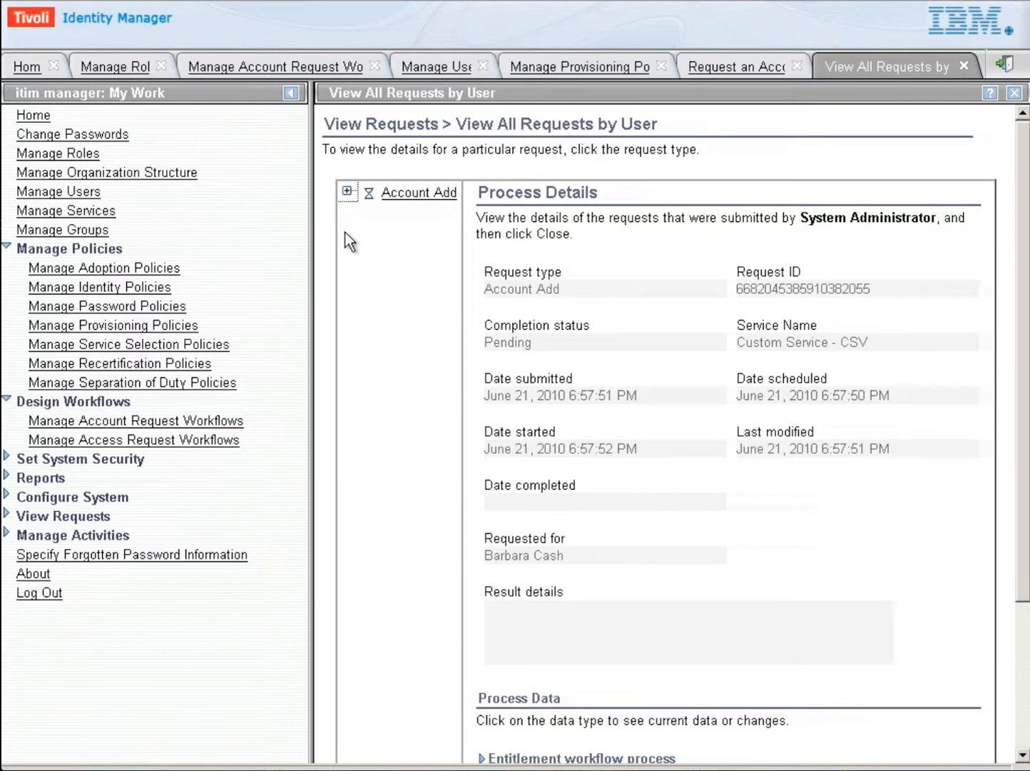
mouse_move(357, 212)
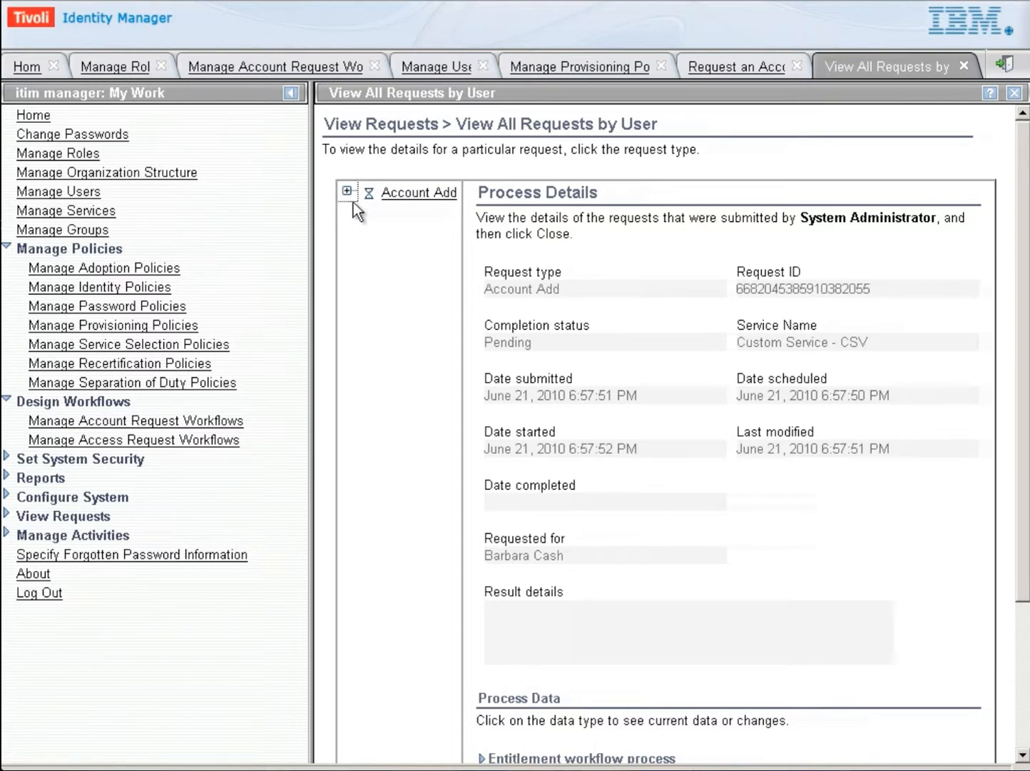
mouse_move(419, 200)
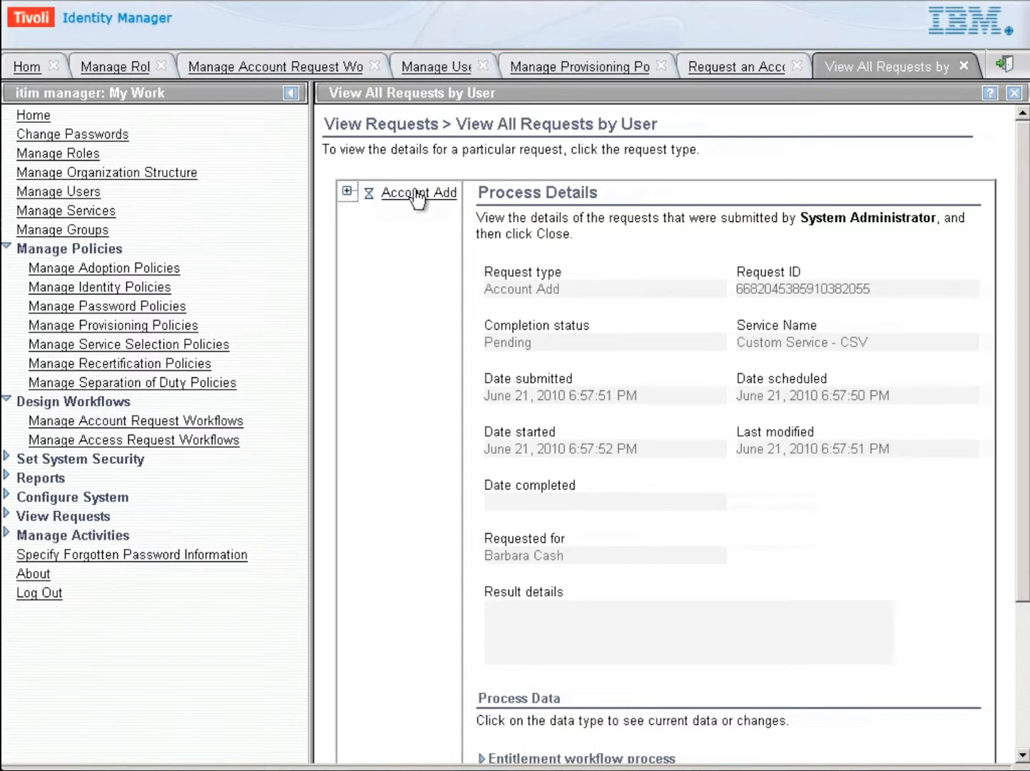
left_click(349, 192)
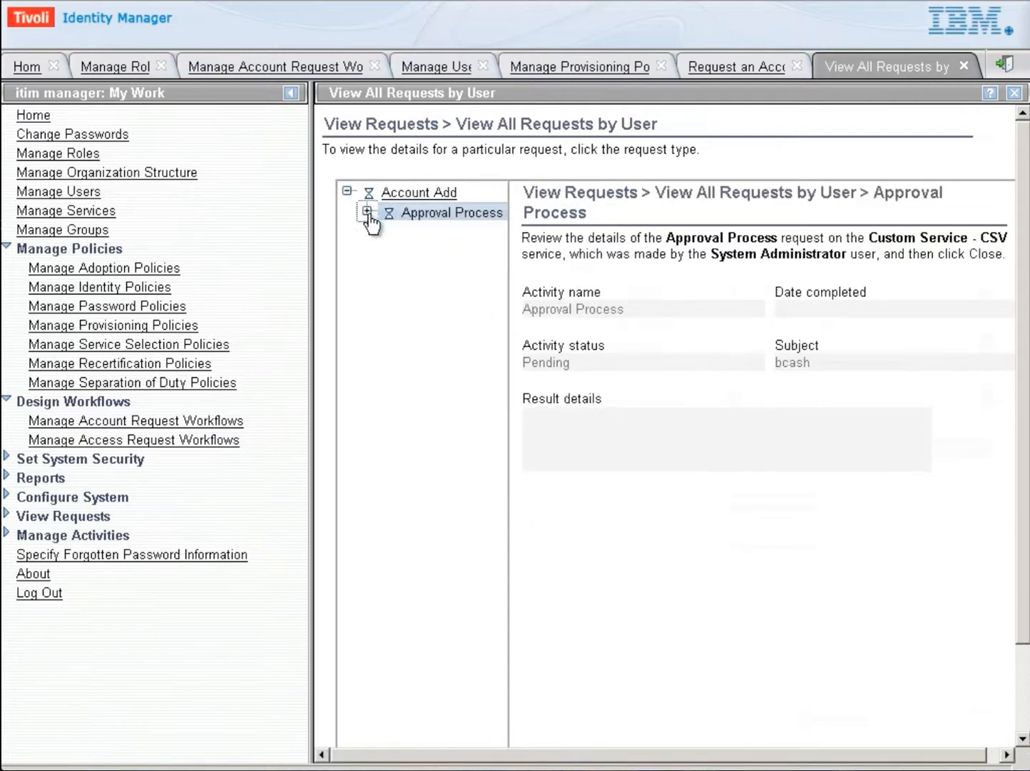
left_click(367, 212)
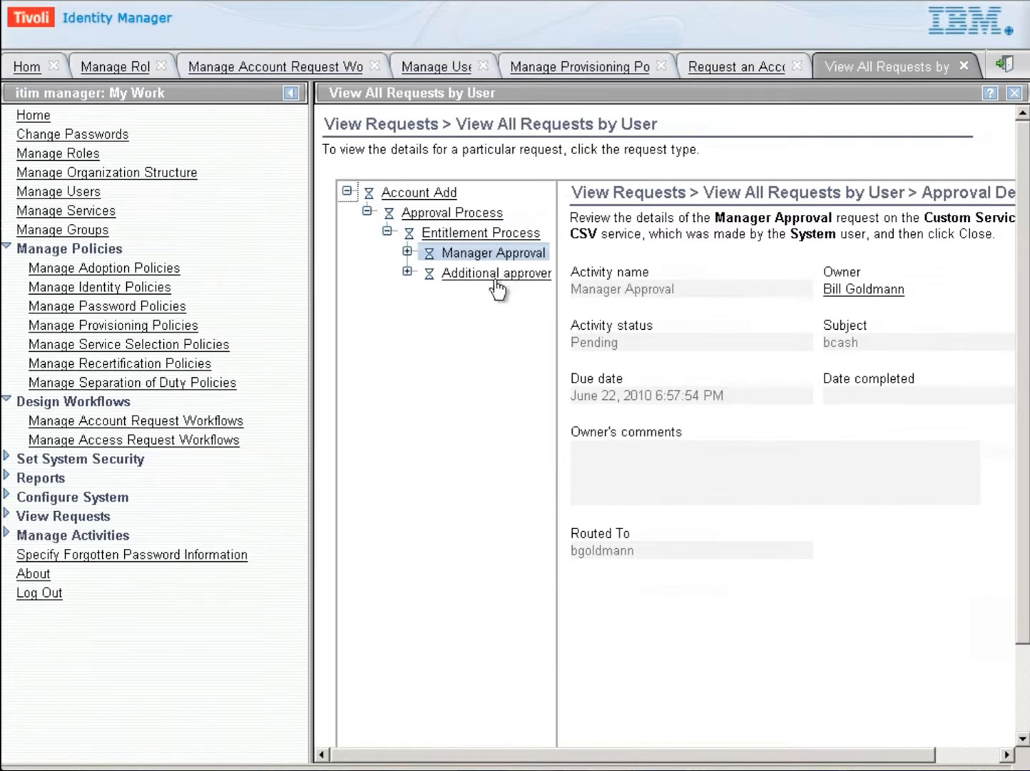
mouse_move(676, 281)
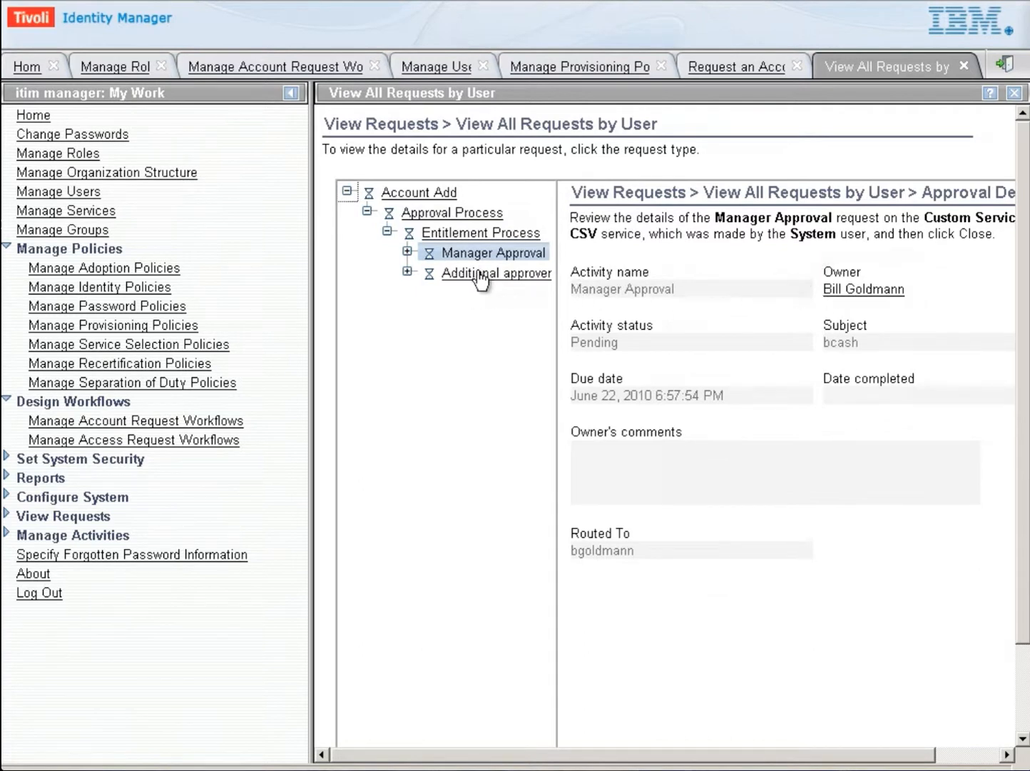
left_click(496, 272)
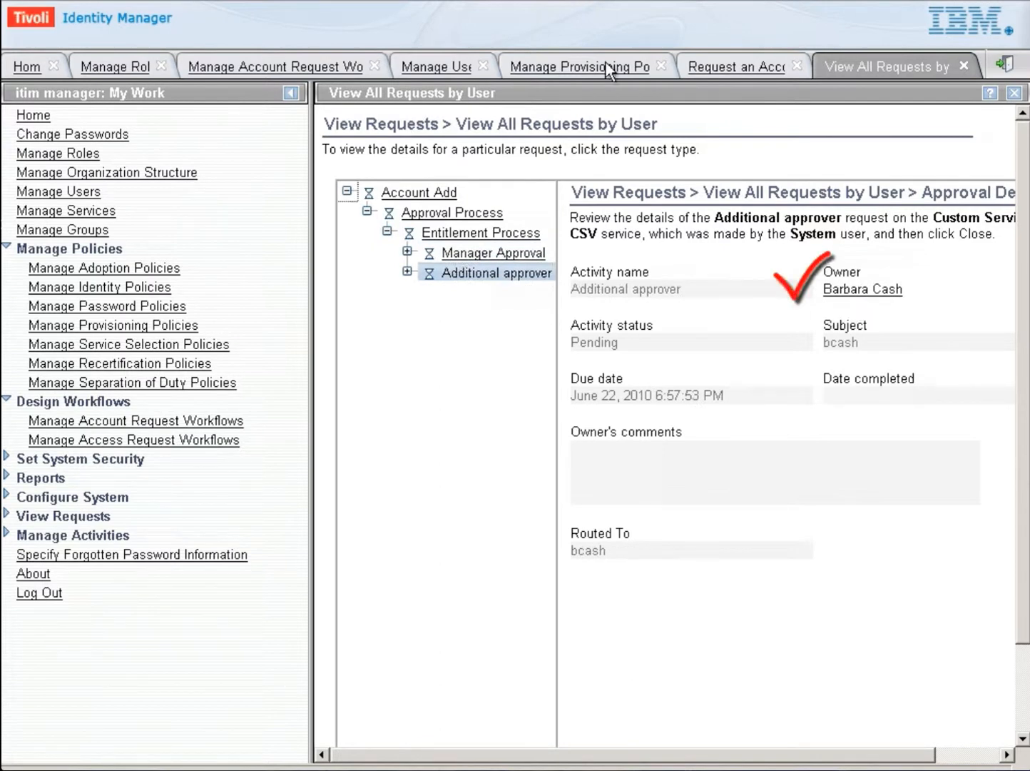
mouse_move(391, 209)
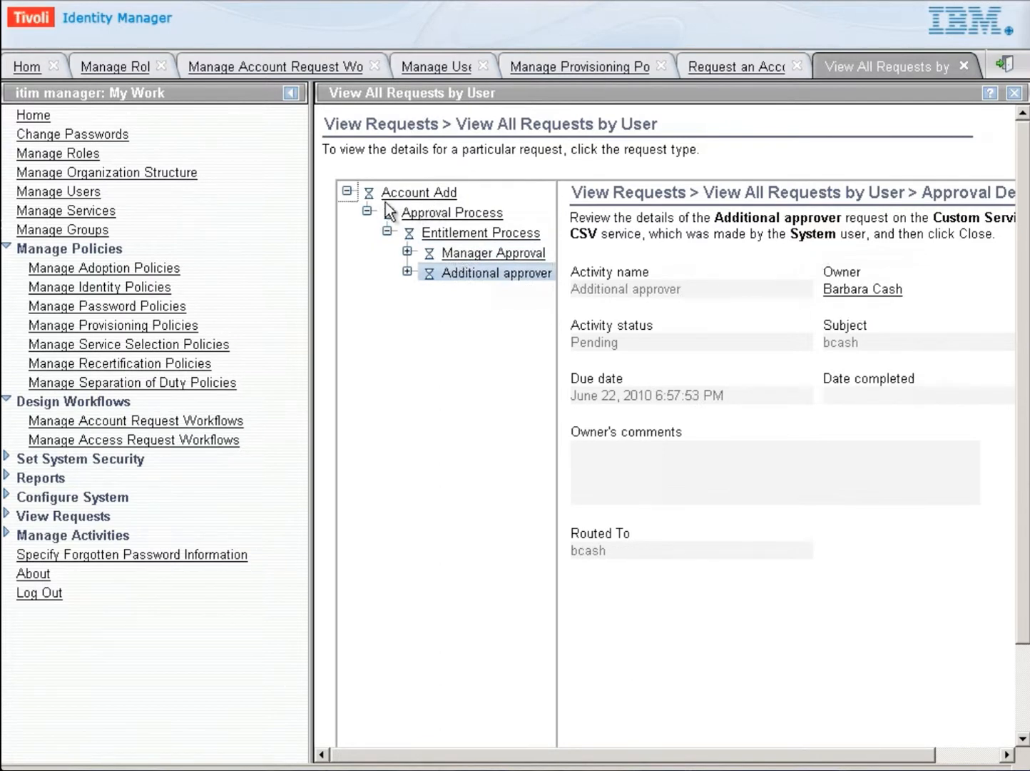
Log out of the administrator session and sign back in as bcash.
left_click(39, 593)
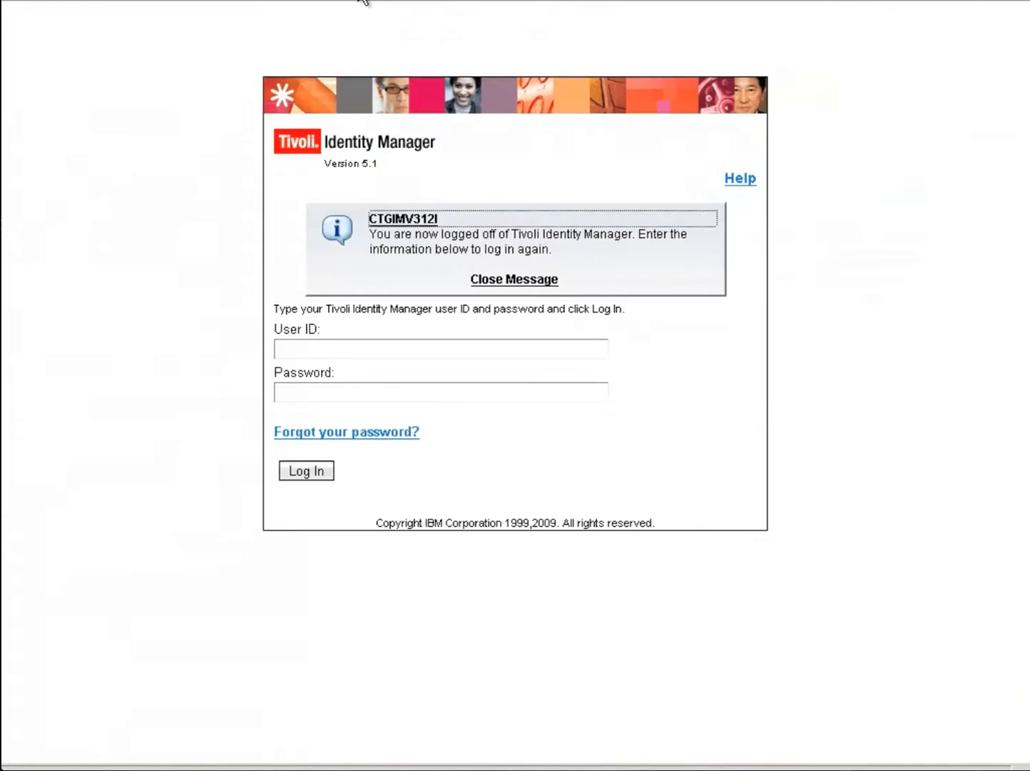
left_click(514, 279)
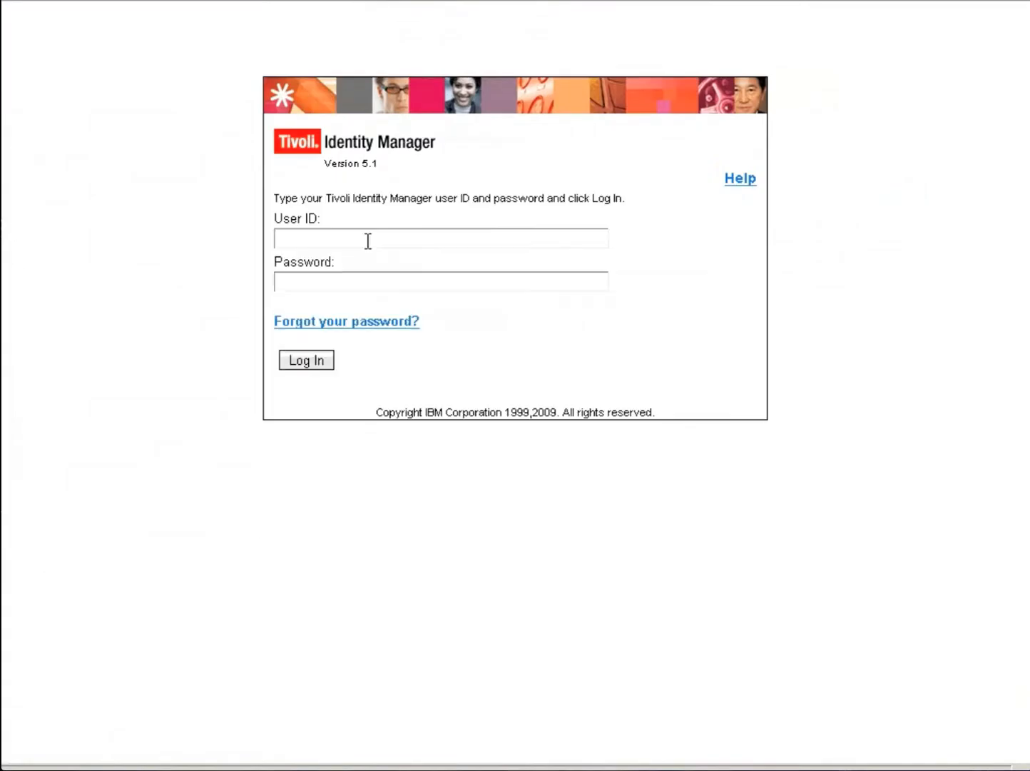
type("bcash")
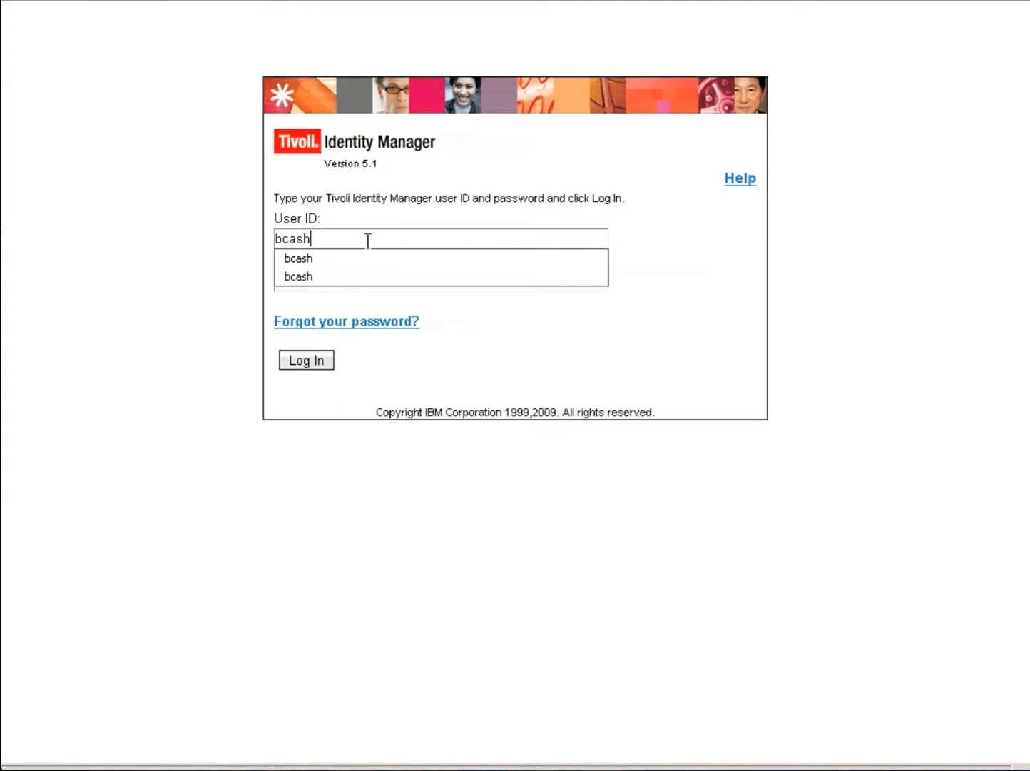
type("********")
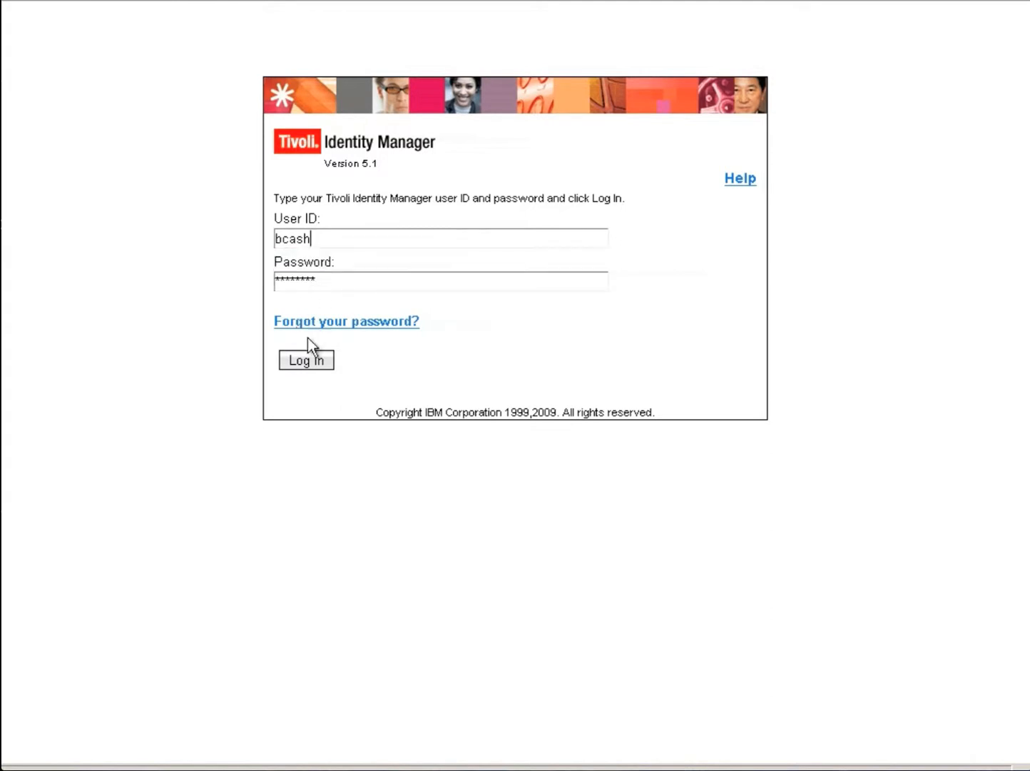
left_click(306, 360)
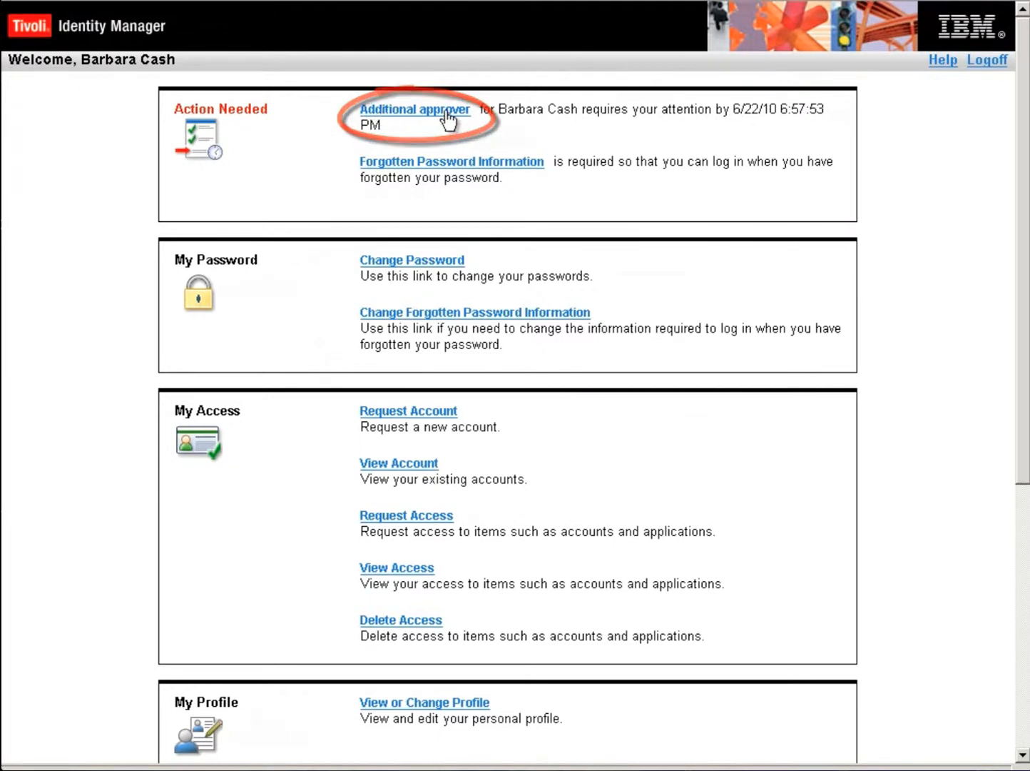
Approve bcash's Additional approver task with the comment 'I approve'.
left_click(416, 109)
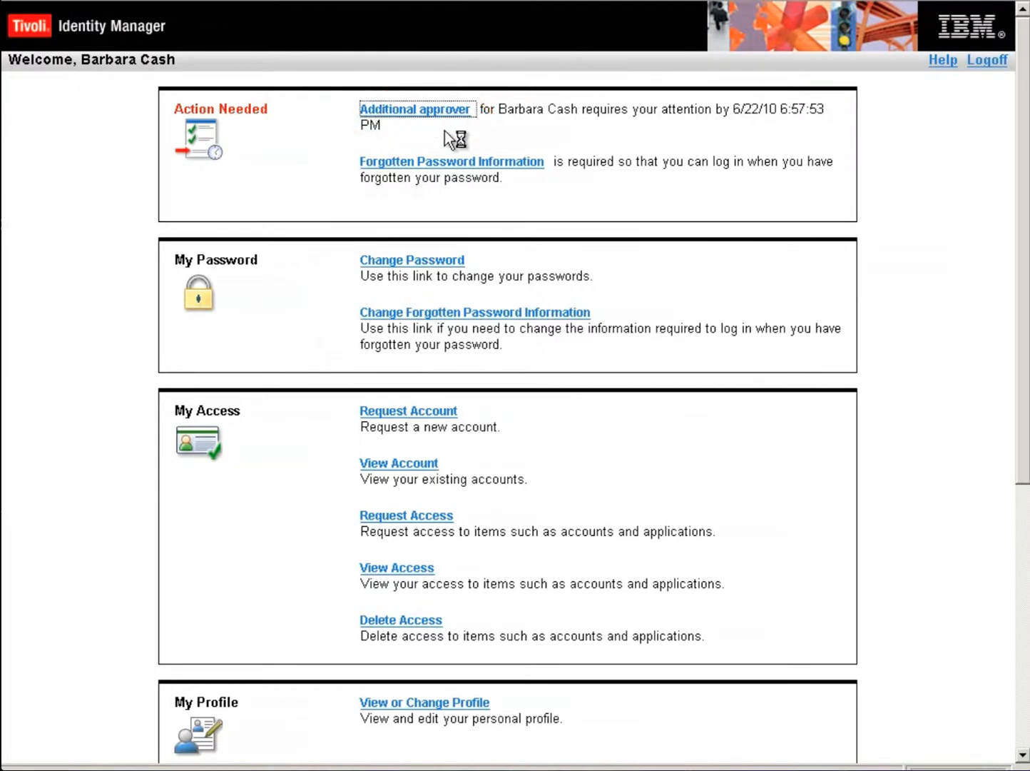
left_click(415, 109)
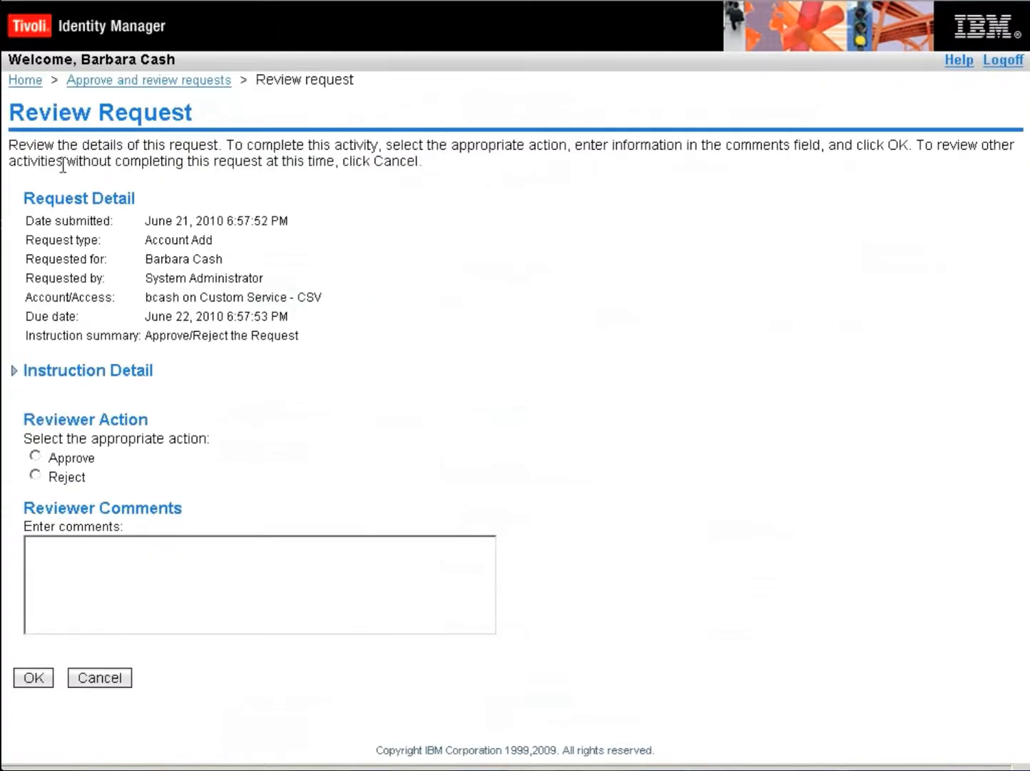
mouse_move(146, 440)
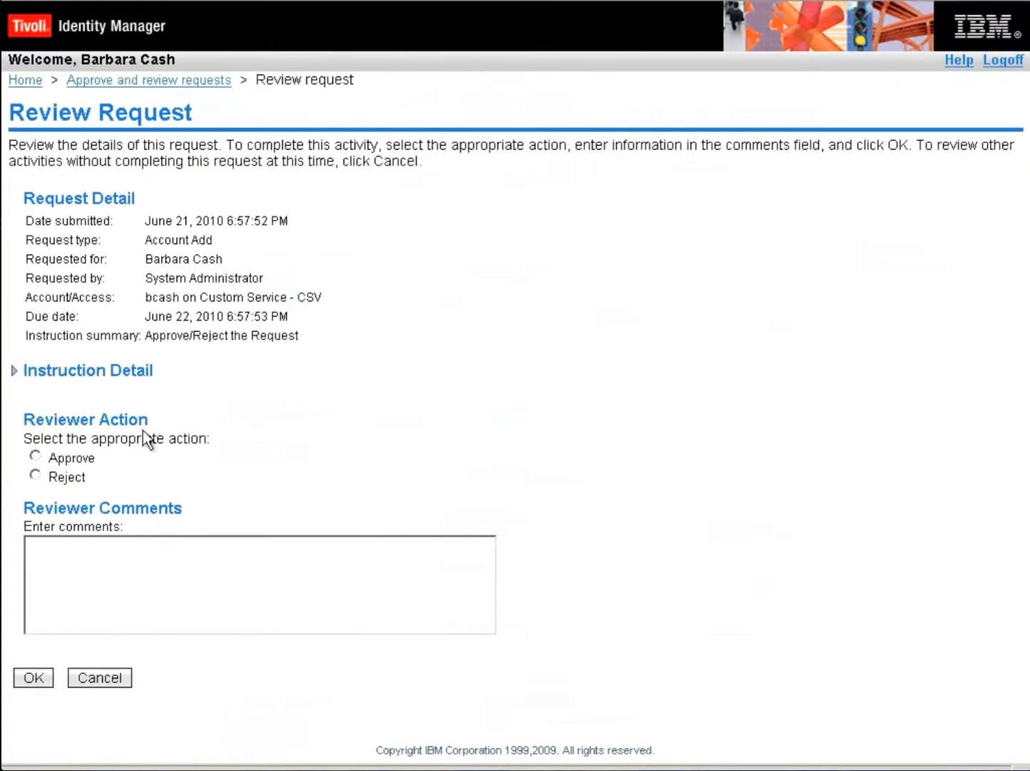
left_click(35, 457)
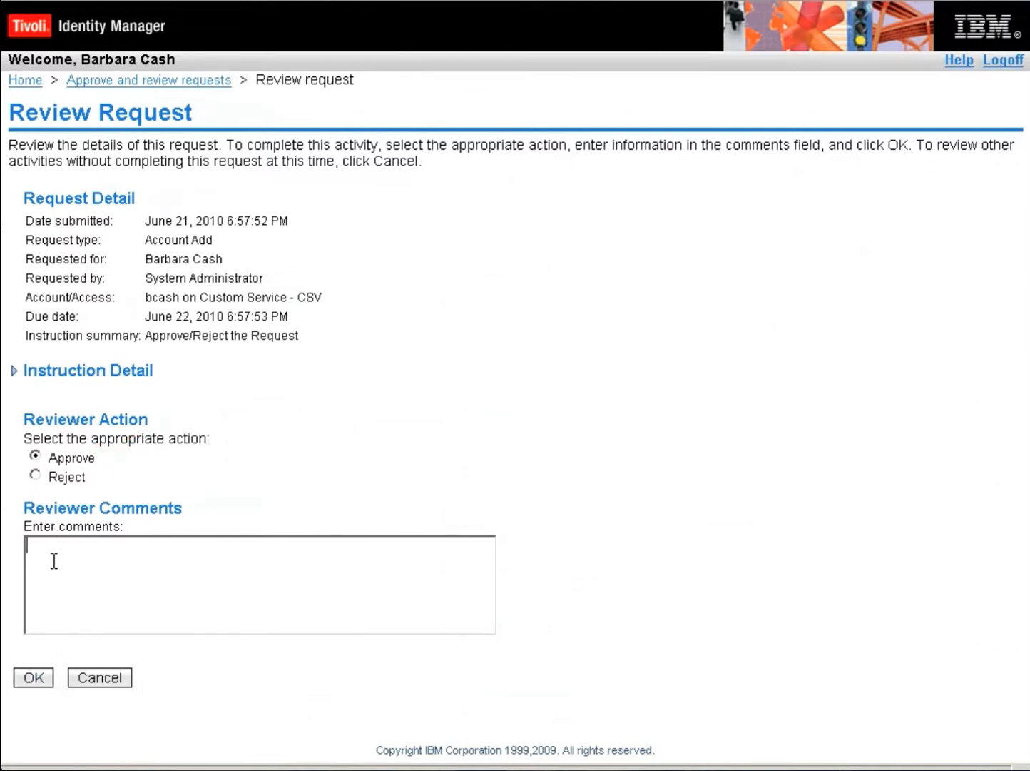
type("I approve")
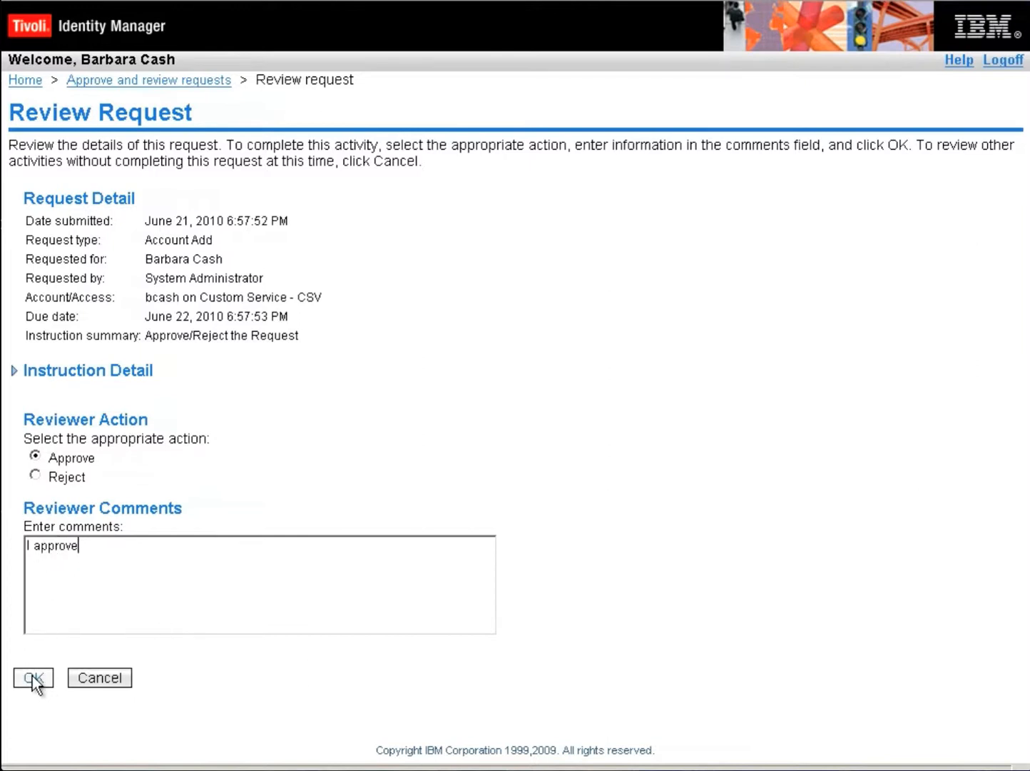
left_click(31, 677)
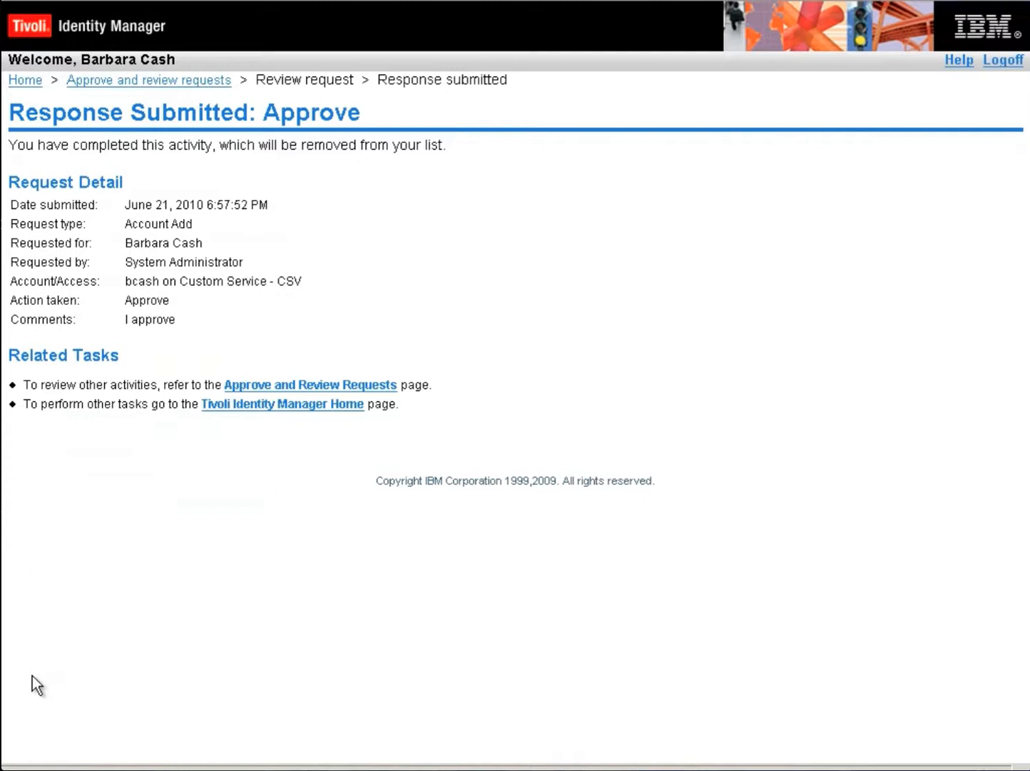
mouse_move(644, 412)
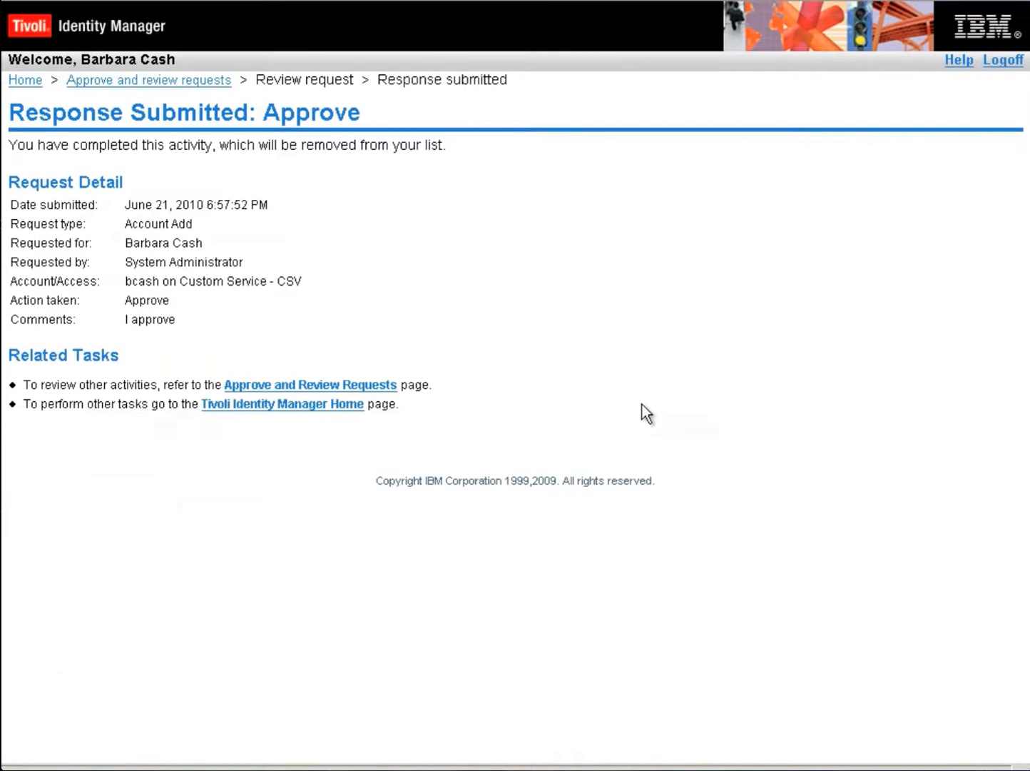
mouse_move(1003, 118)
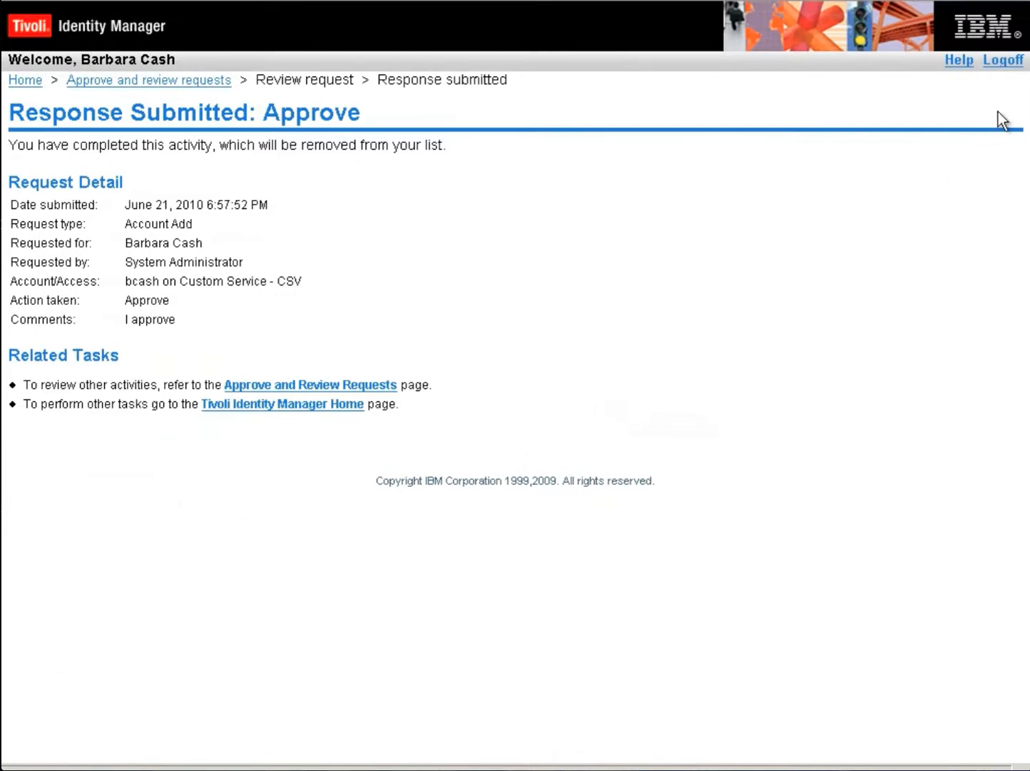
mouse_move(1002, 64)
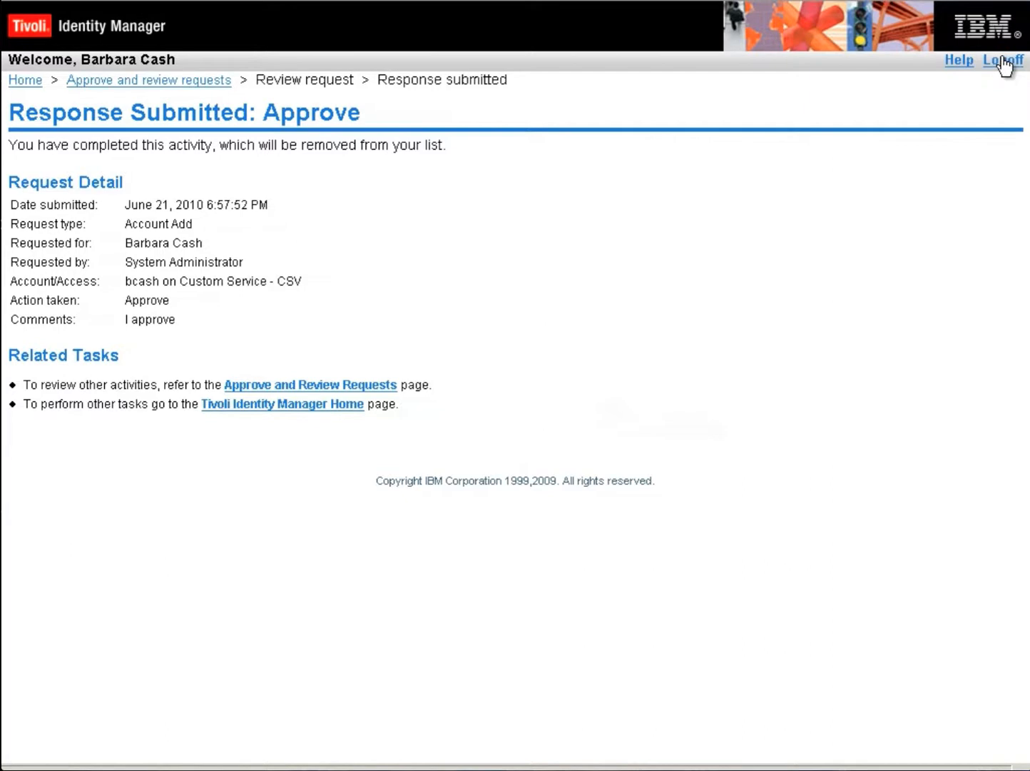
left_click(1003, 59)
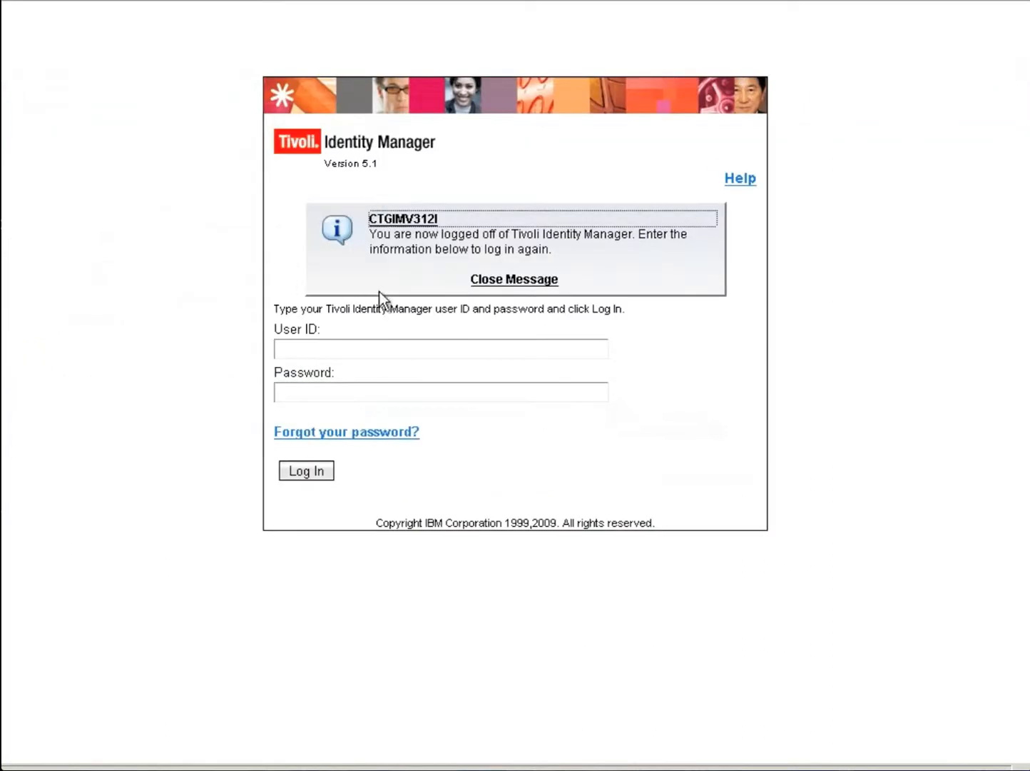
type("b")
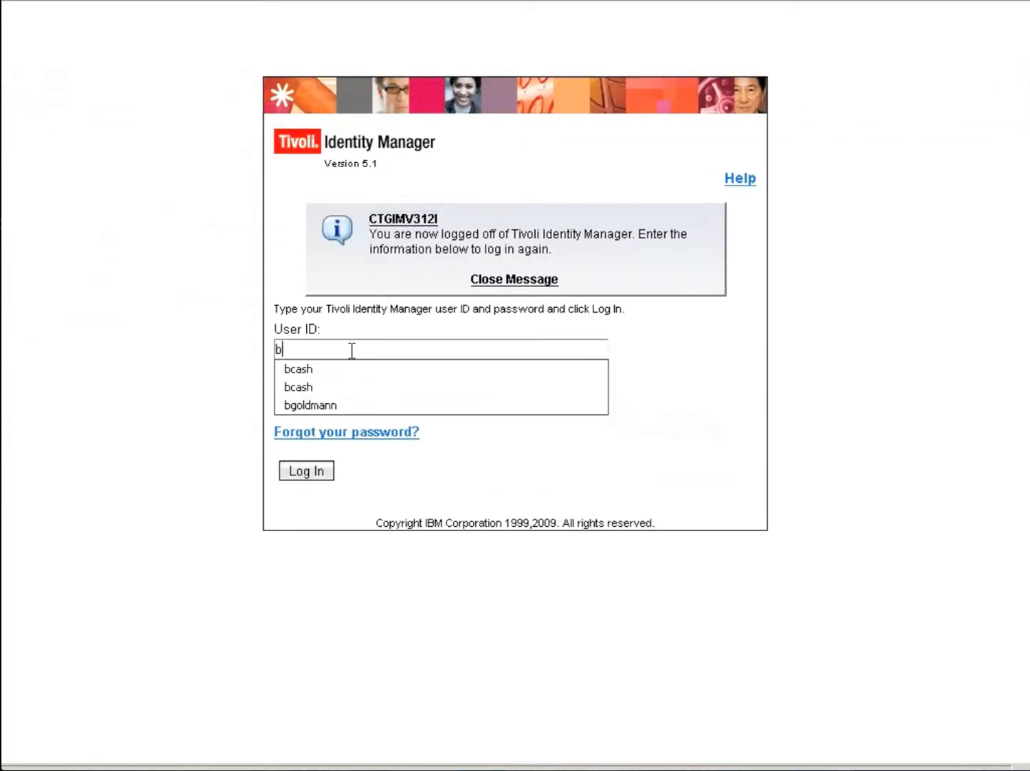
mouse_move(338, 408)
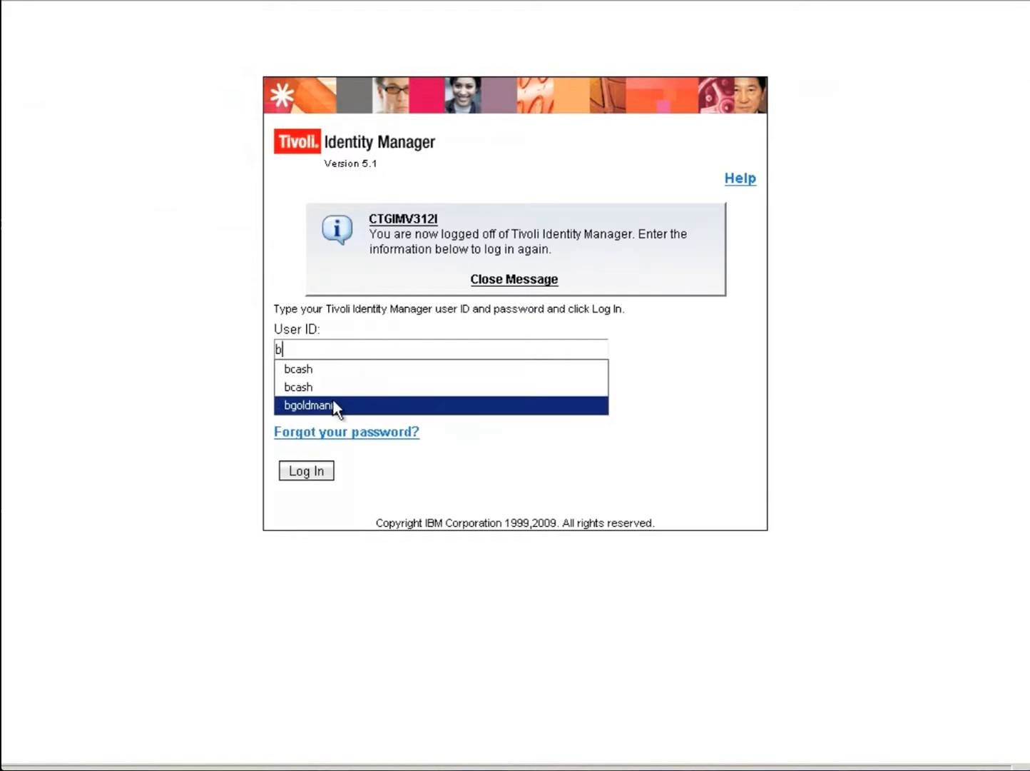
left_click(305, 471)
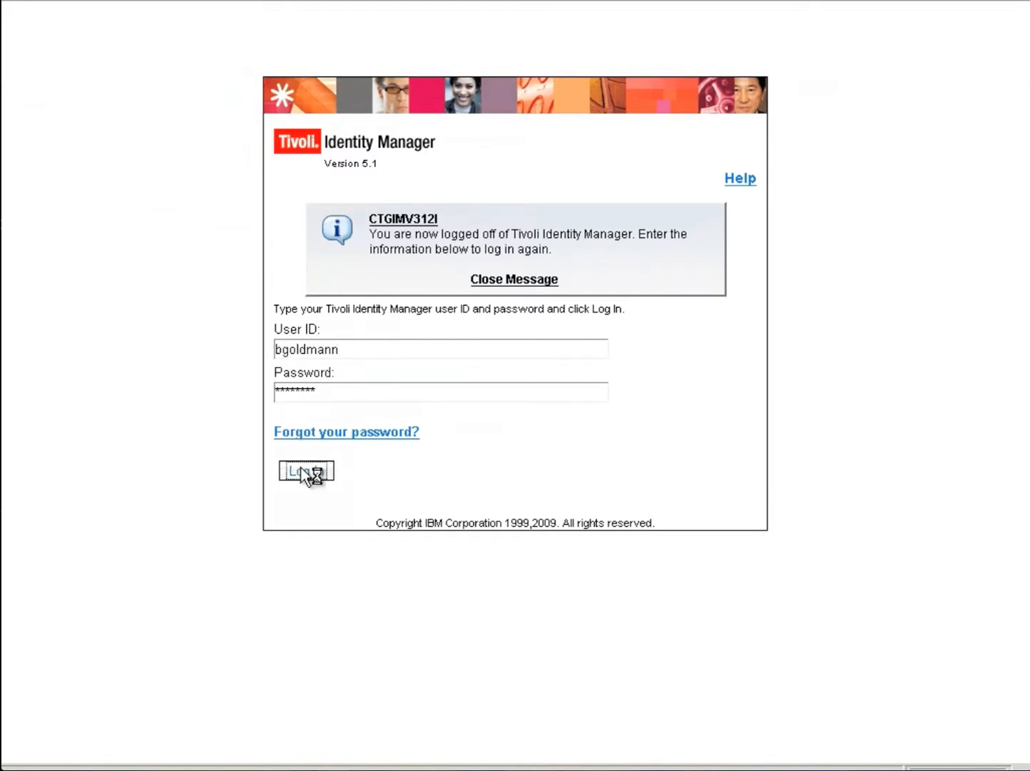
left_click(305, 471)
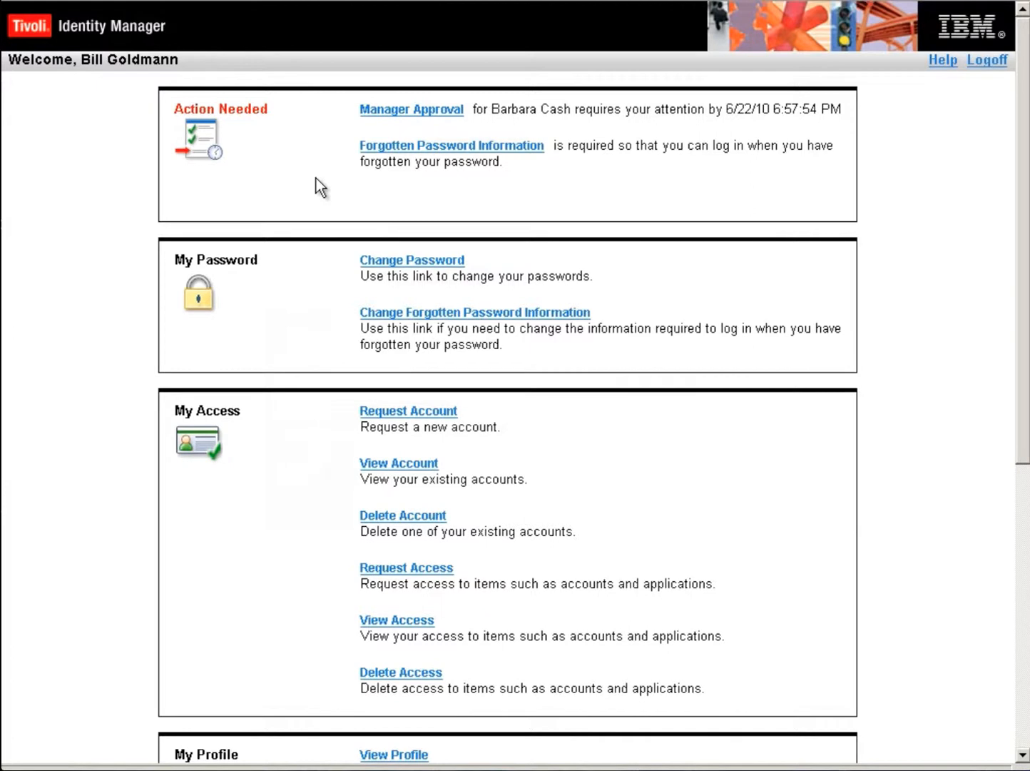
mouse_move(343, 152)
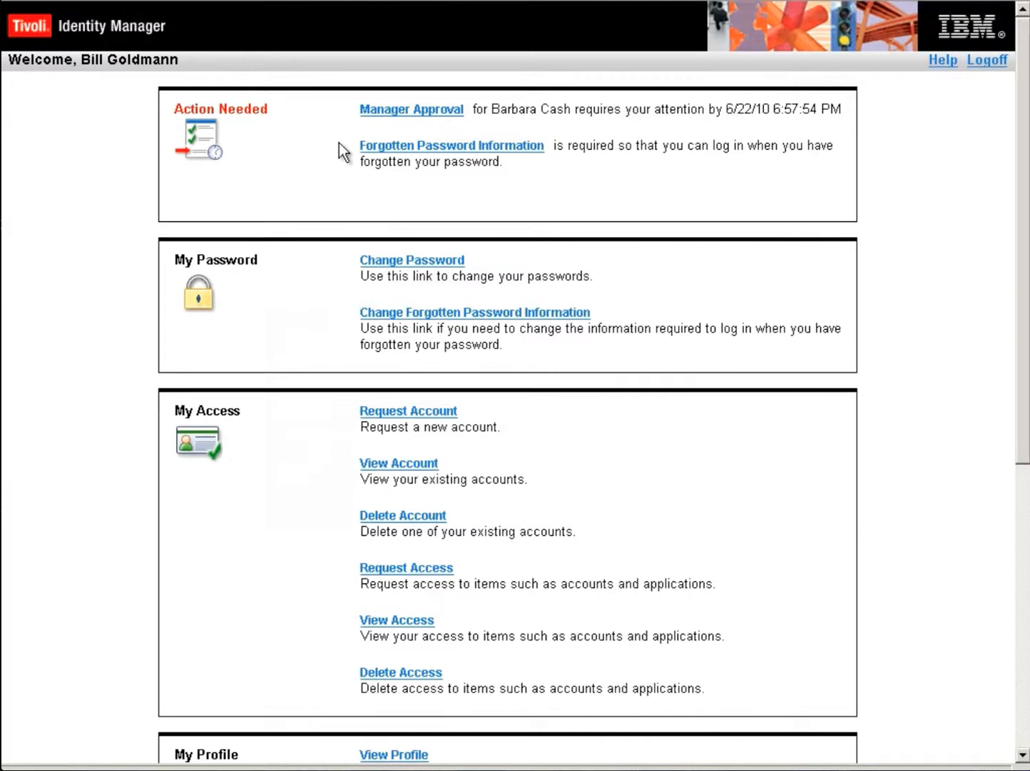
mouse_move(385, 131)
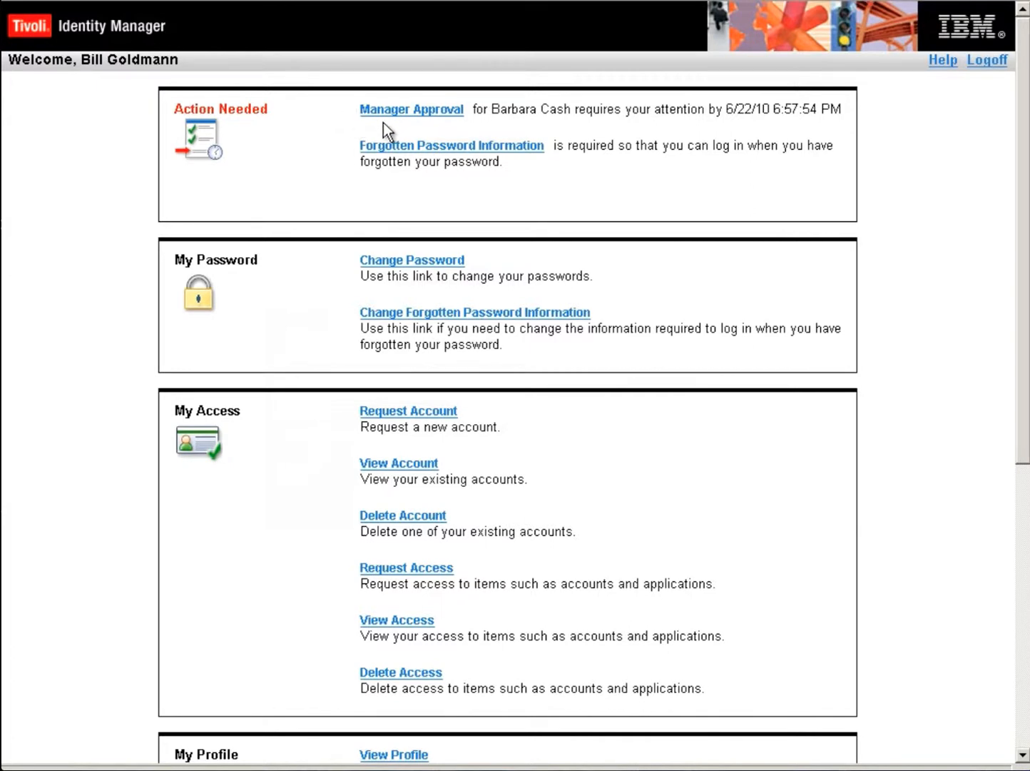
mouse_move(410, 118)
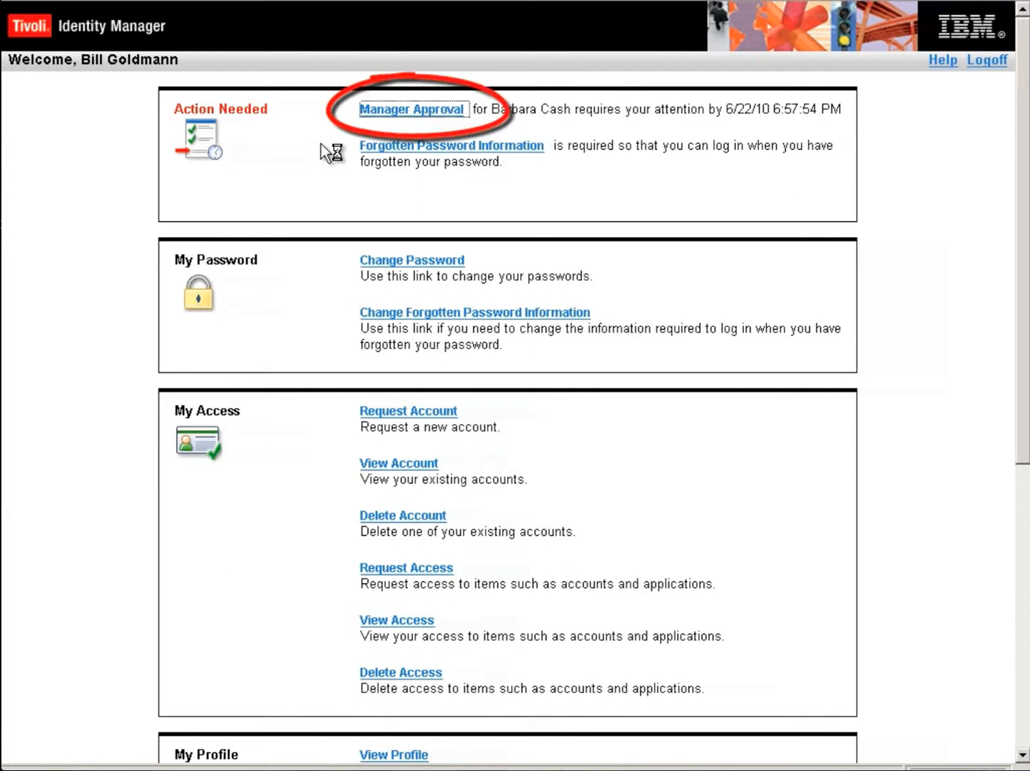
Approve the pending Manager Approval task with the comment 'I approve'.
left_click(411, 110)
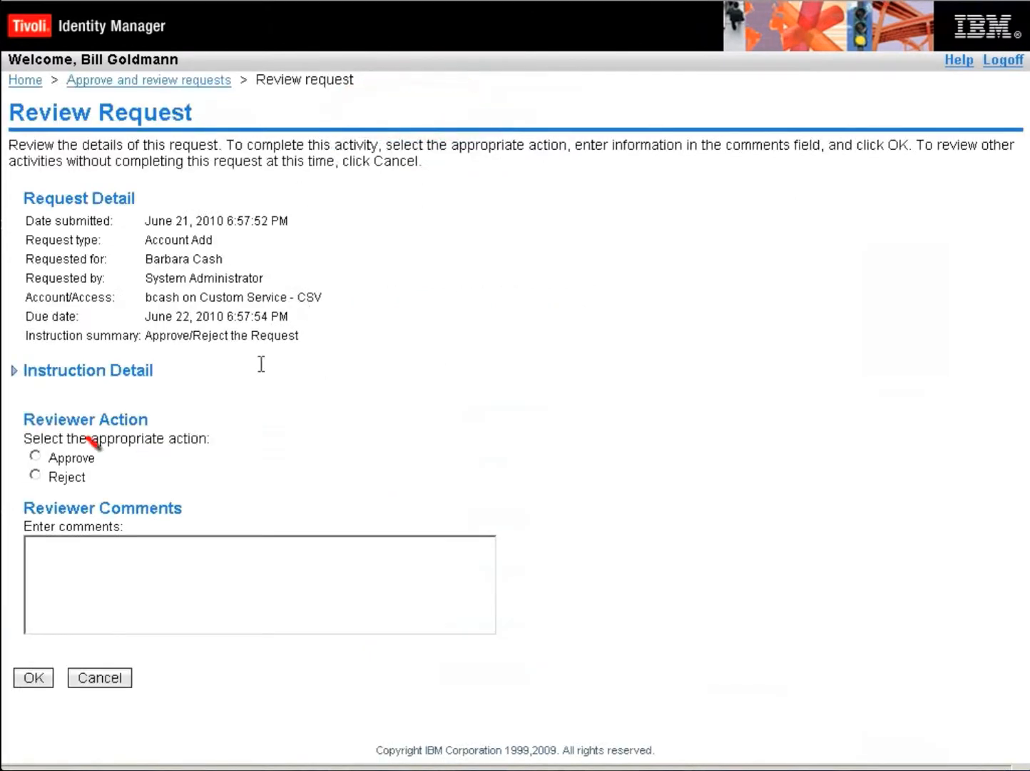
left_click(34, 457)
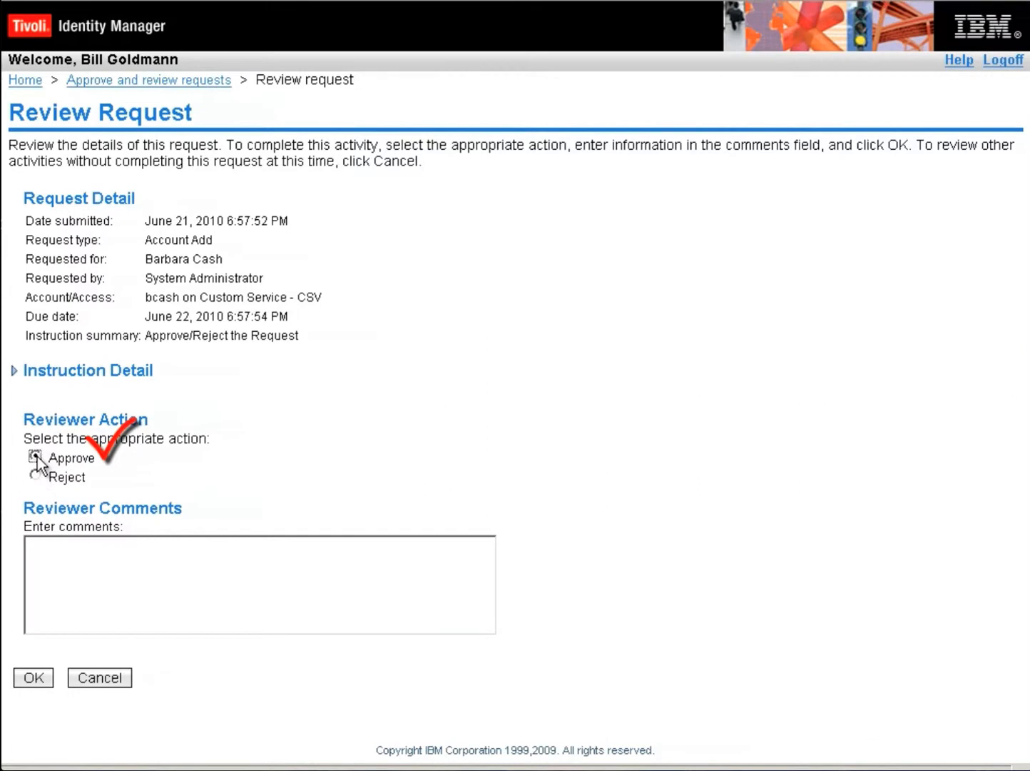
left_click(35, 459)
type("I app")
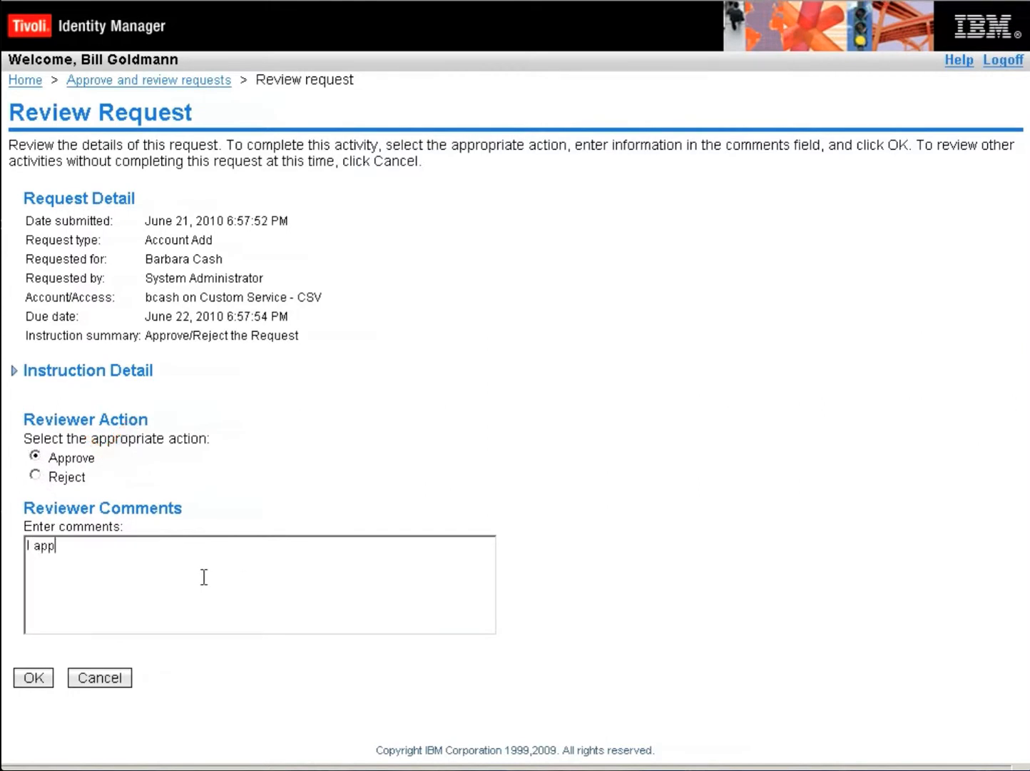
type("rove")
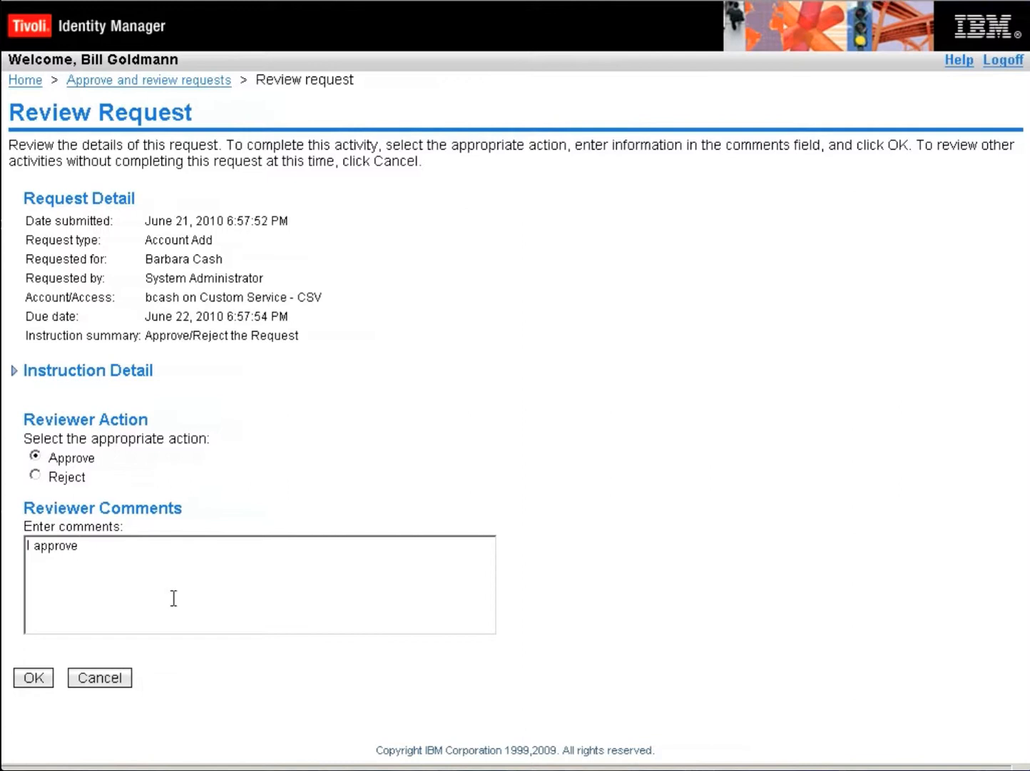
left_click(33, 678)
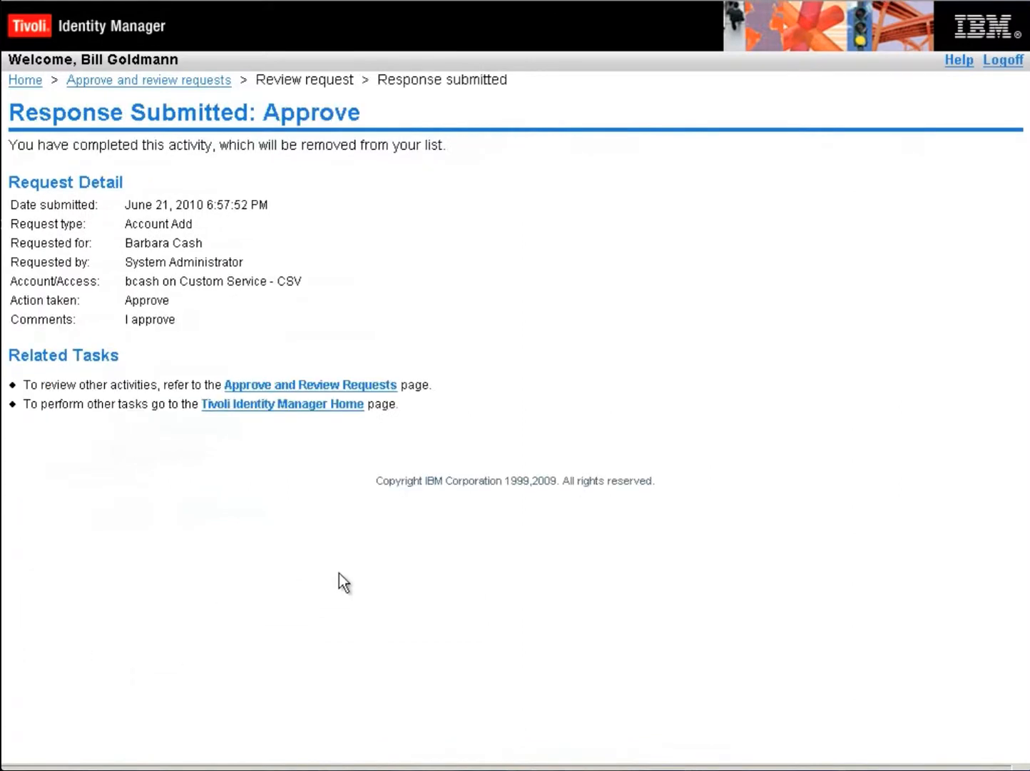
mouse_move(519, 173)
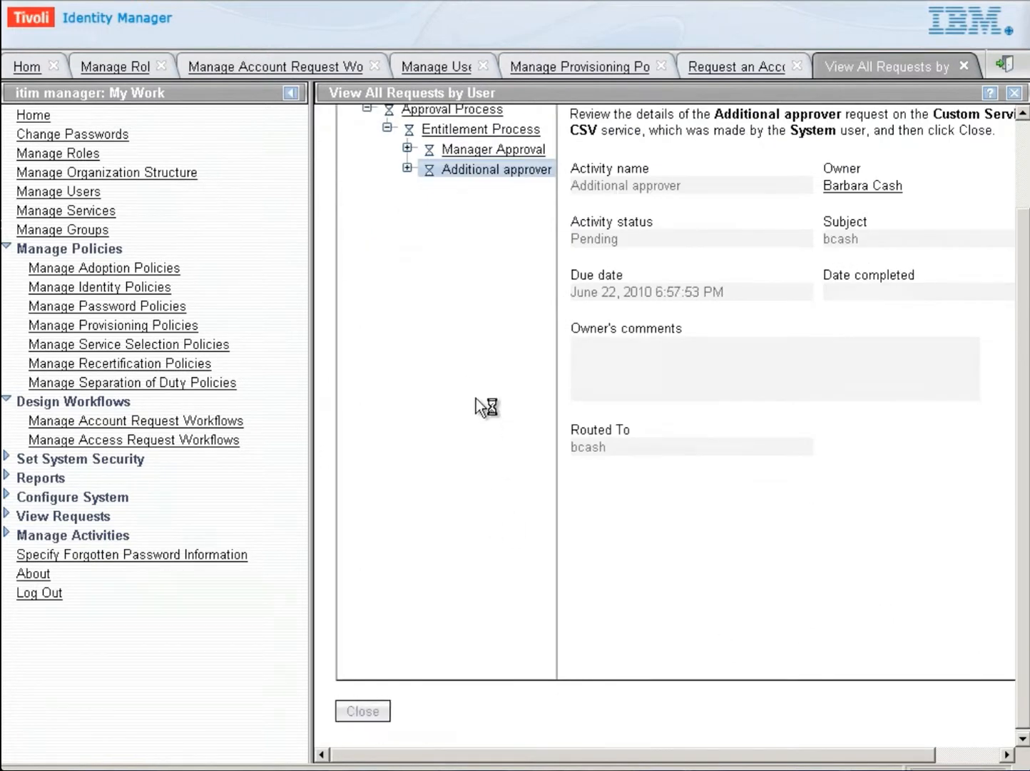
mouse_move(462, 266)
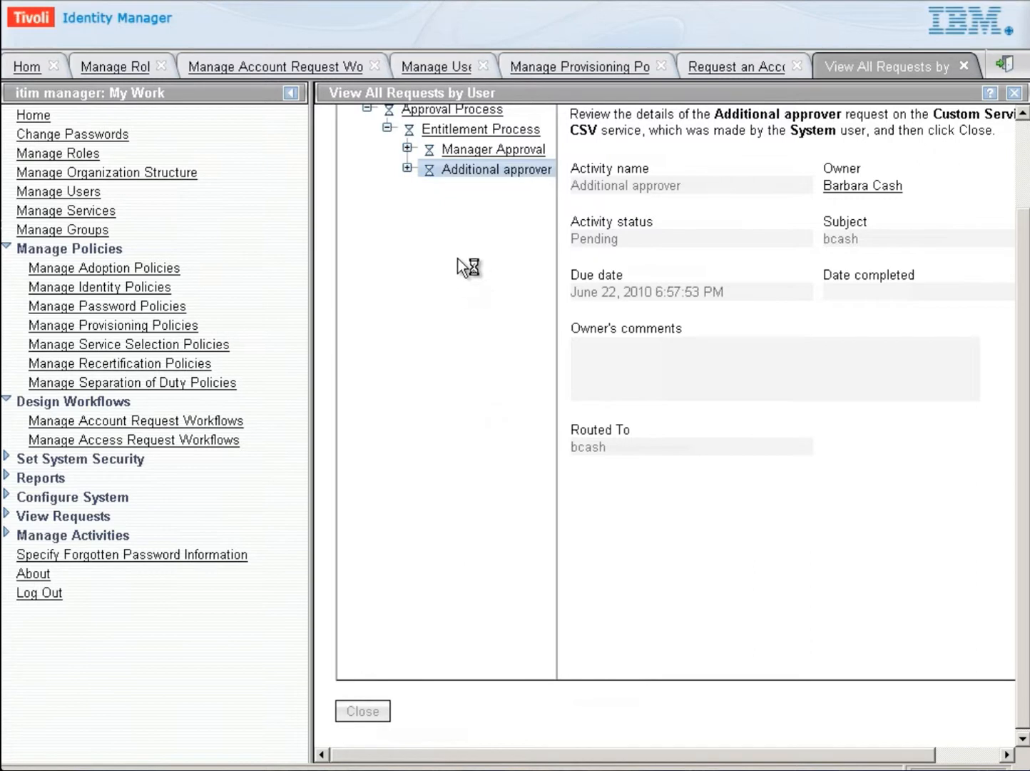
Return from the activity details and open the pending Account Add request.
left_click(362, 711)
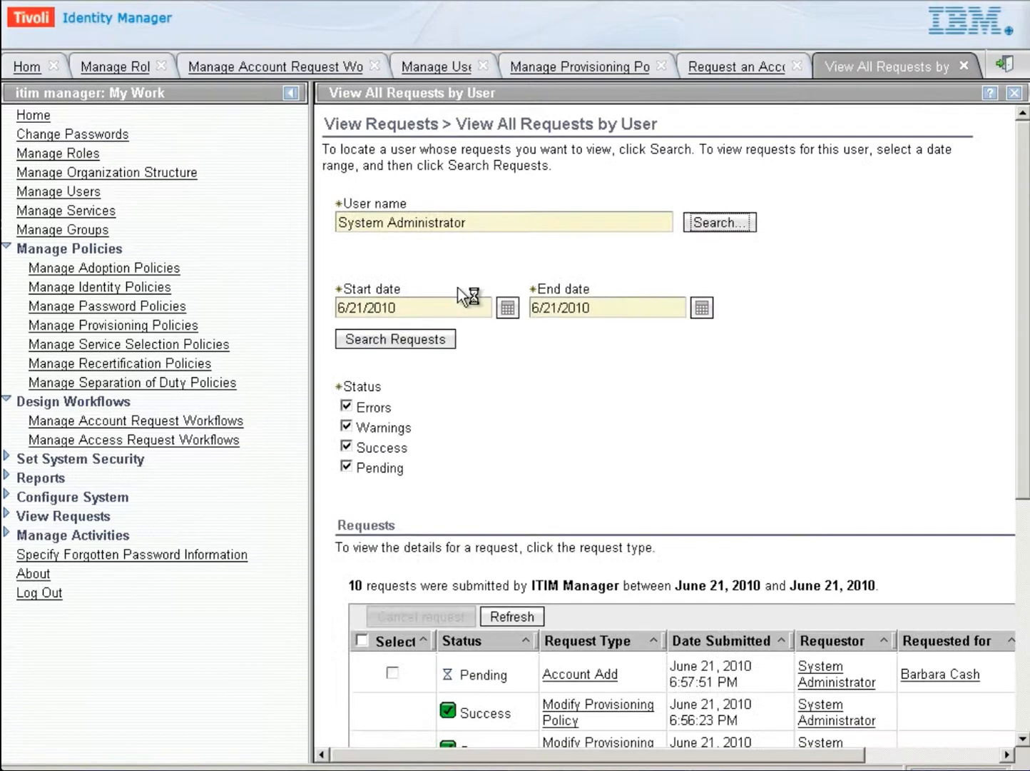
scroll("down", 3)
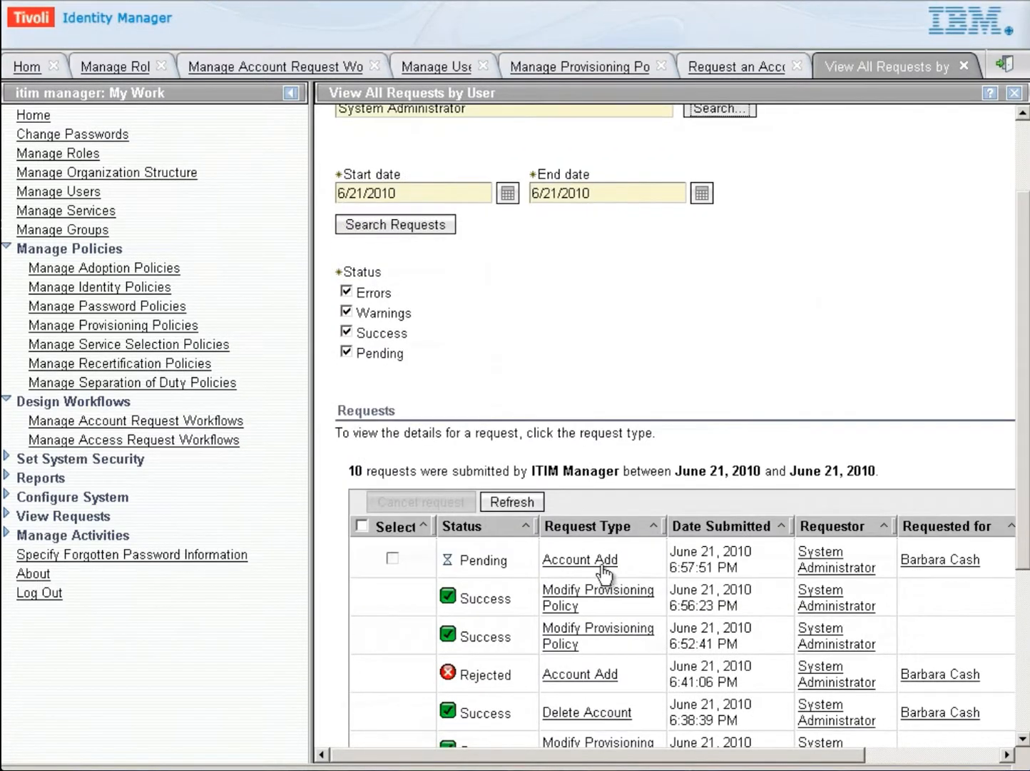
left_click(580, 559)
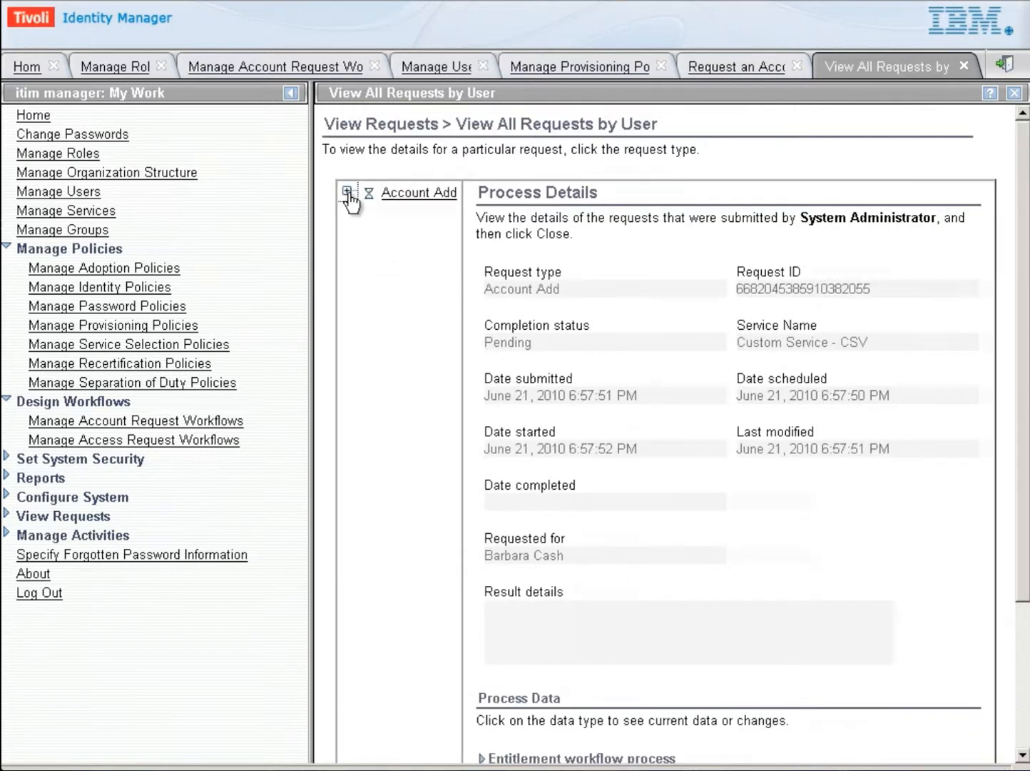
mouse_move(399, 239)
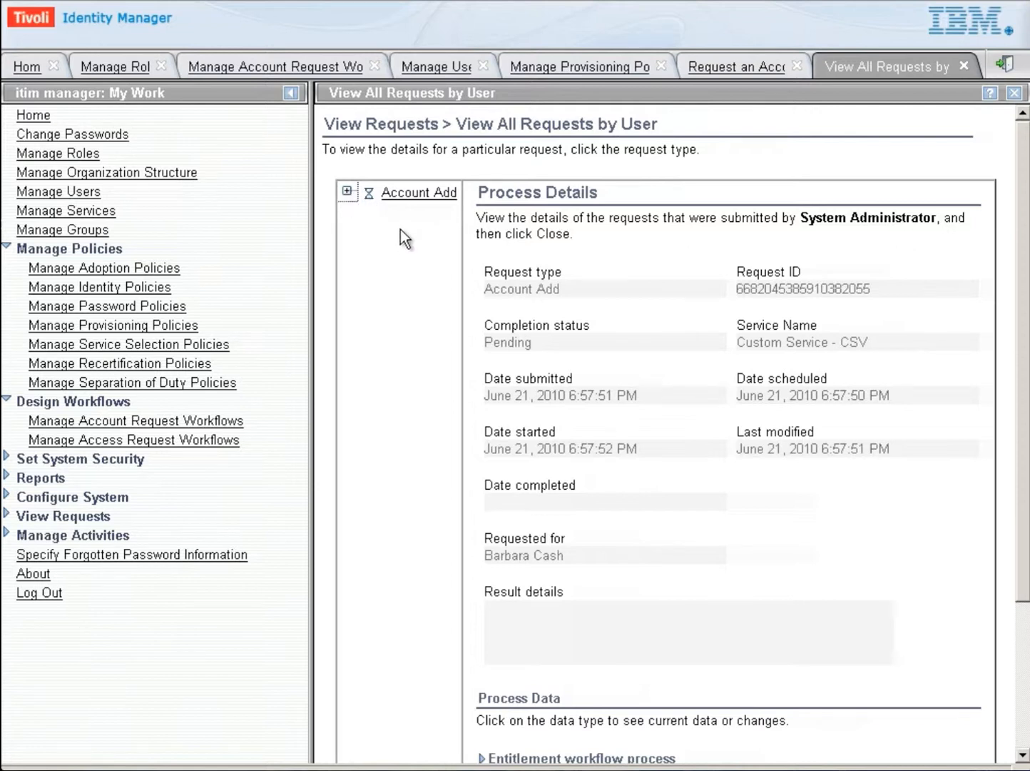
Expand the Approval Process and inspect the Additional approver and Ask IT for Information steps.
left_click(346, 192)
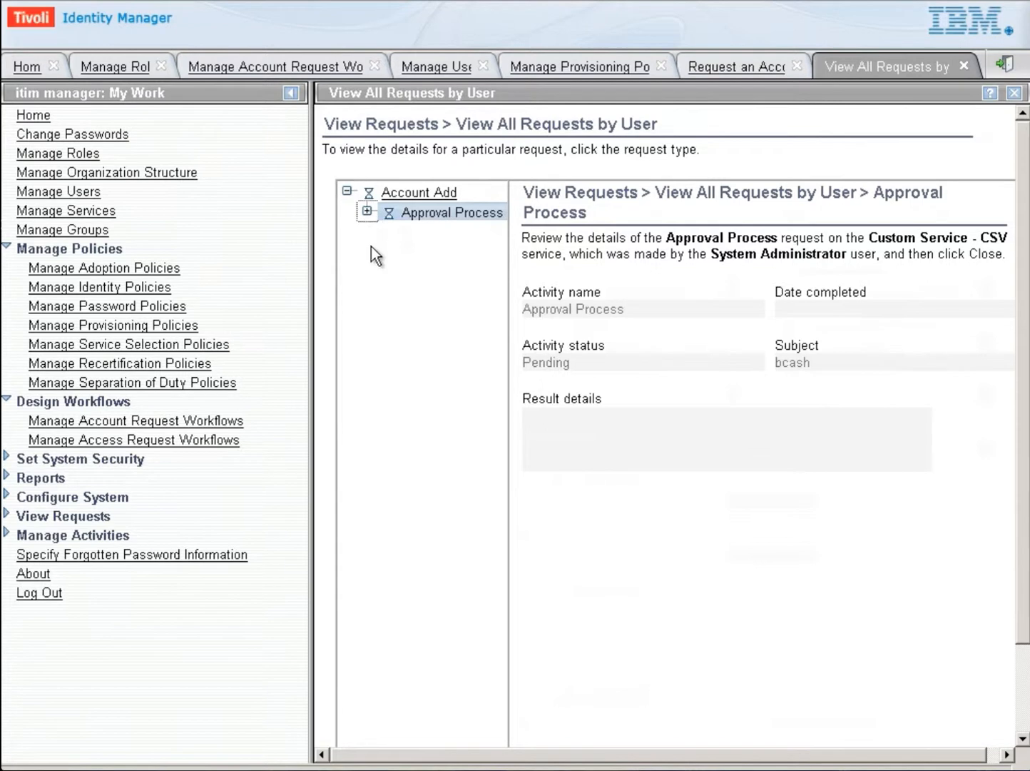
left_click(368, 212)
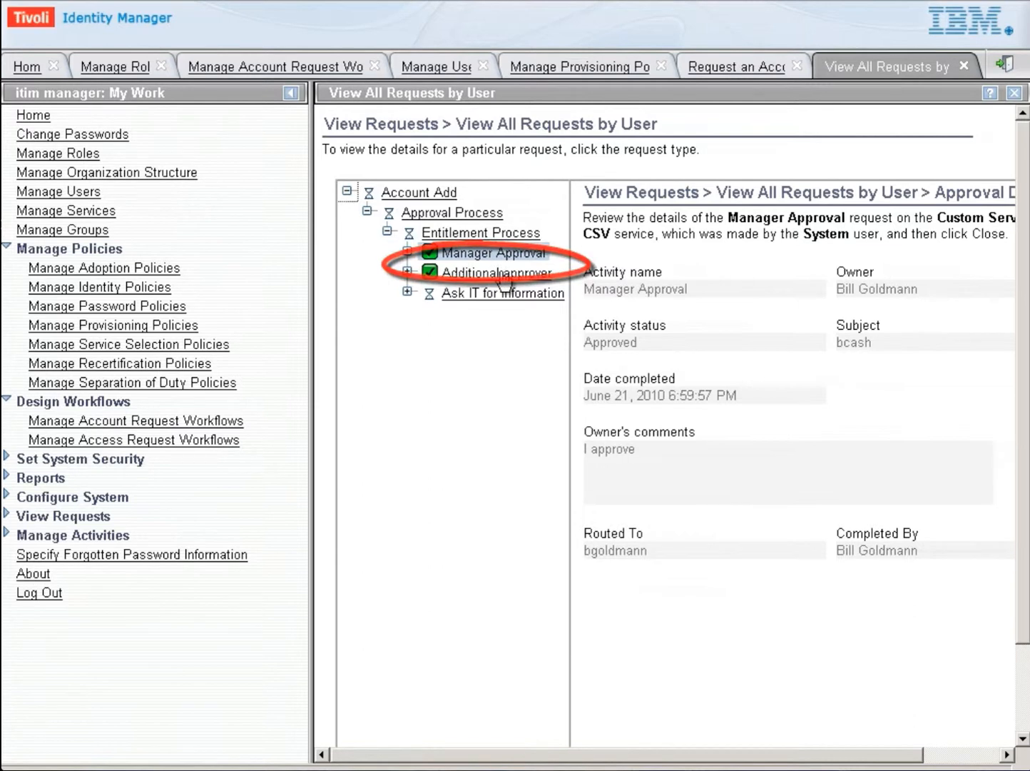
left_click(499, 273)
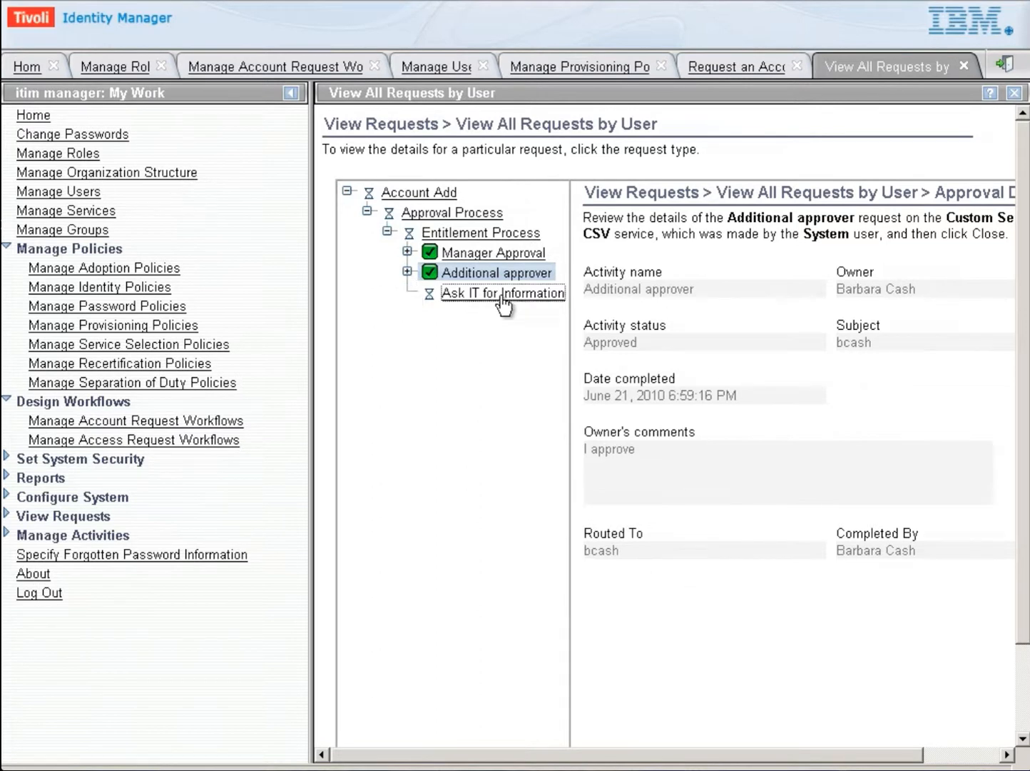
left_click(503, 293)
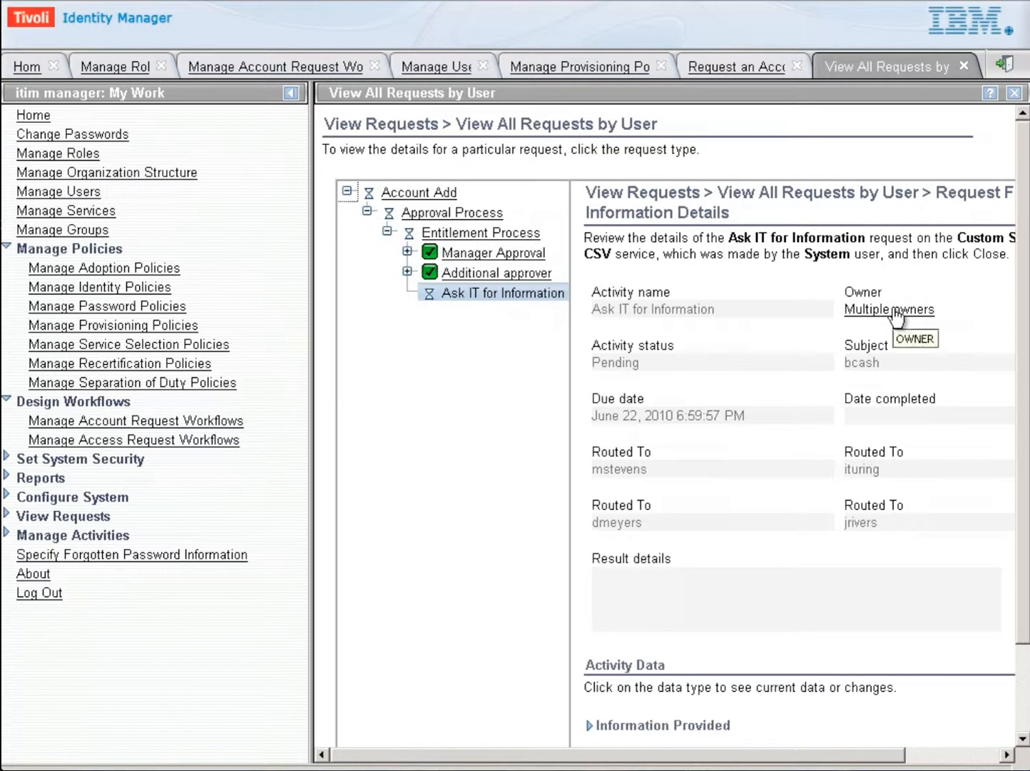
mouse_move(145, 154)
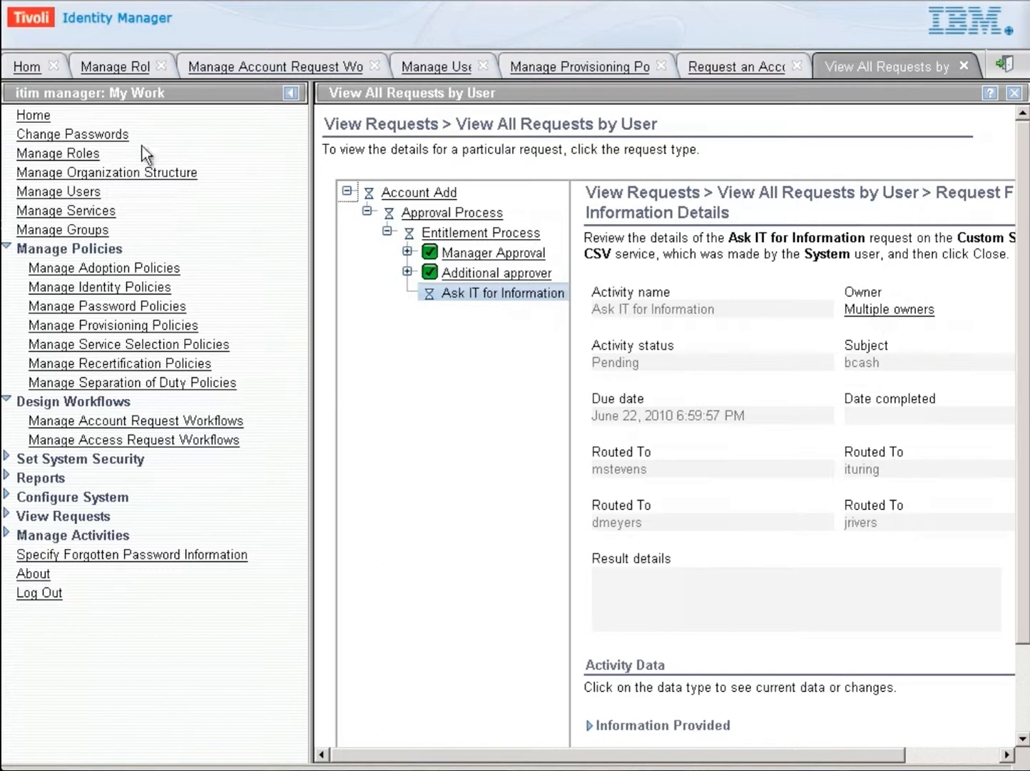
mouse_move(88, 160)
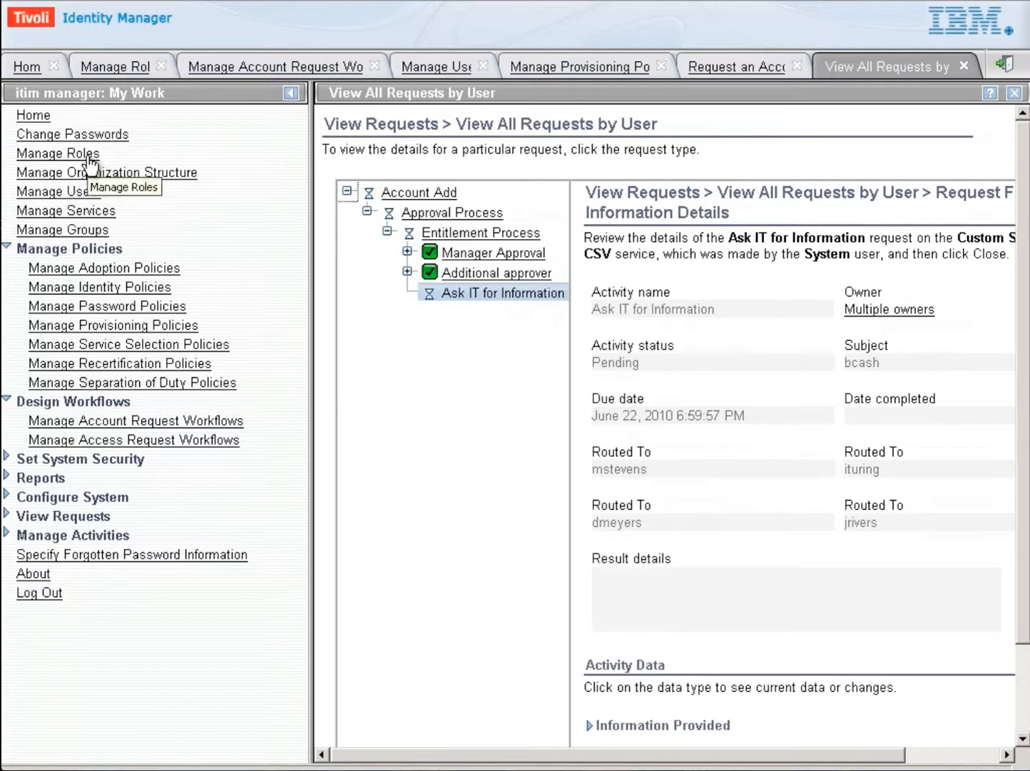
mouse_move(328, 33)
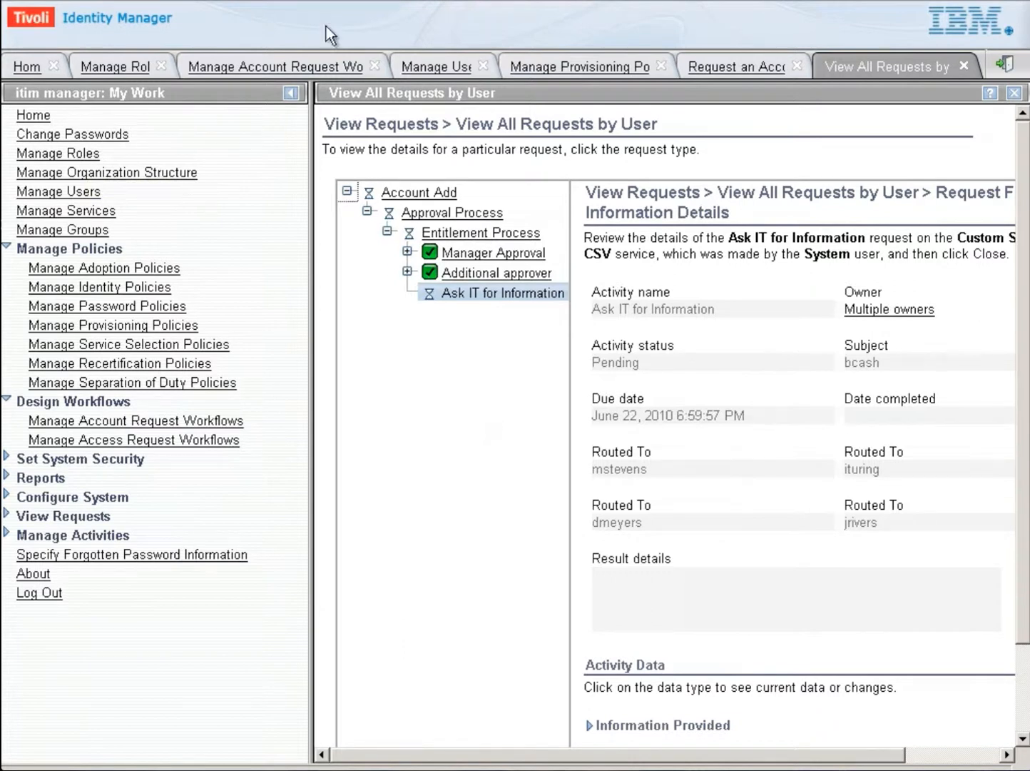
left_click(39, 592)
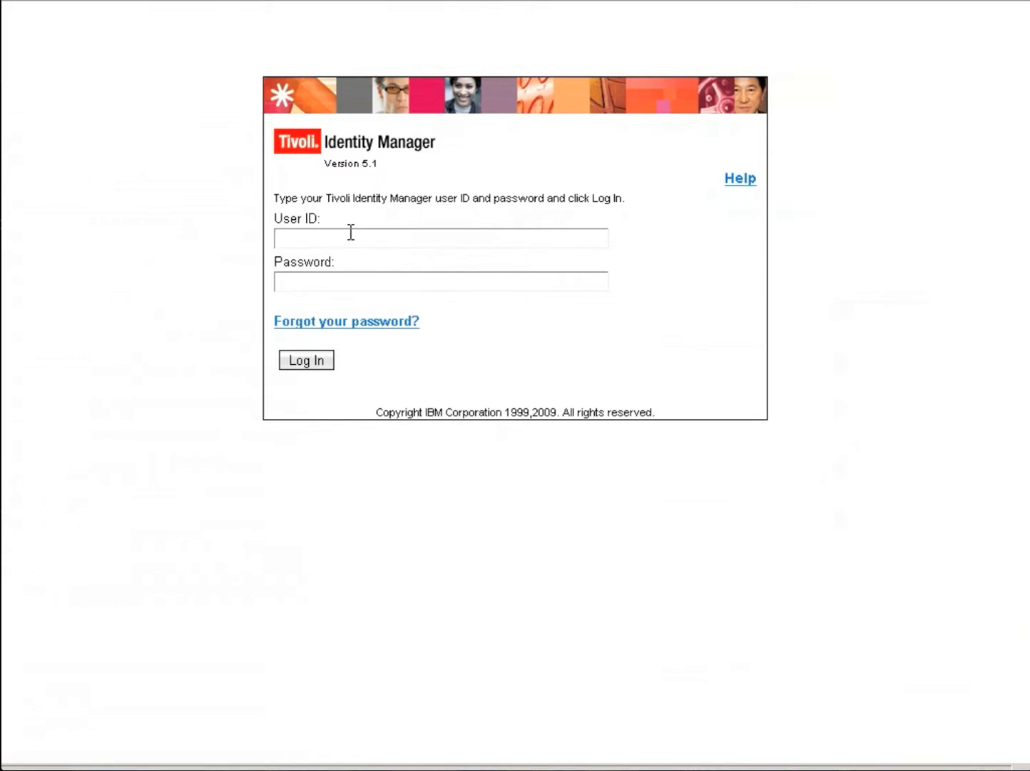
type("dmeyers")
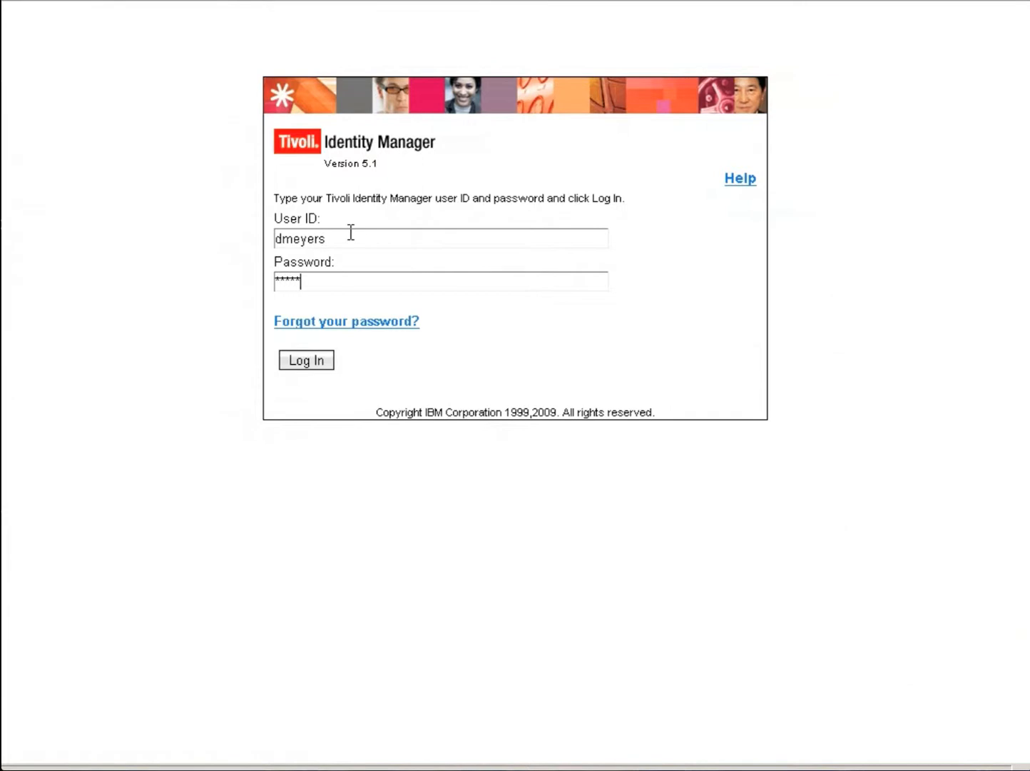
type("***")
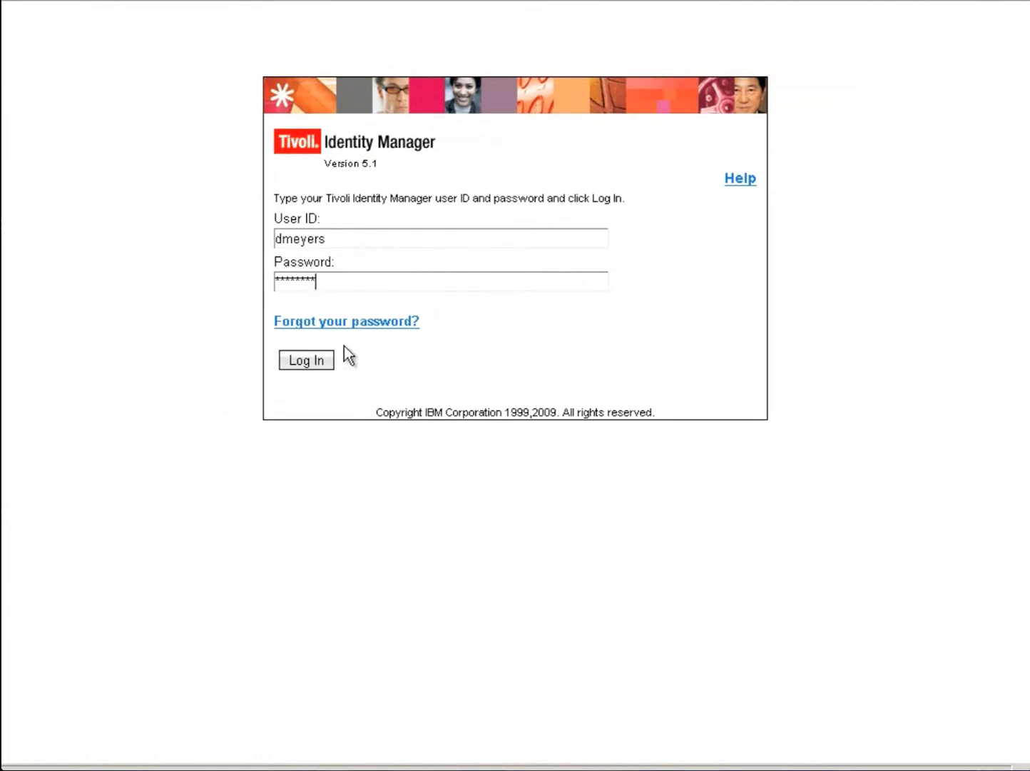
left_click(306, 360)
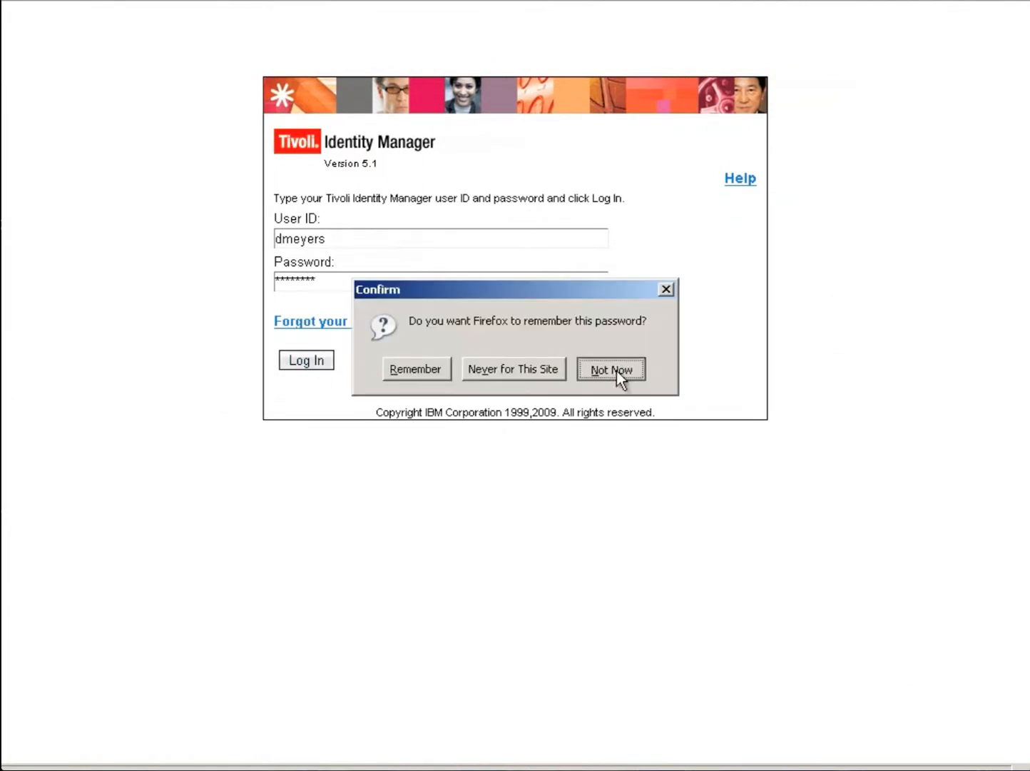
left_click(611, 369)
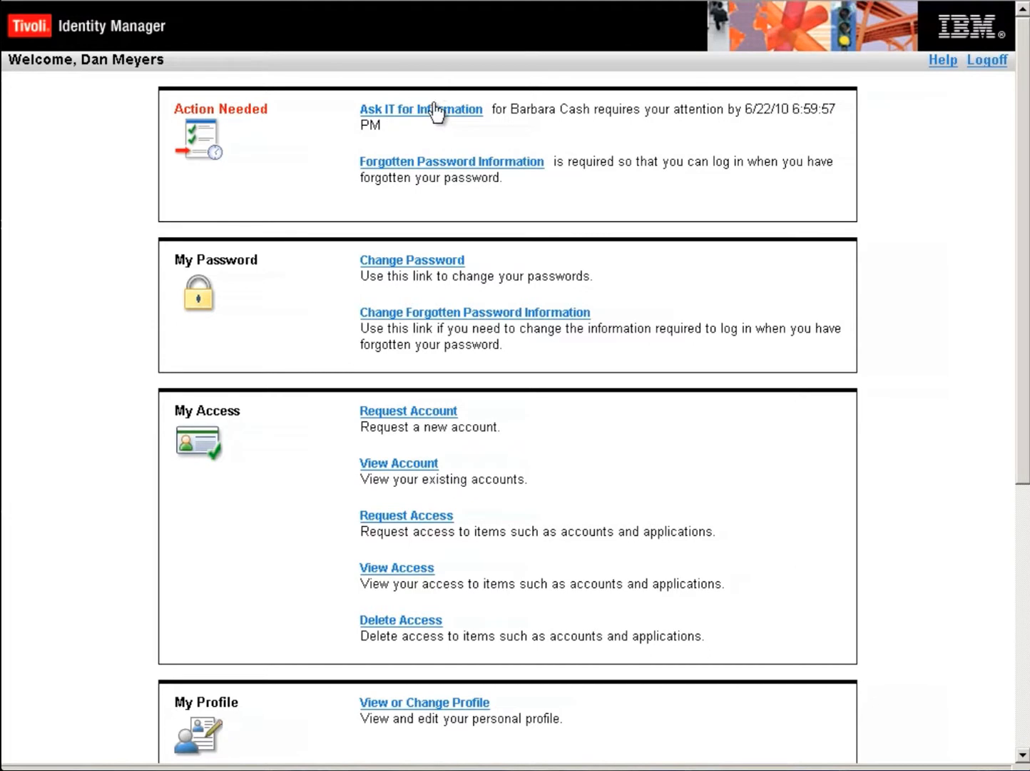
left_click(421, 109)
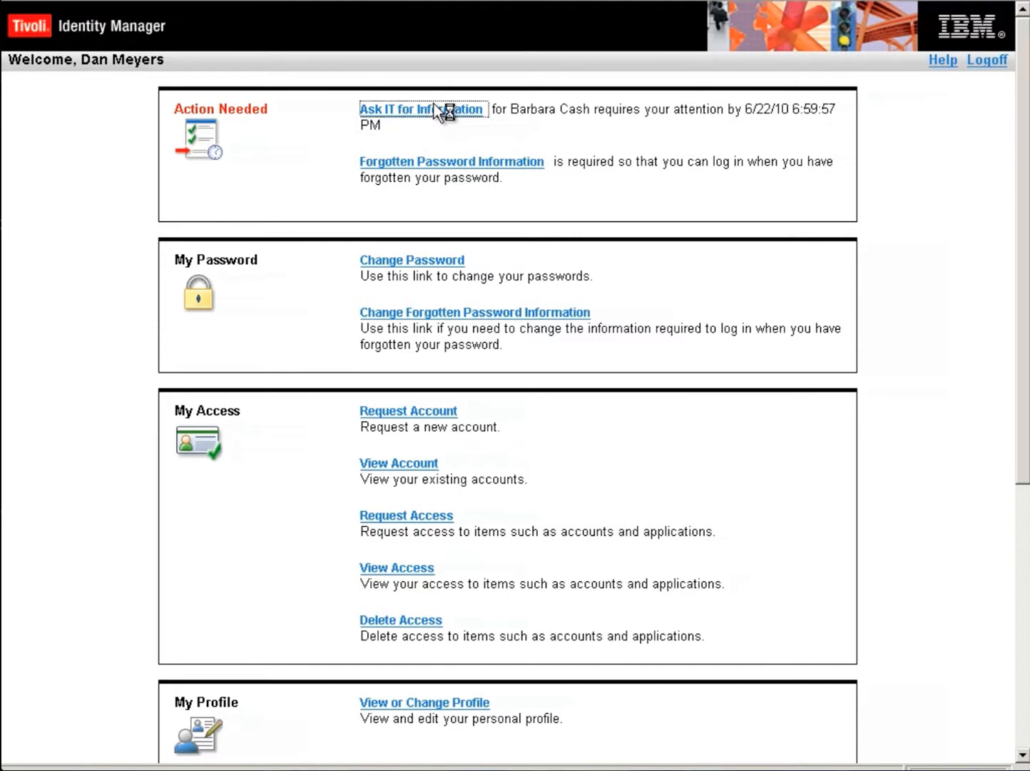
left_click(423, 109)
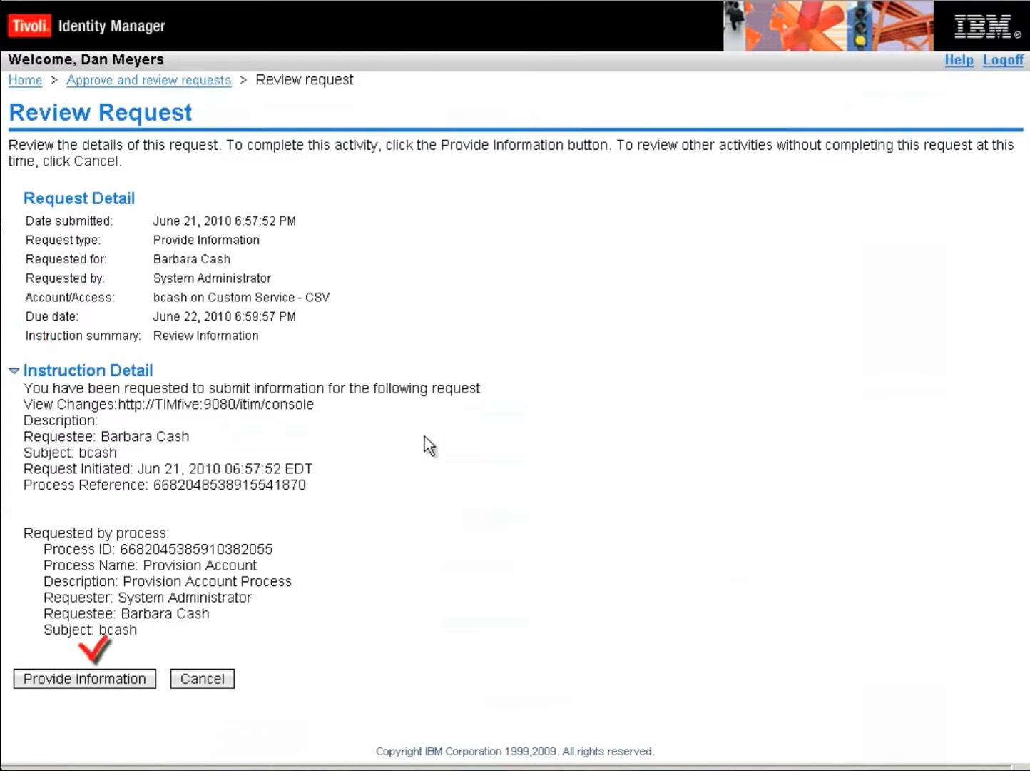
left_click(88, 699)
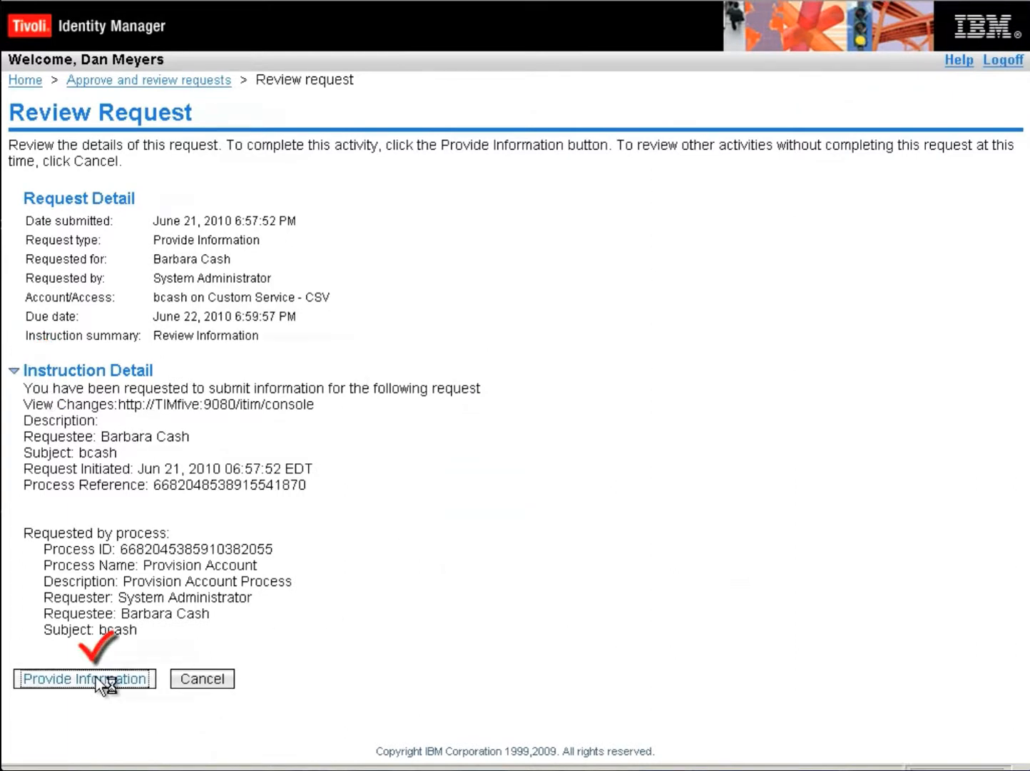
left_click(88, 679)
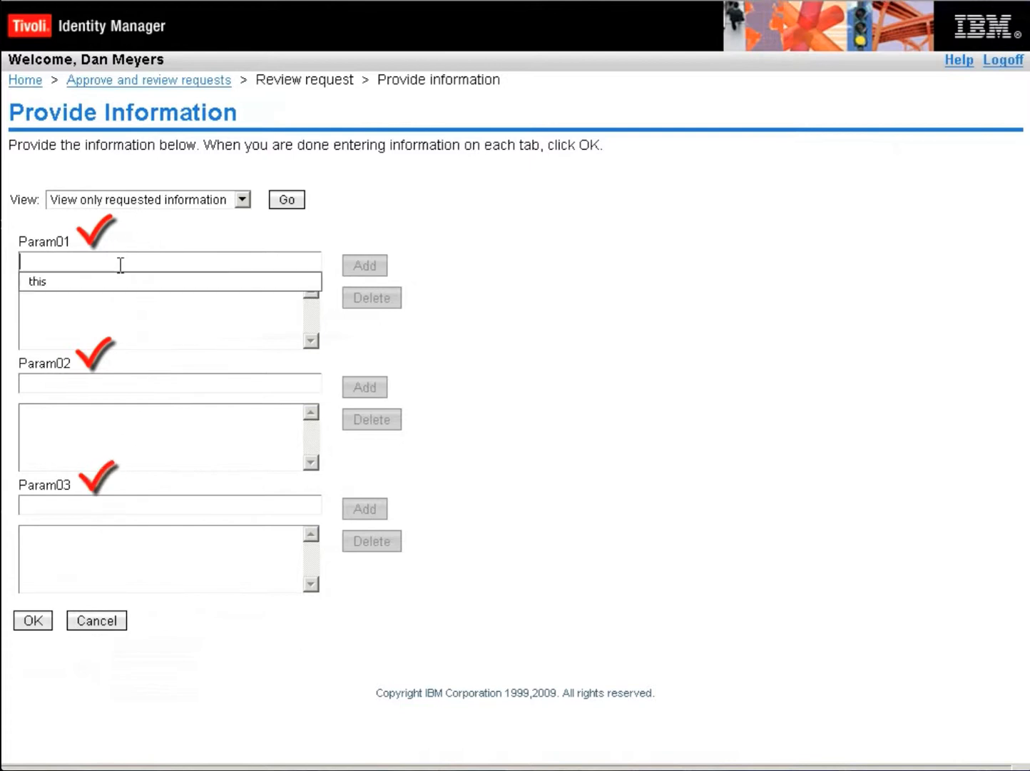
Submit Param01 home_directory and Param02 sample, then log off.
type("home_directory")
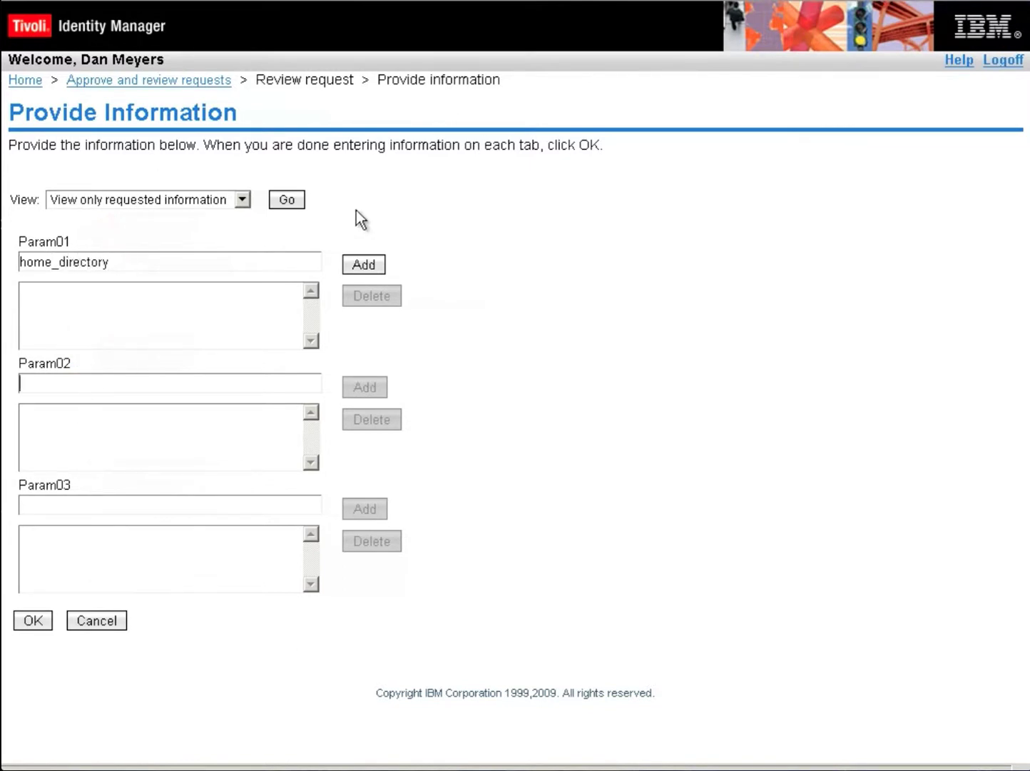
left_click(364, 265)
type("sample")
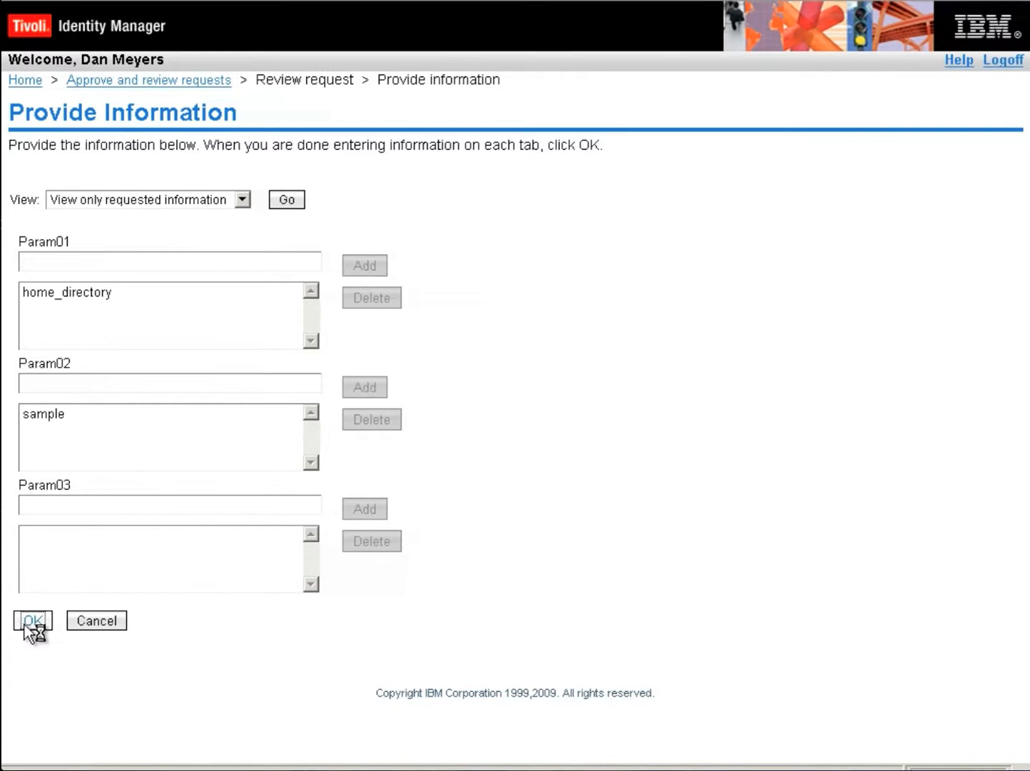
left_click(31, 621)
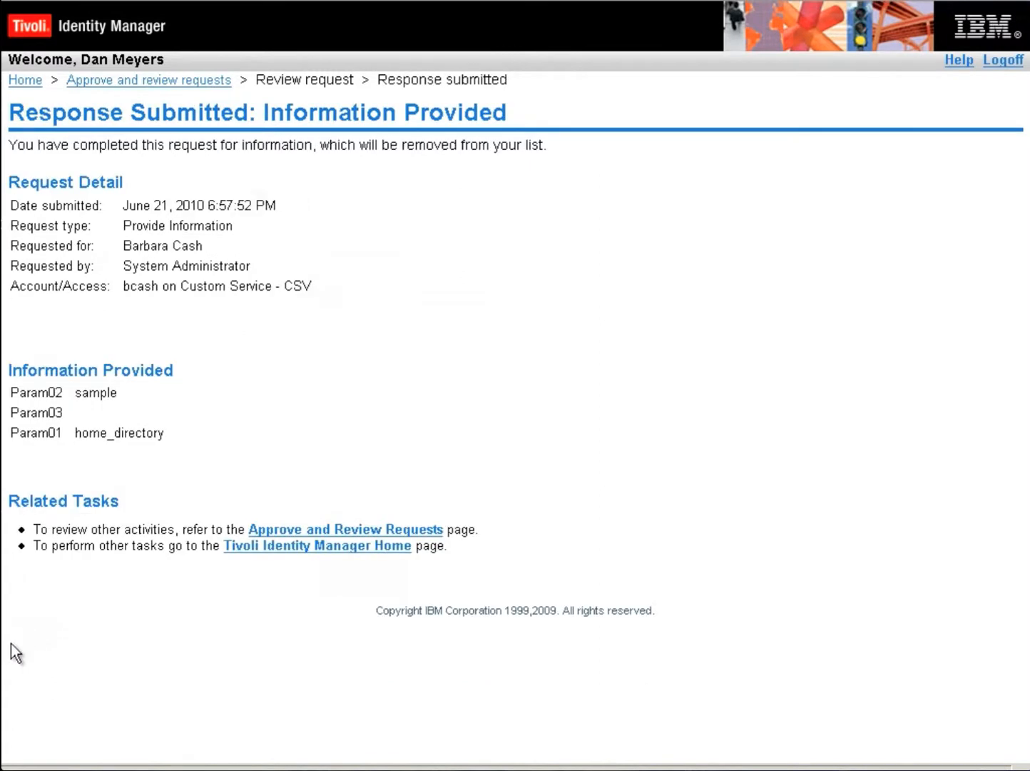
mouse_move(459, 480)
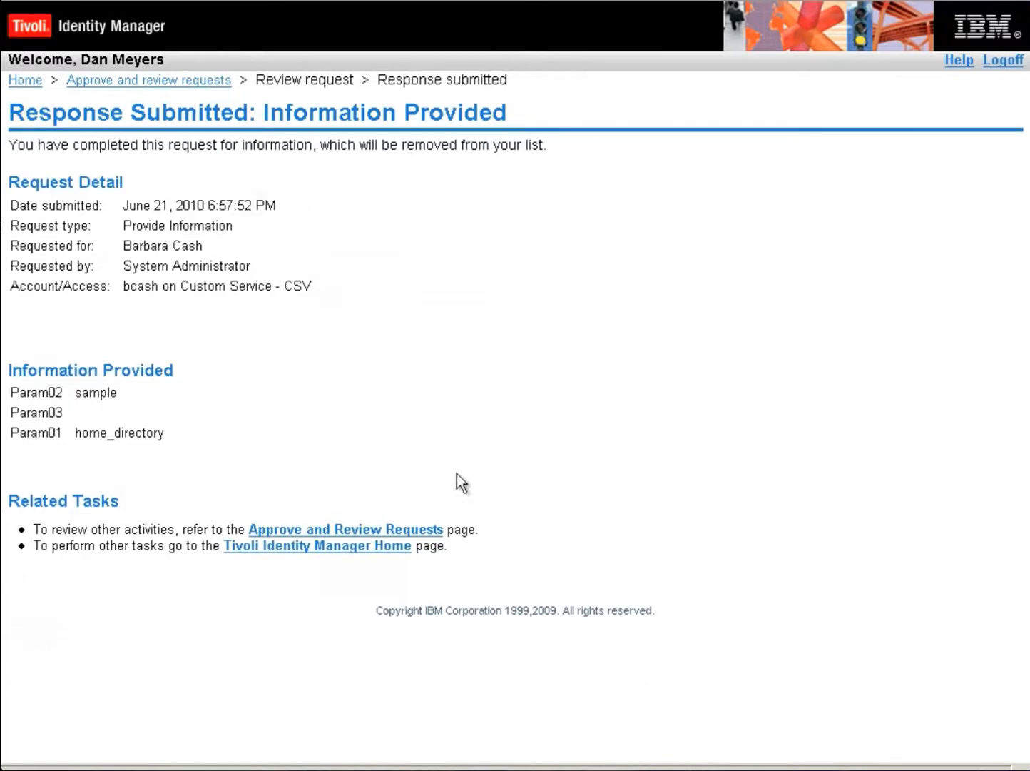
left_click(1004, 59)
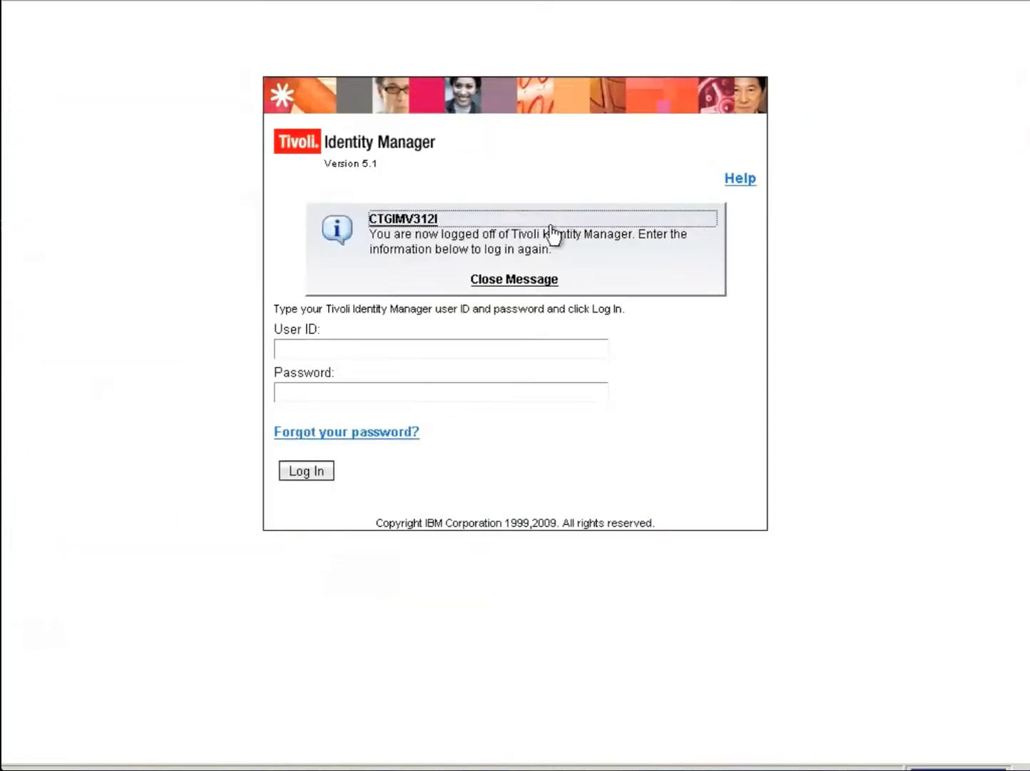
left_click(514, 279)
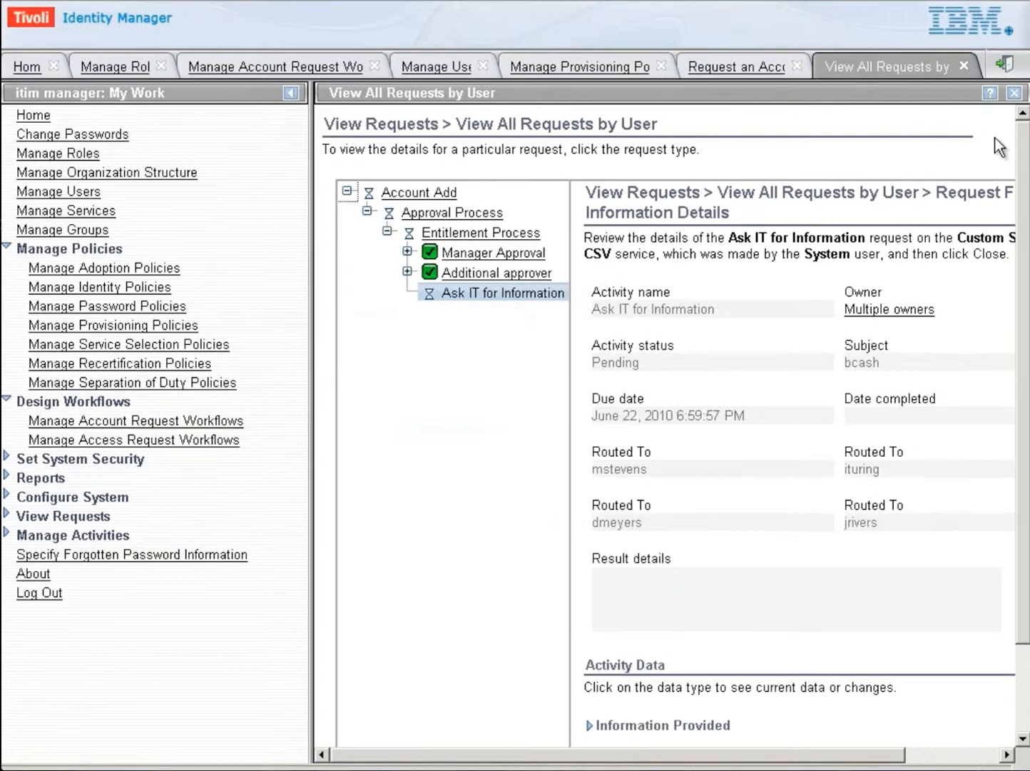
mouse_move(470, 277)
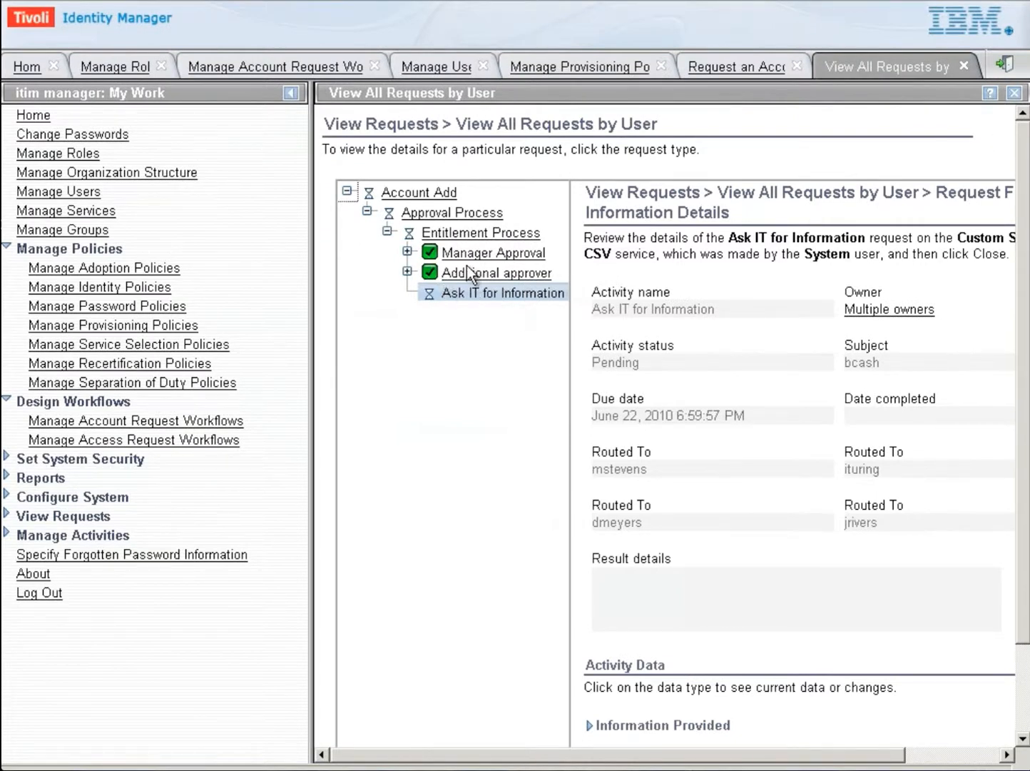
scroll("down", 3)
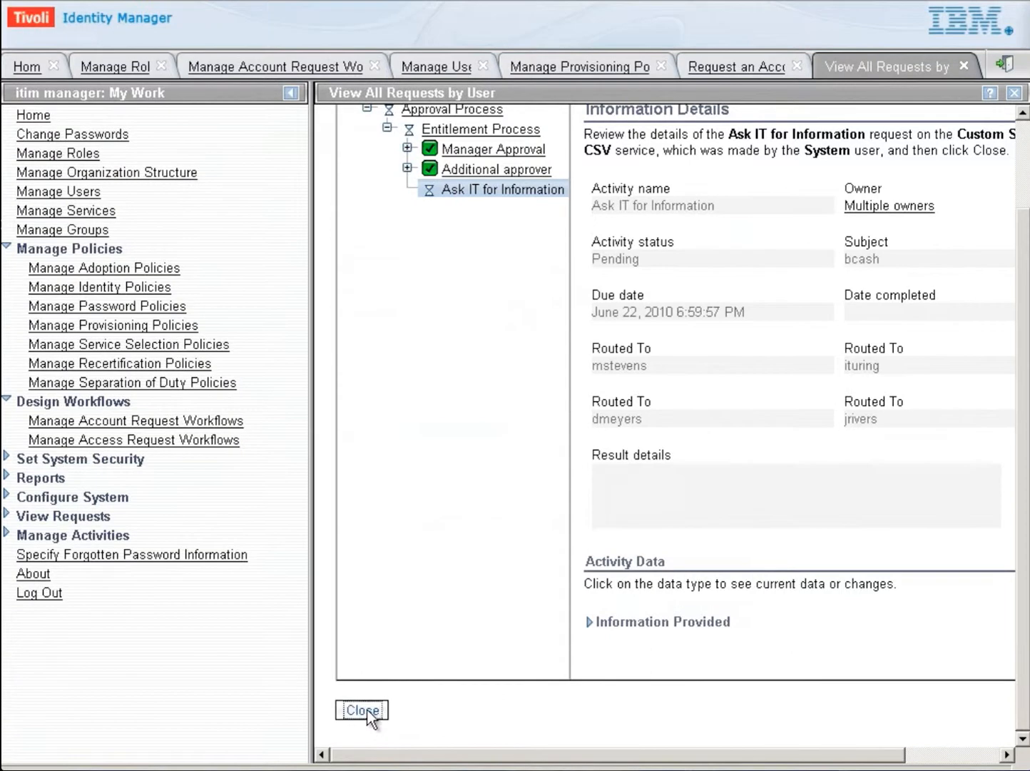
left_click(362, 710)
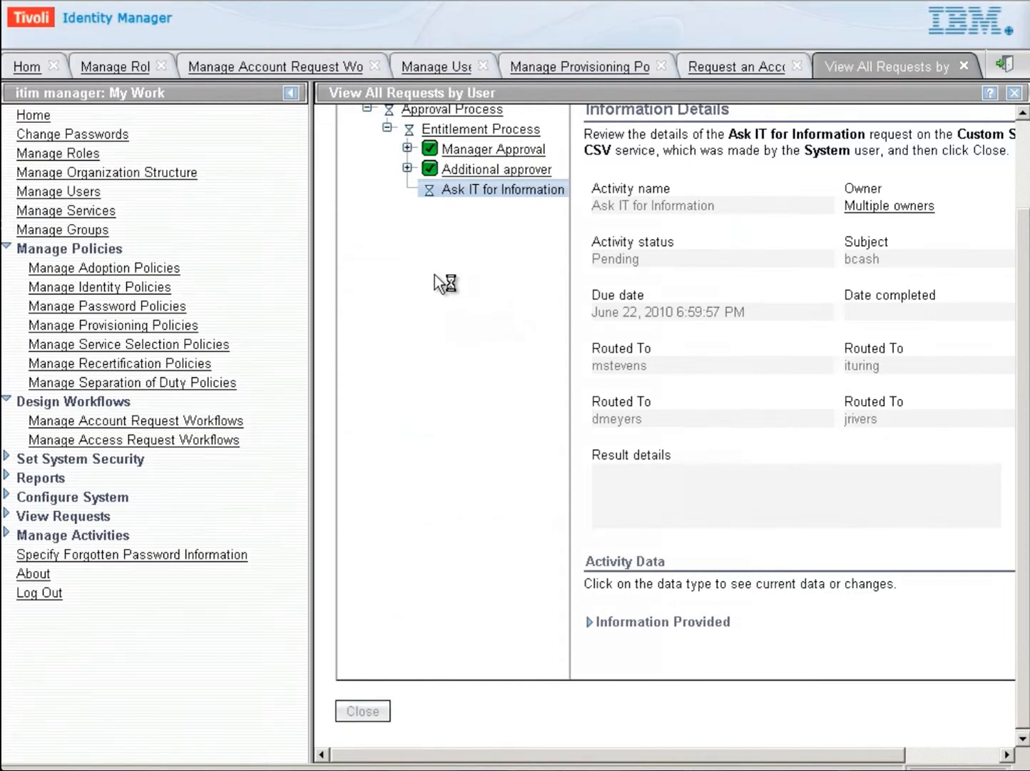
left_click(362, 711)
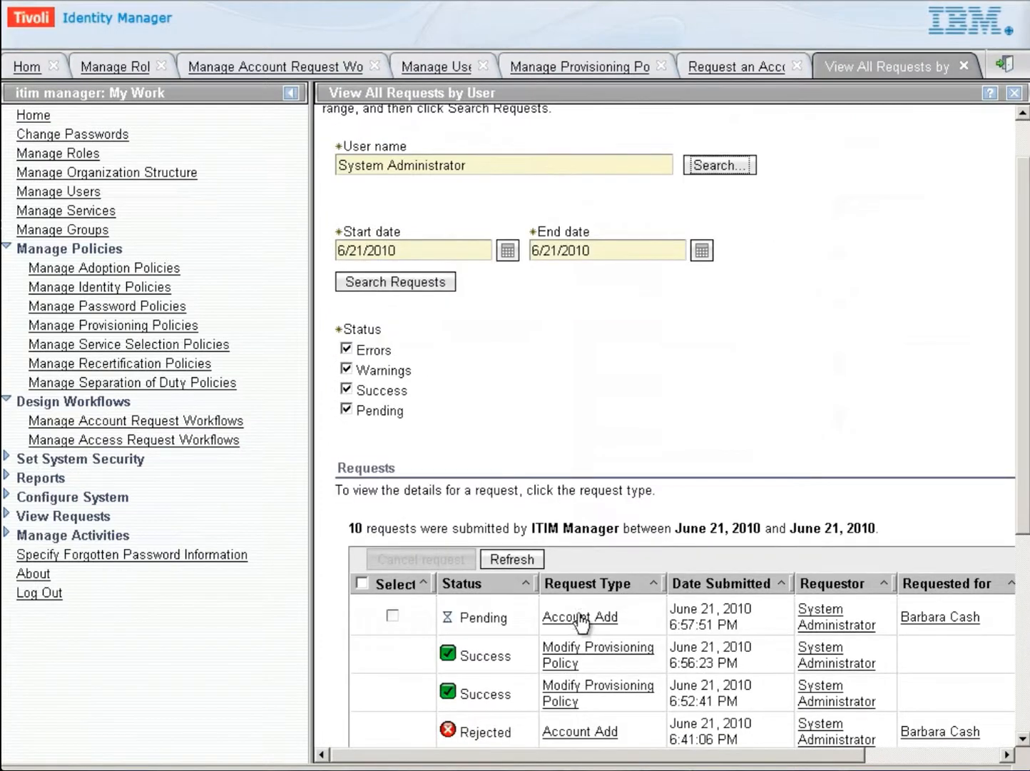
left_click(578, 617)
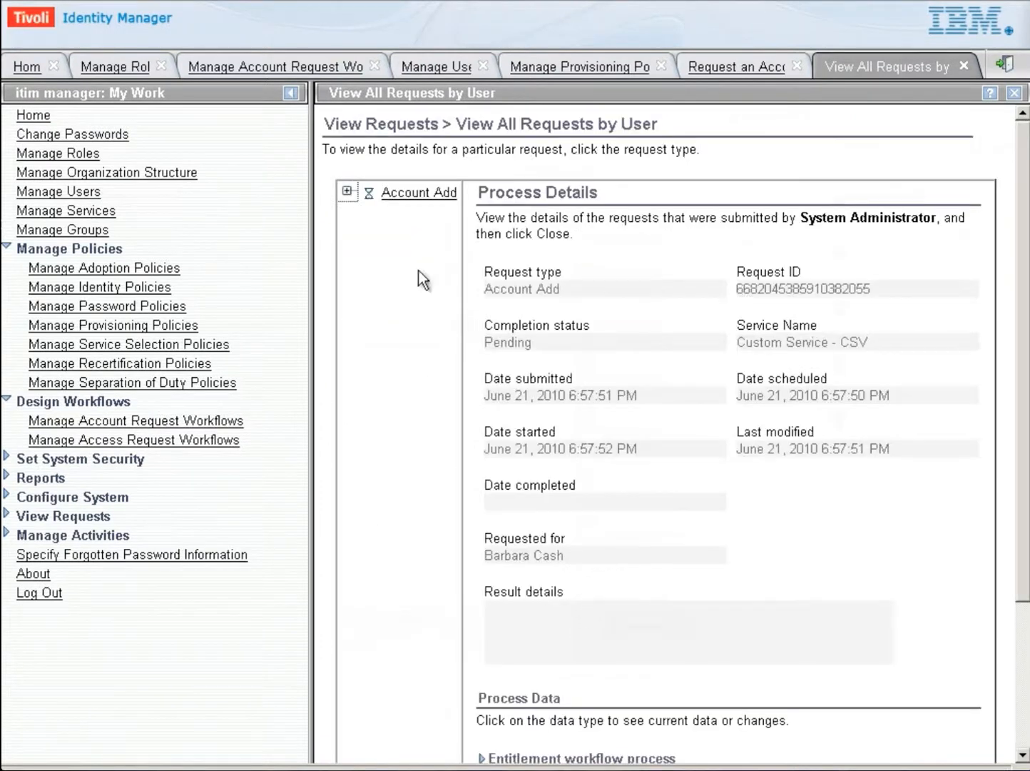
mouse_move(346, 194)
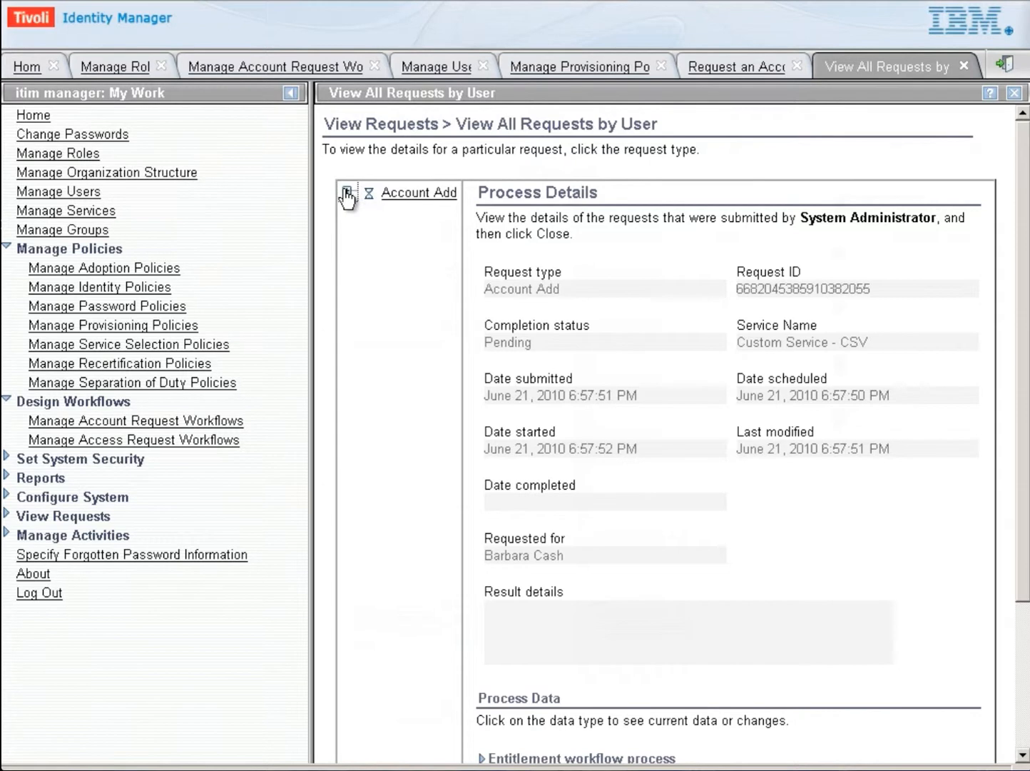
mouse_move(347, 192)
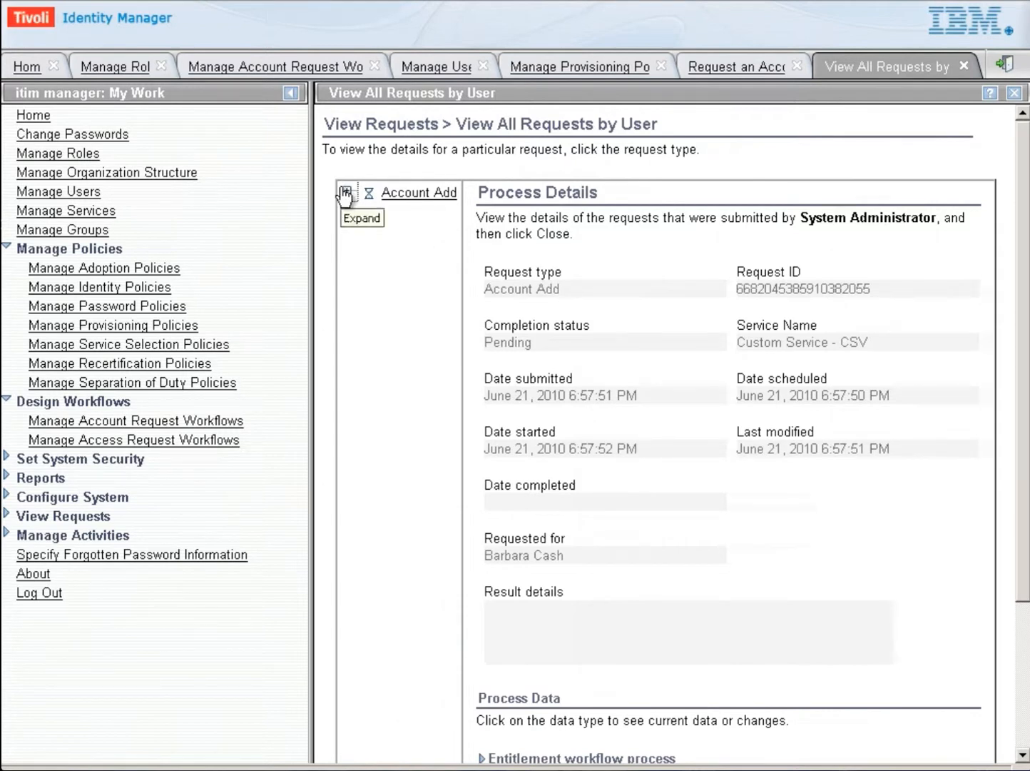
left_click(344, 194)
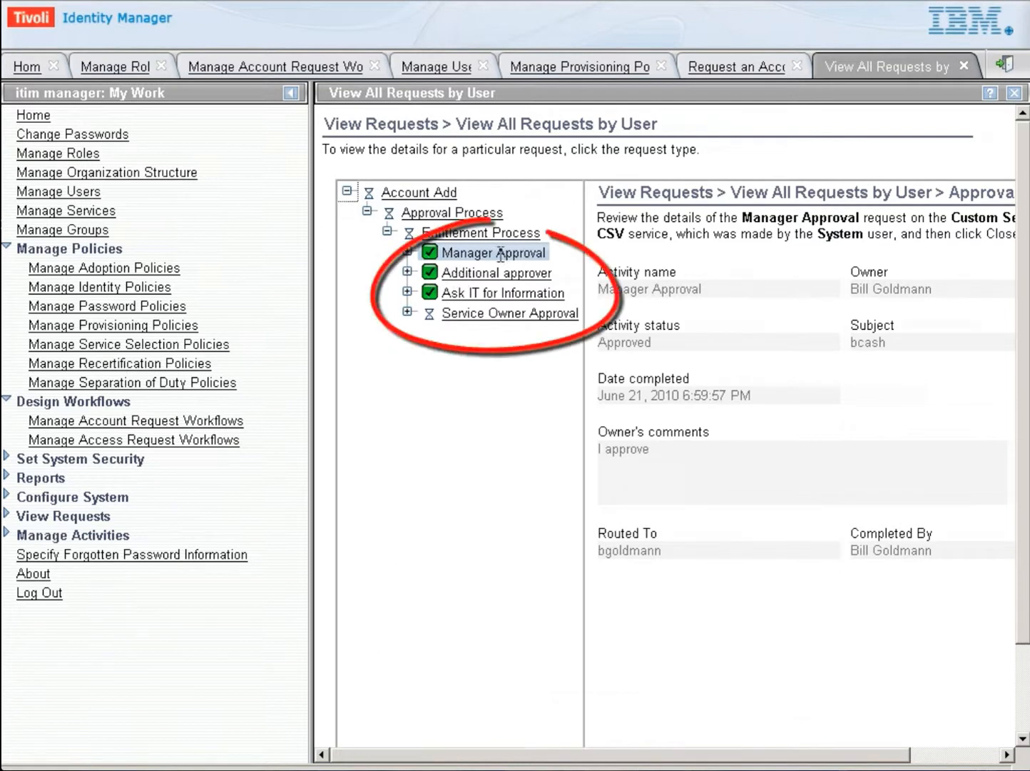
mouse_move(497, 280)
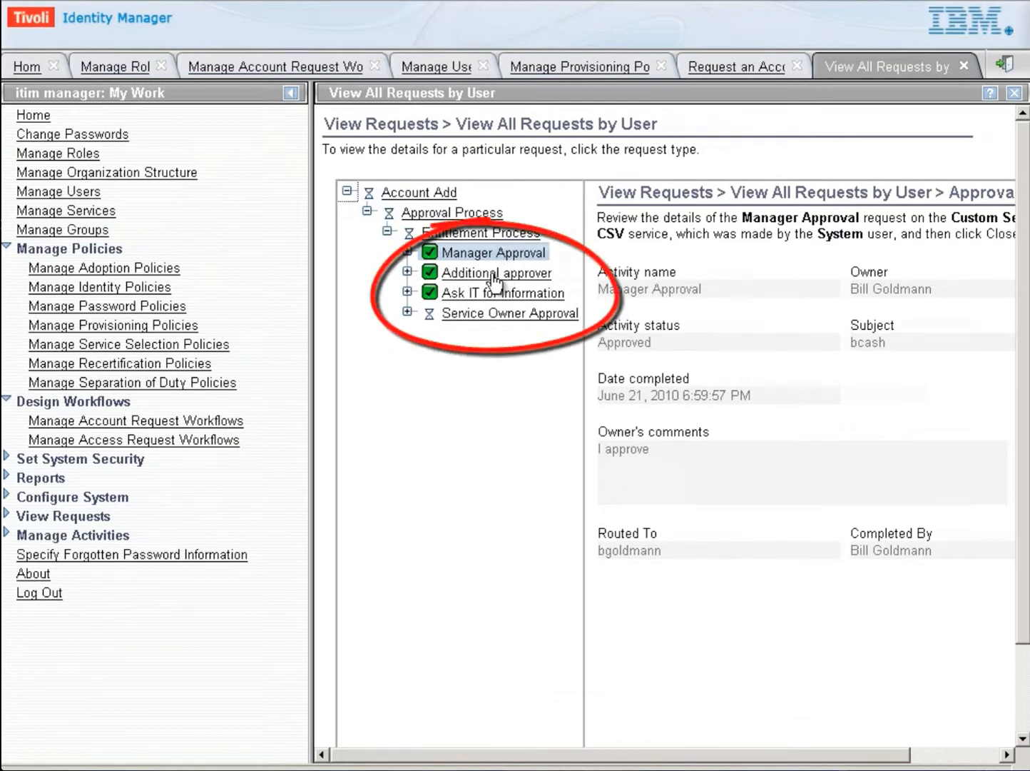
mouse_move(578, 330)
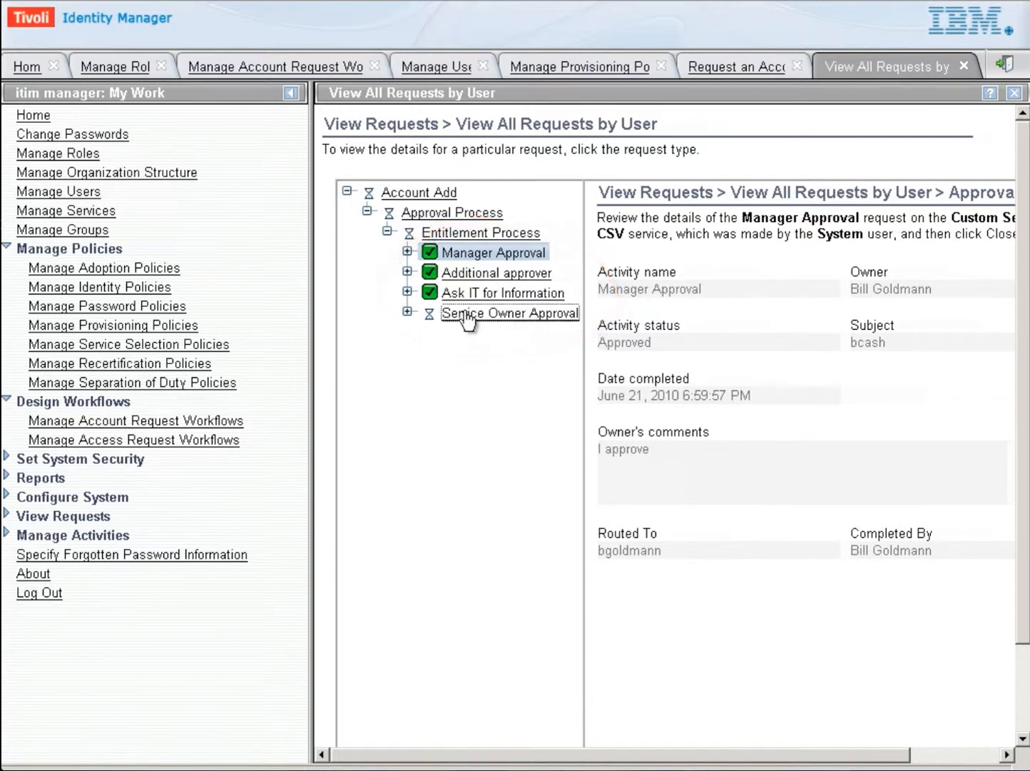
left_click(509, 312)
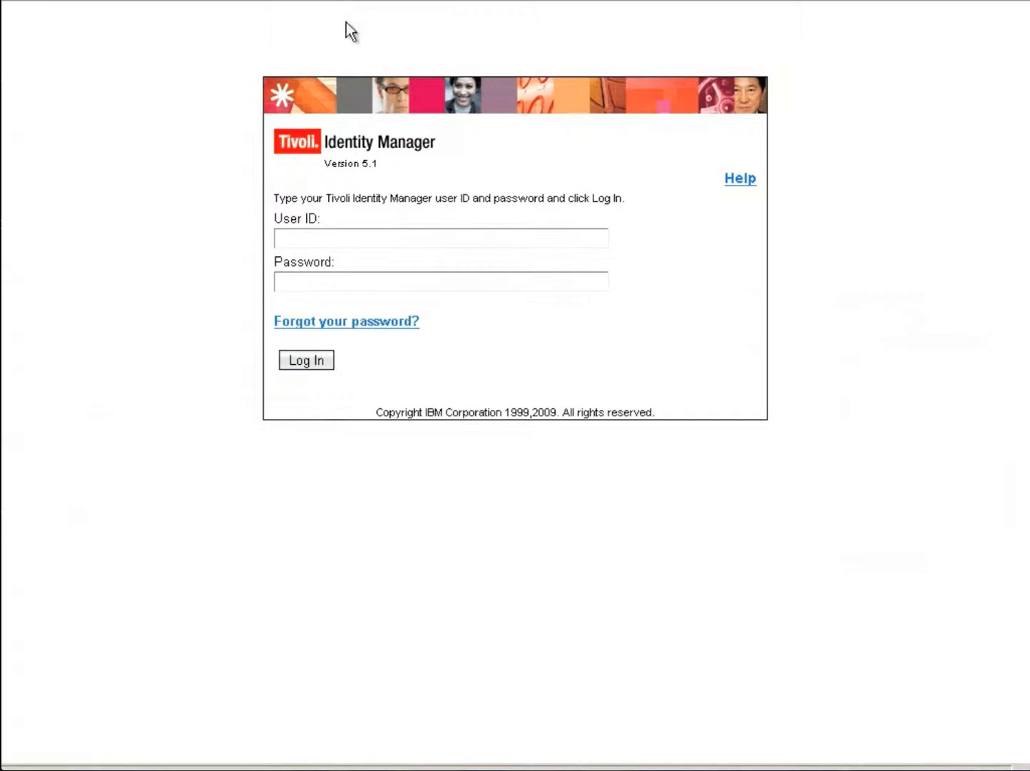
Sign in as jsmith, declining Firefox's offer to save the password.
left_click(440, 237)
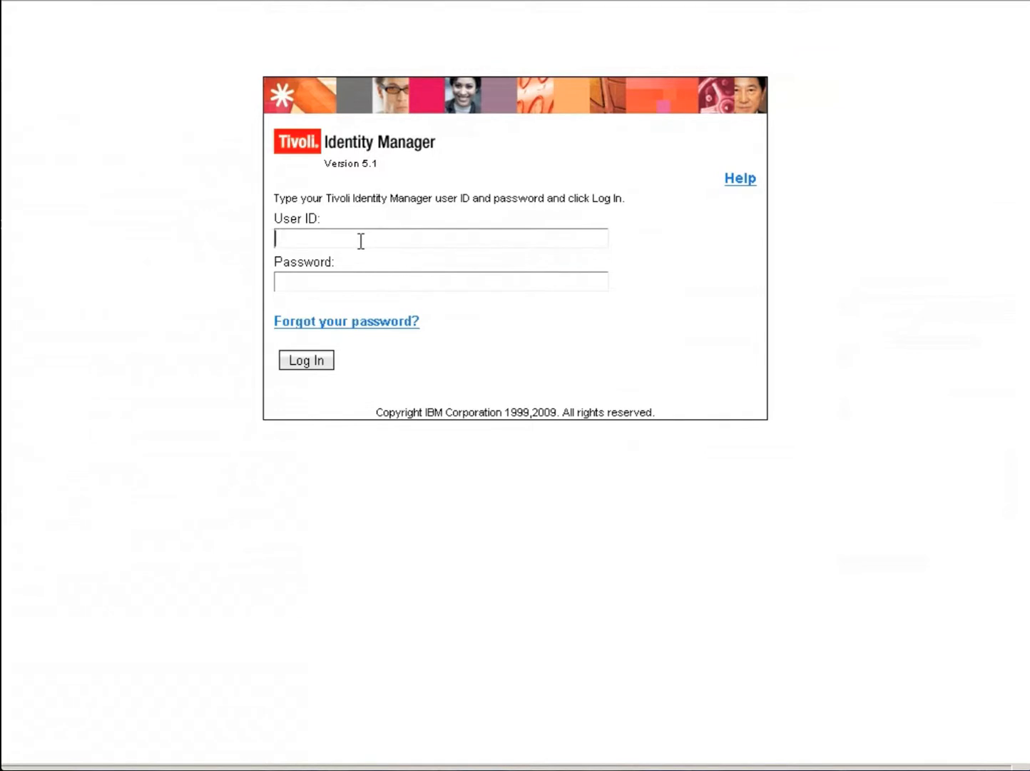
type("jsmith")
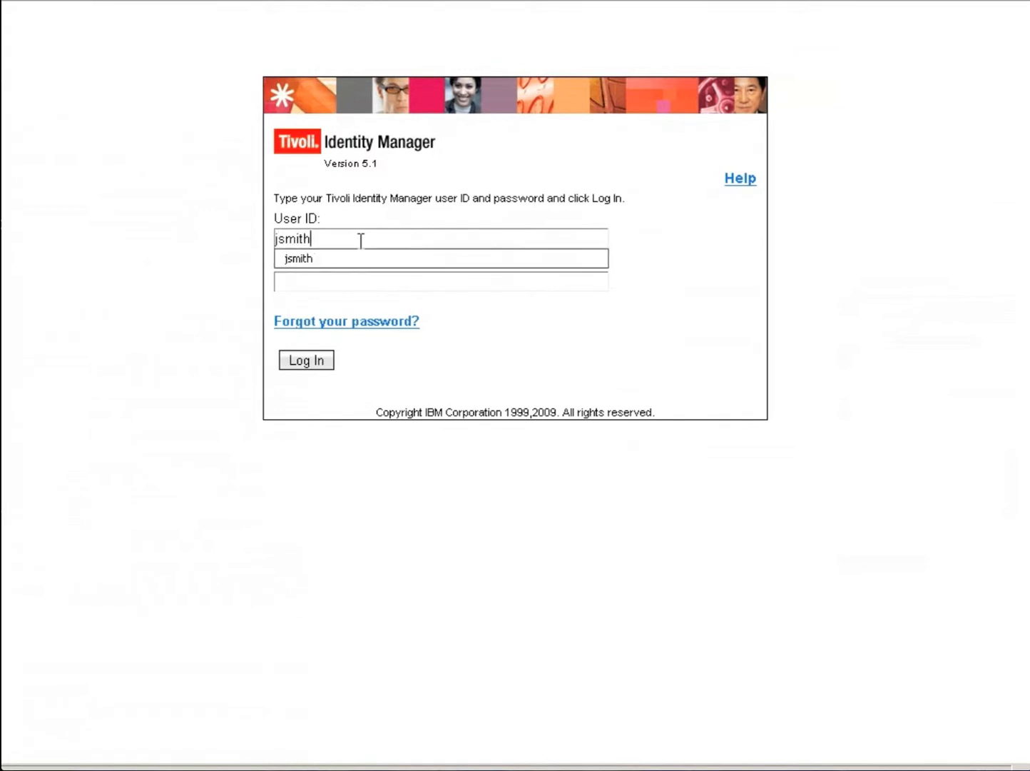
type("***")
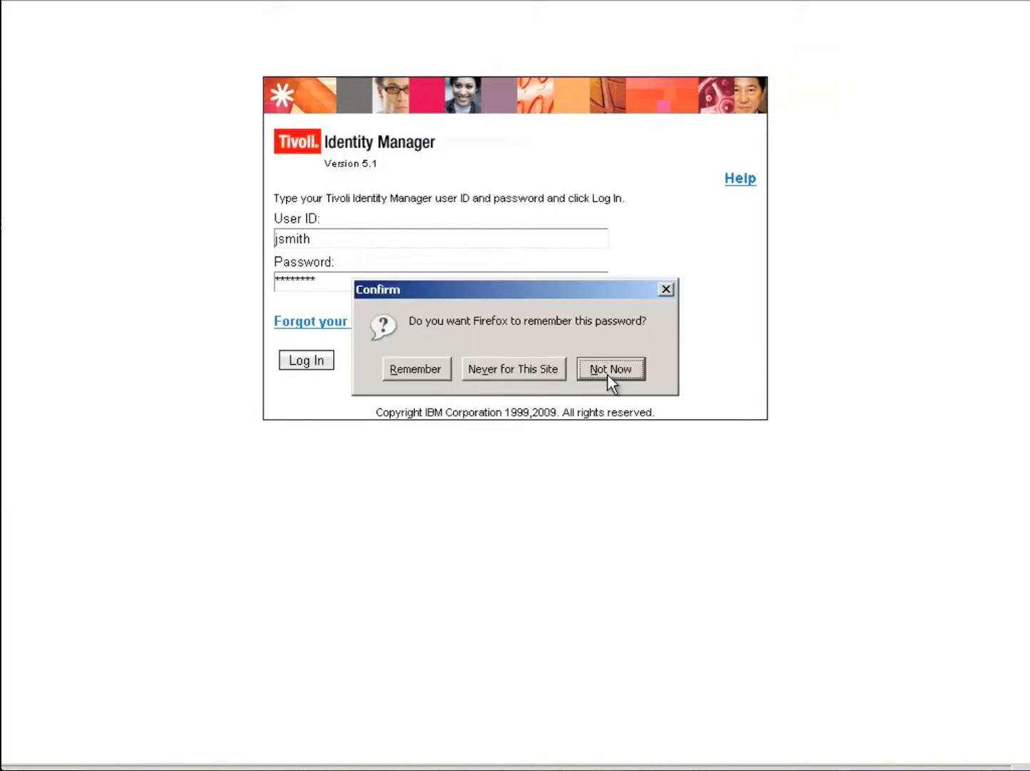
left_click(611, 368)
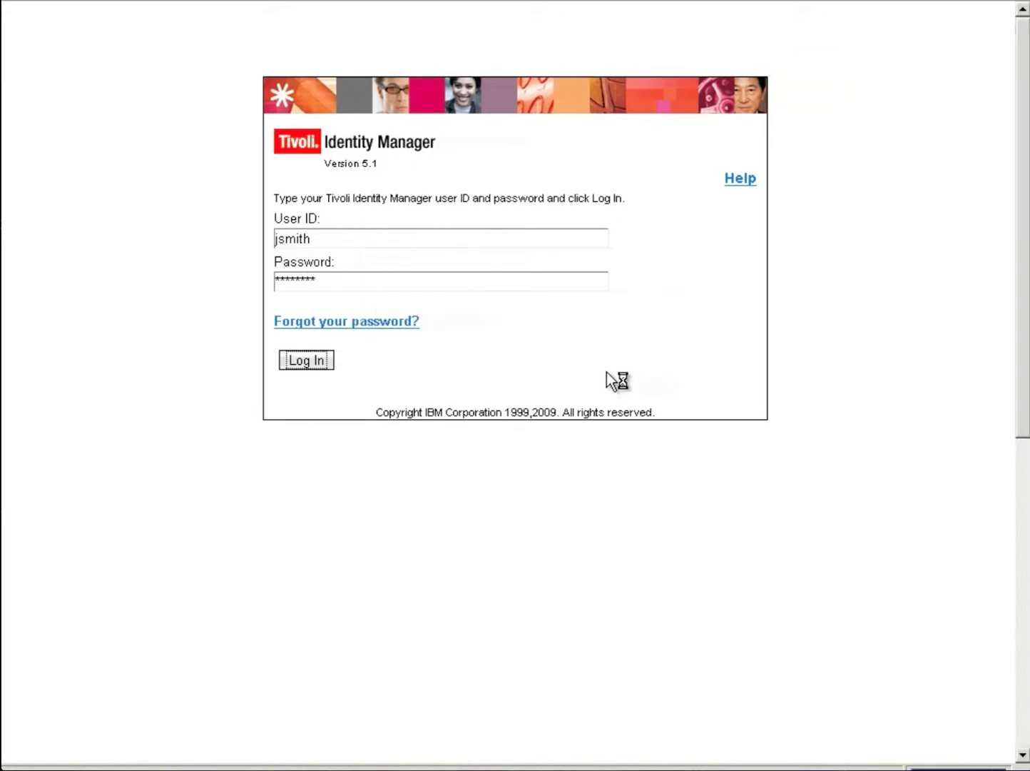
Approve the Service Owner Approval with comment 'I approve', then log out.
left_click(306, 360)
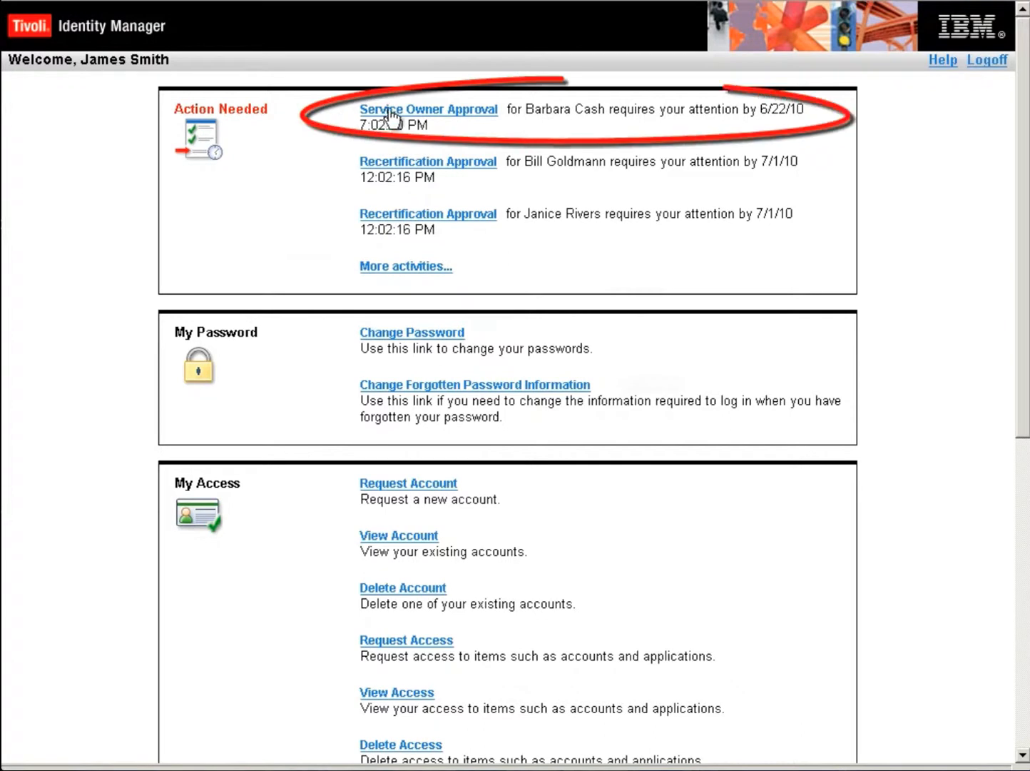
mouse_move(461, 120)
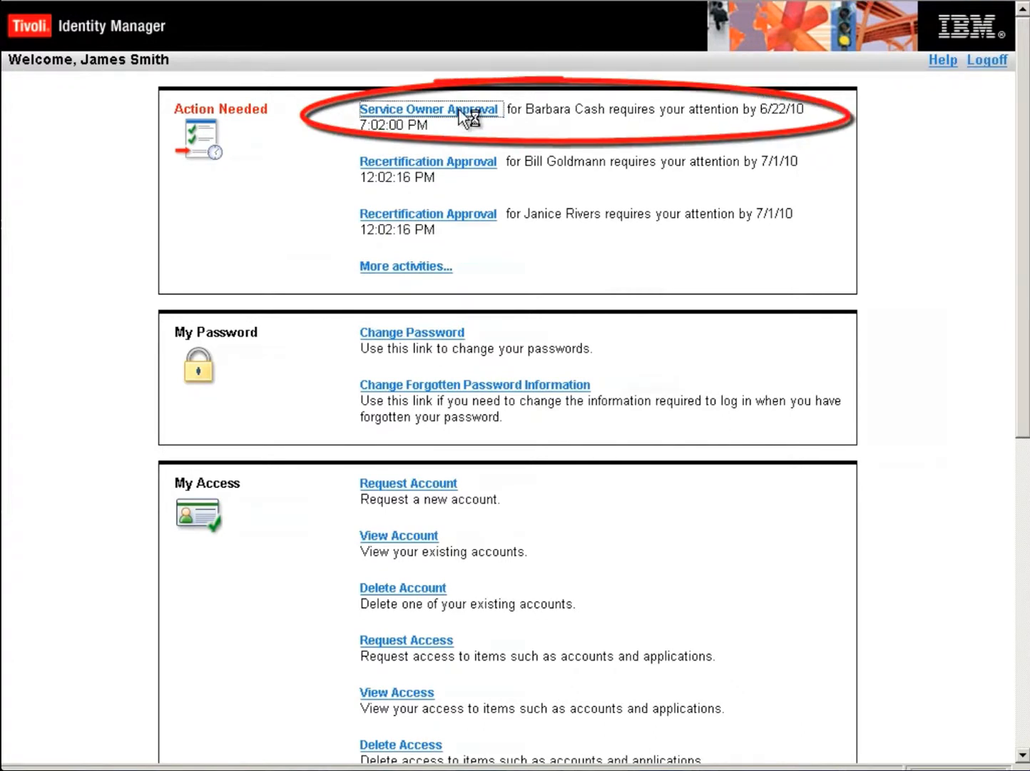
left_click(430, 110)
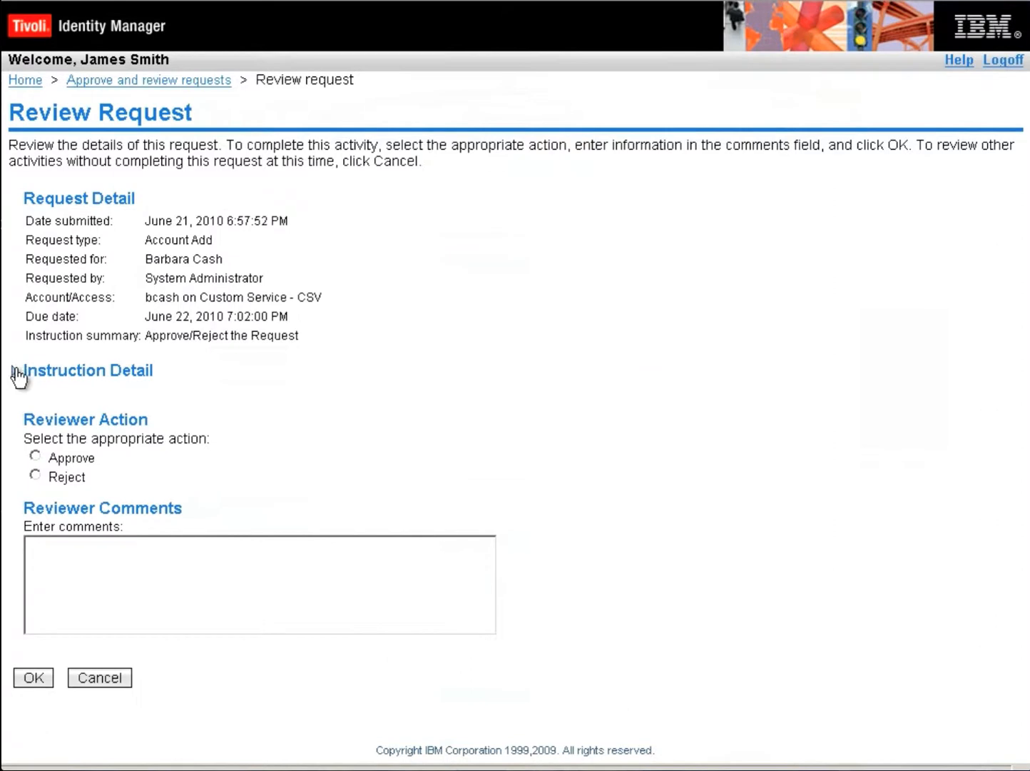
left_click(14, 390)
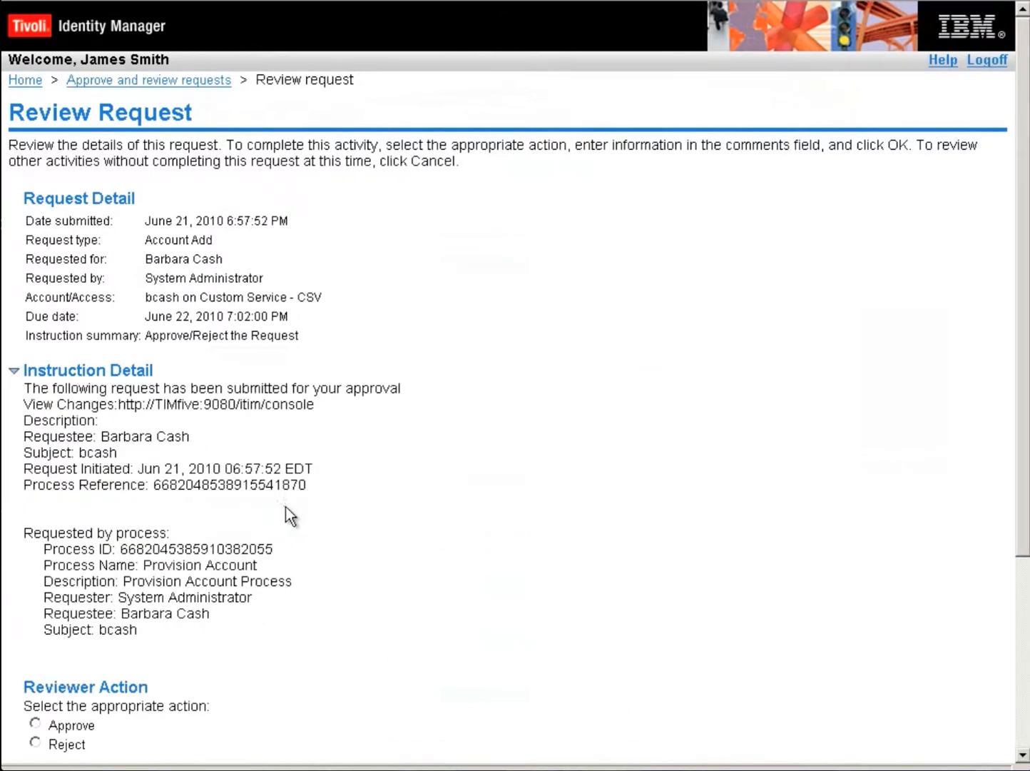
scroll("down", 3)
type("I approve")
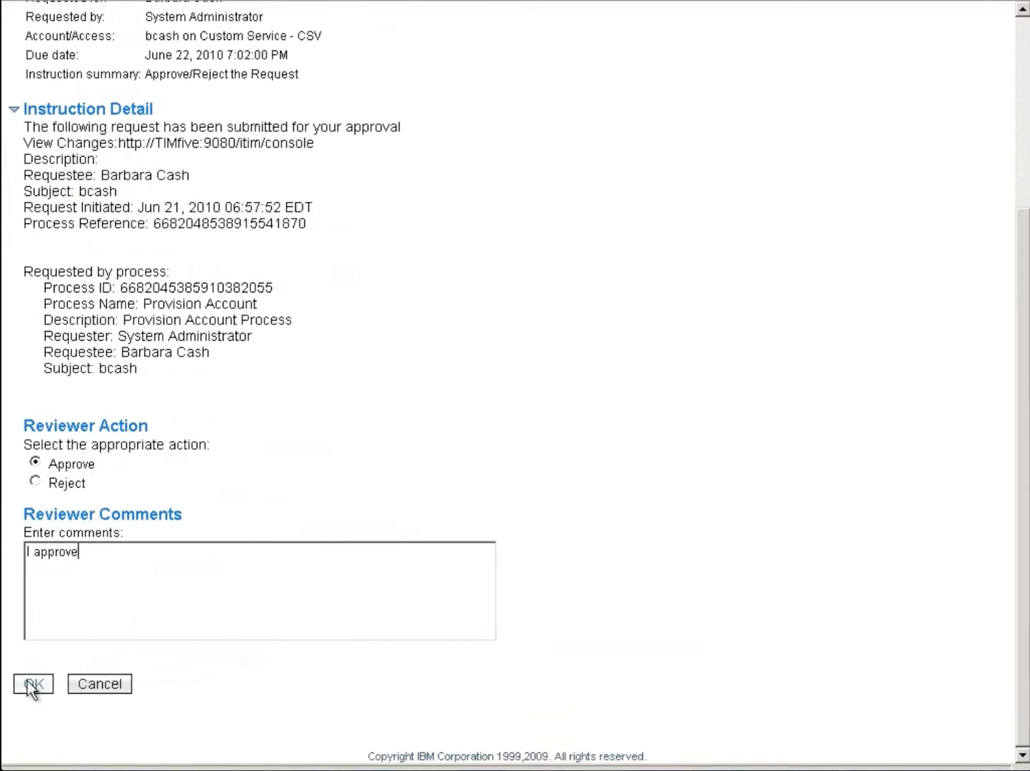
left_click(33, 684)
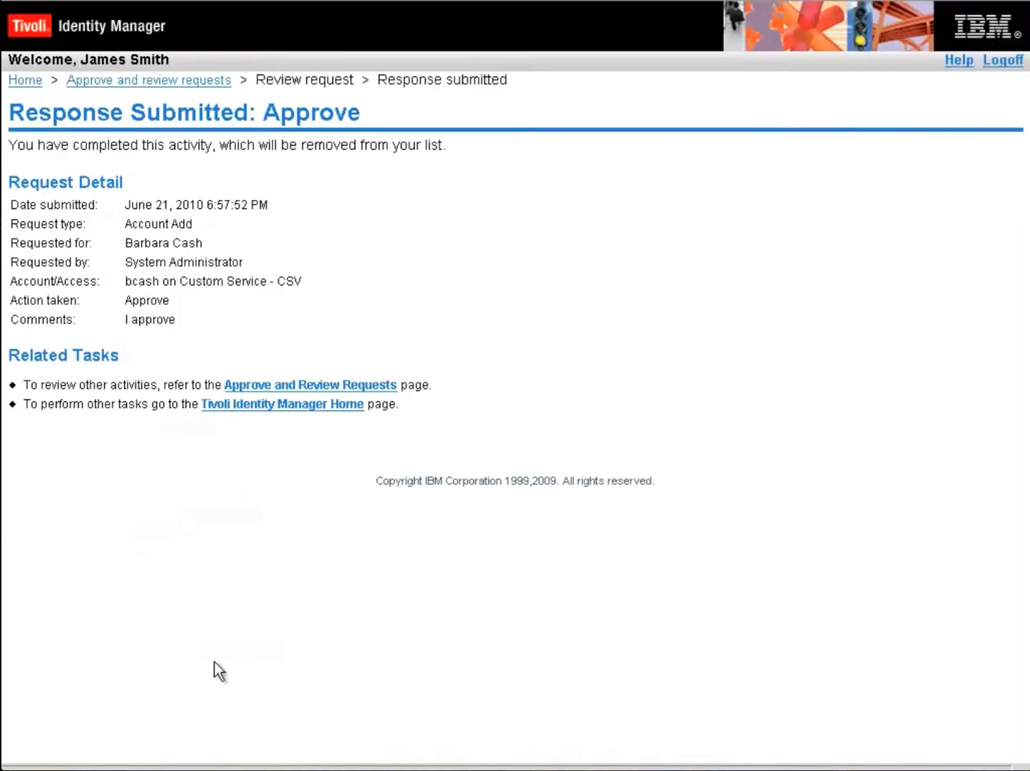
mouse_move(251, 534)
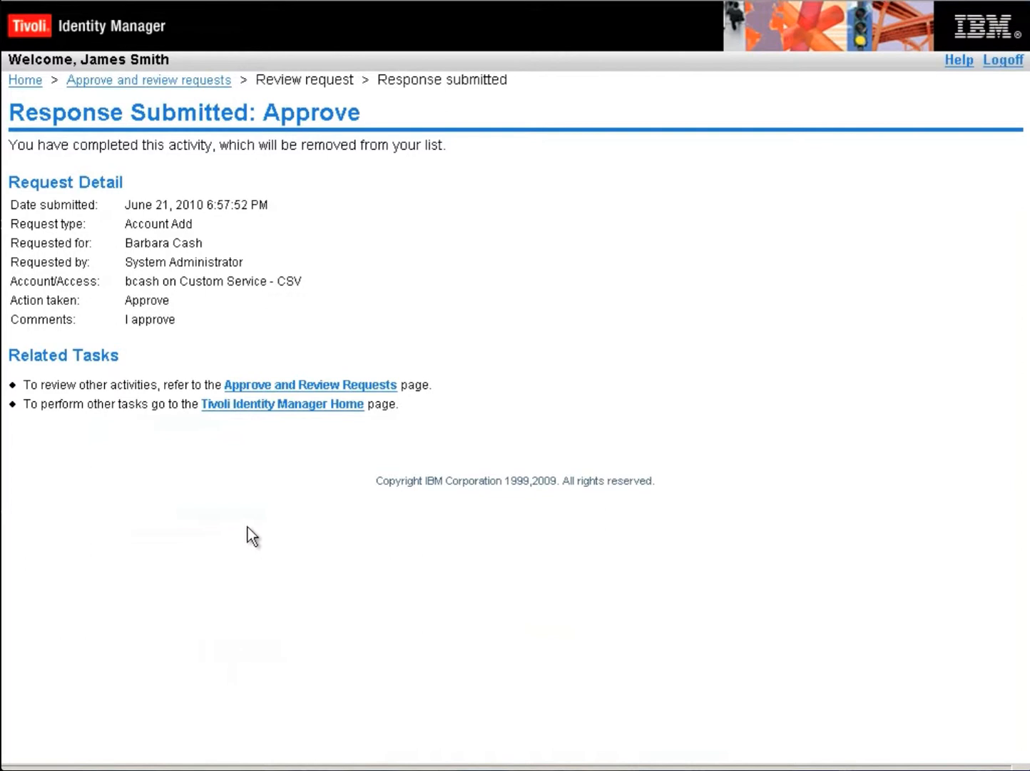
mouse_move(1004, 61)
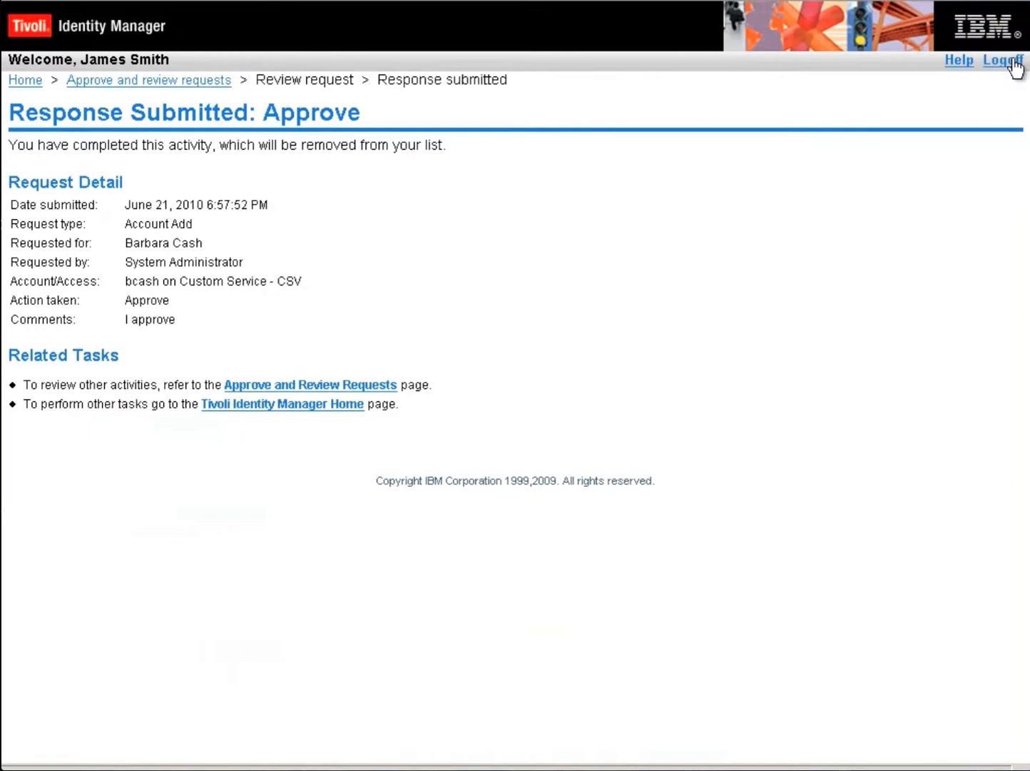
left_click(1003, 57)
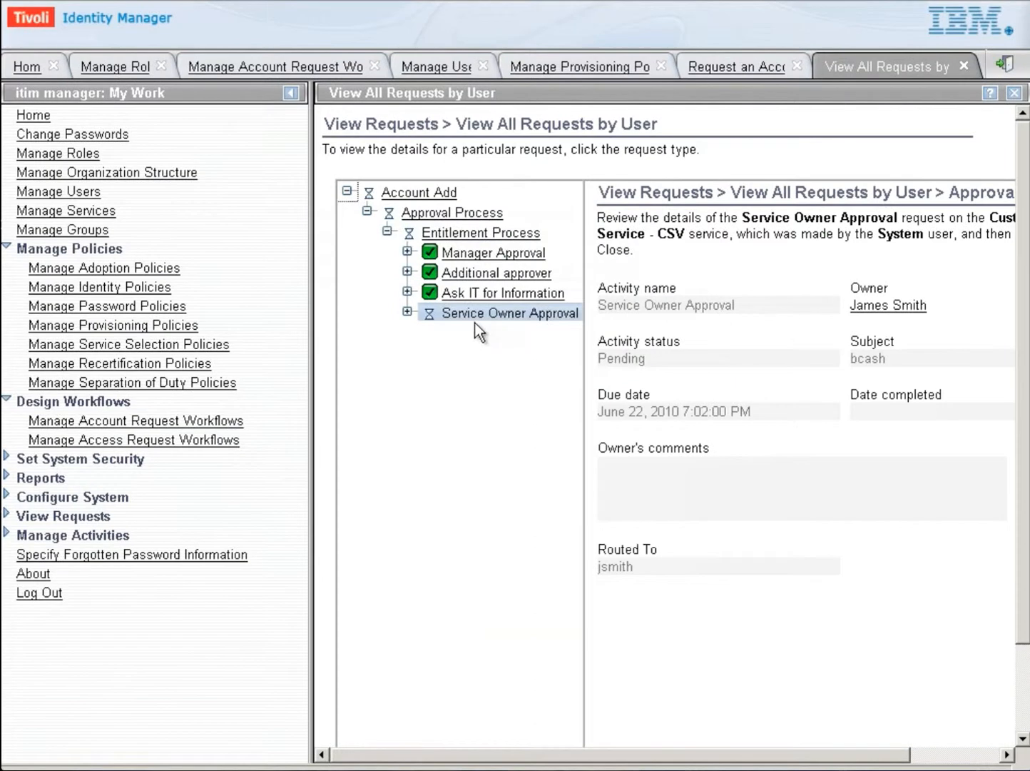
mouse_move(420, 359)
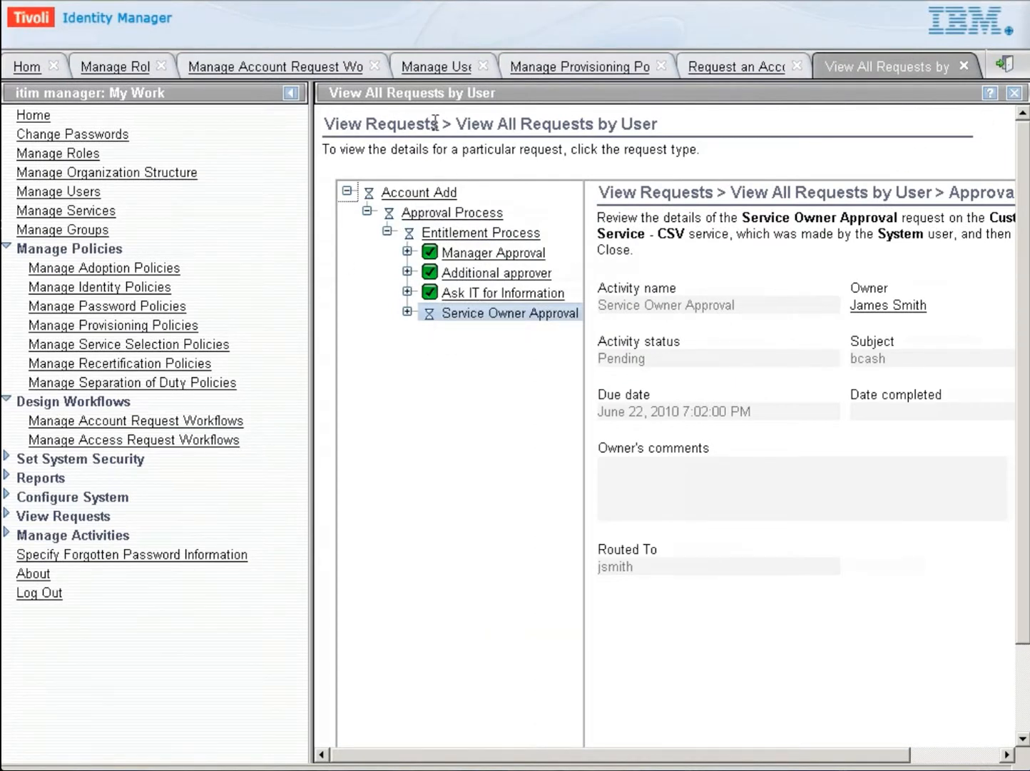
Close the request's workflow details and refresh the Requests table.
scroll("down", 3)
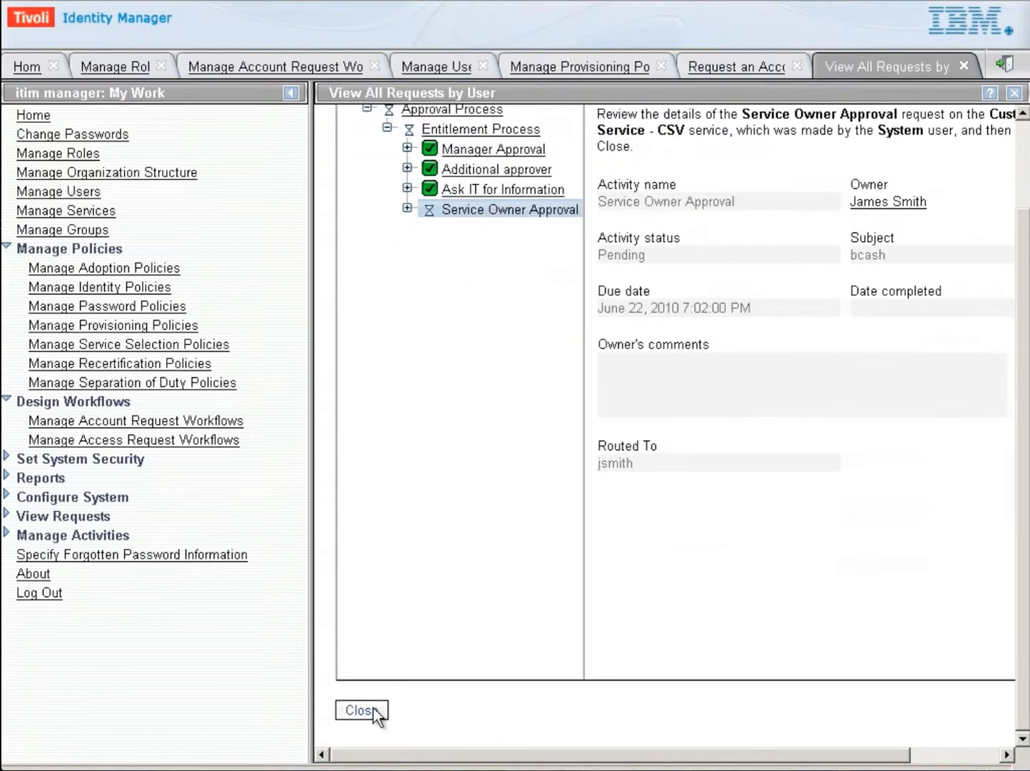
left_click(364, 710)
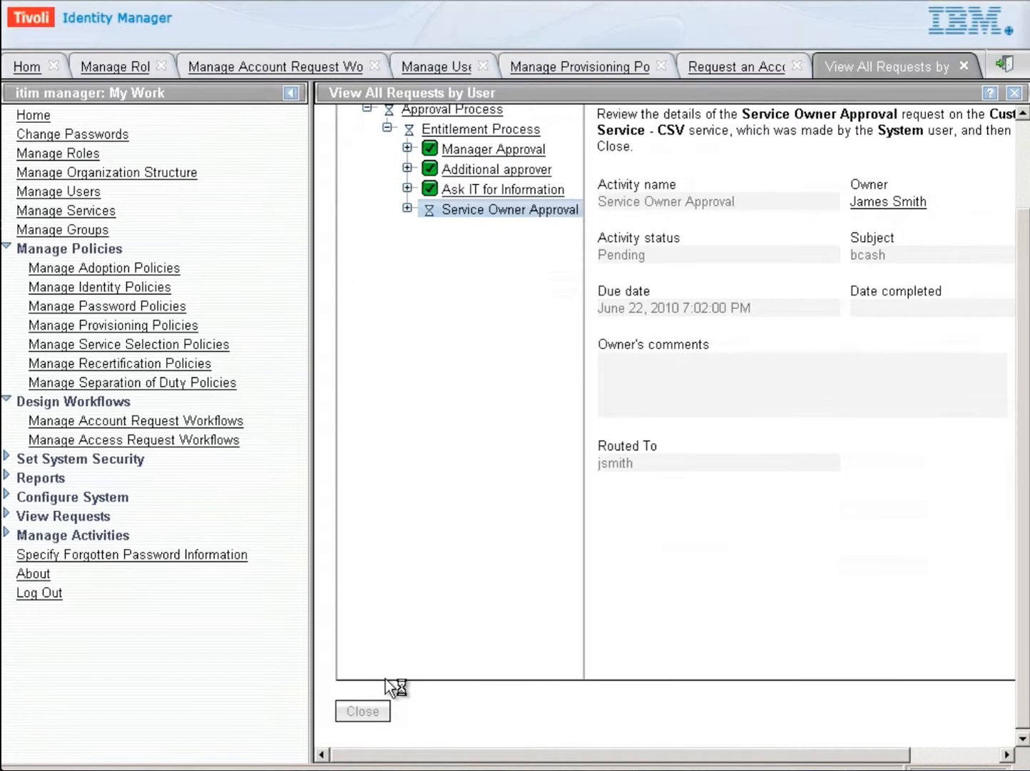
left_click(363, 710)
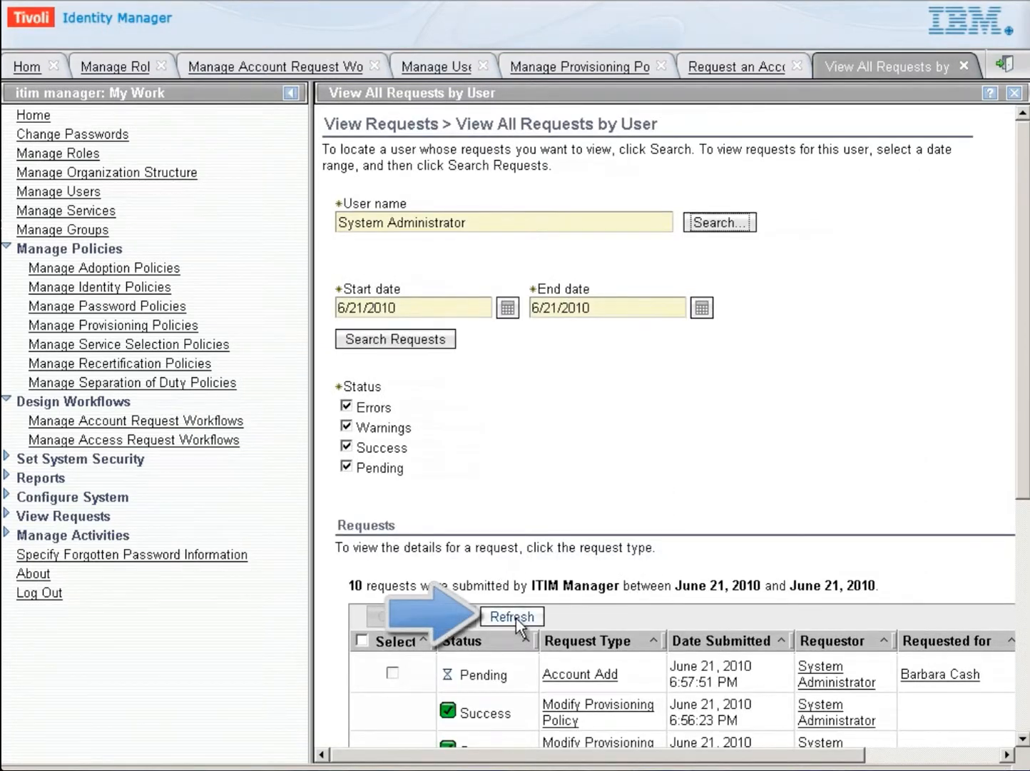
left_click(512, 617)
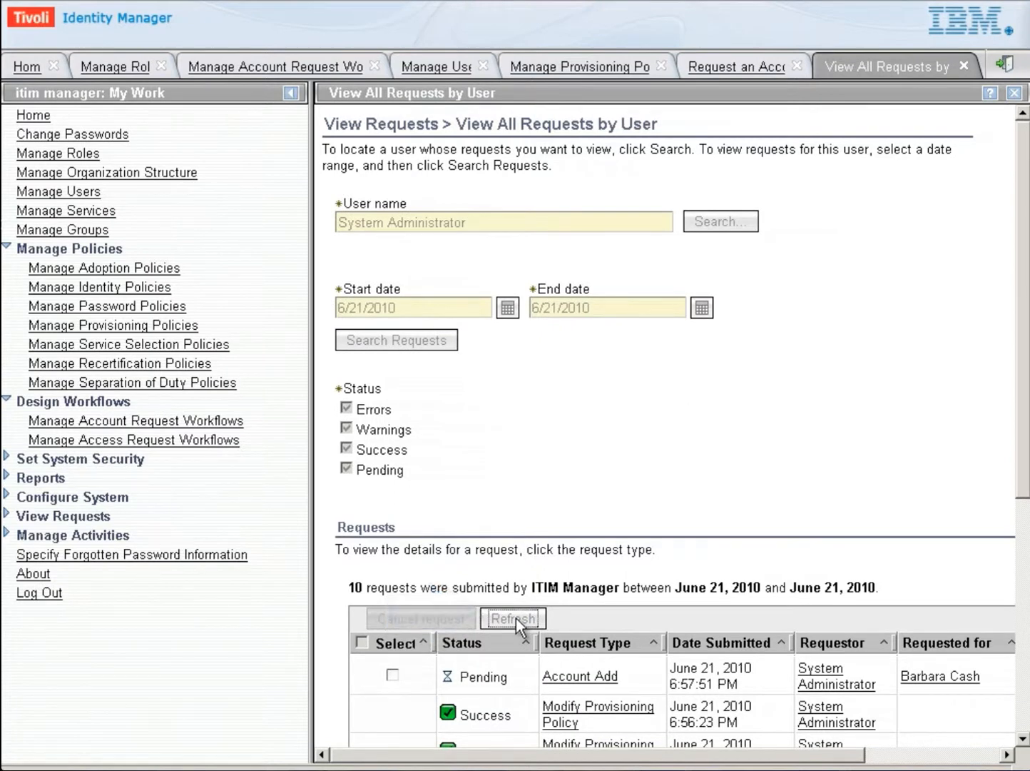
left_click(511, 616)
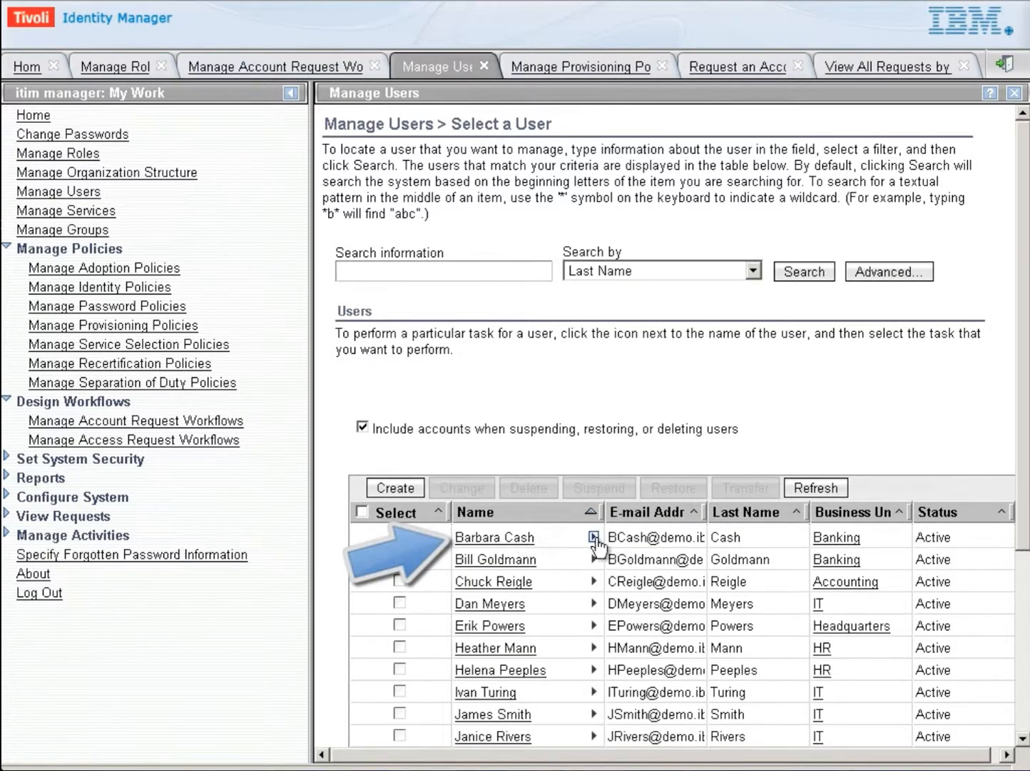
left_click(592, 537)
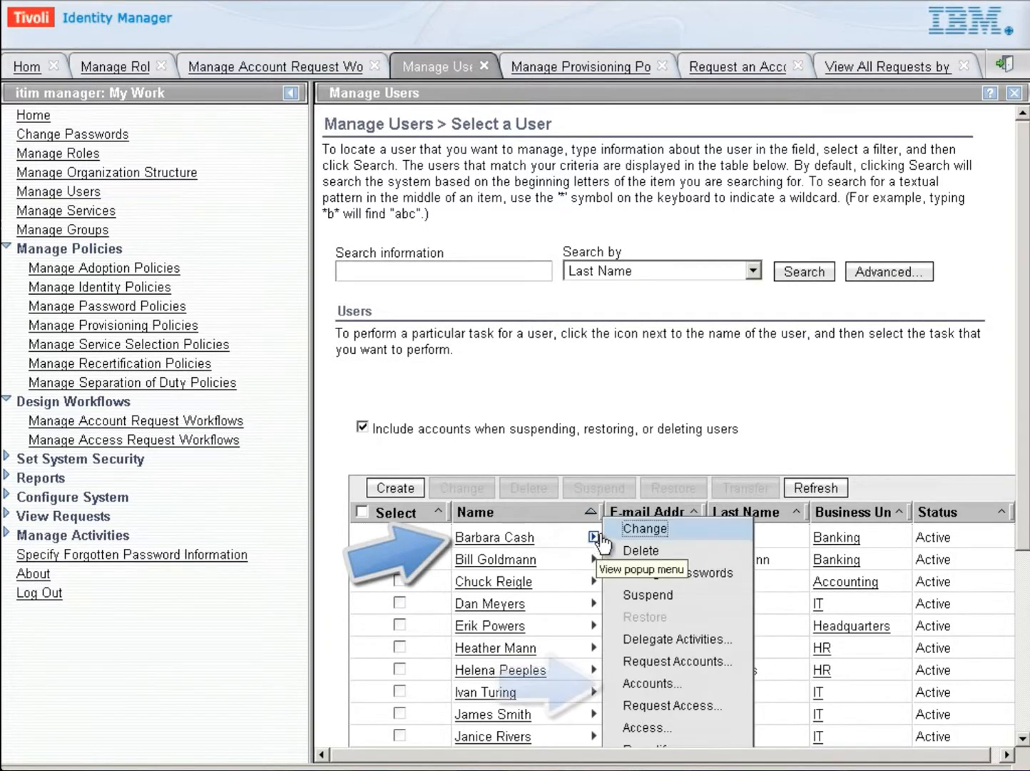
left_click(644, 528)
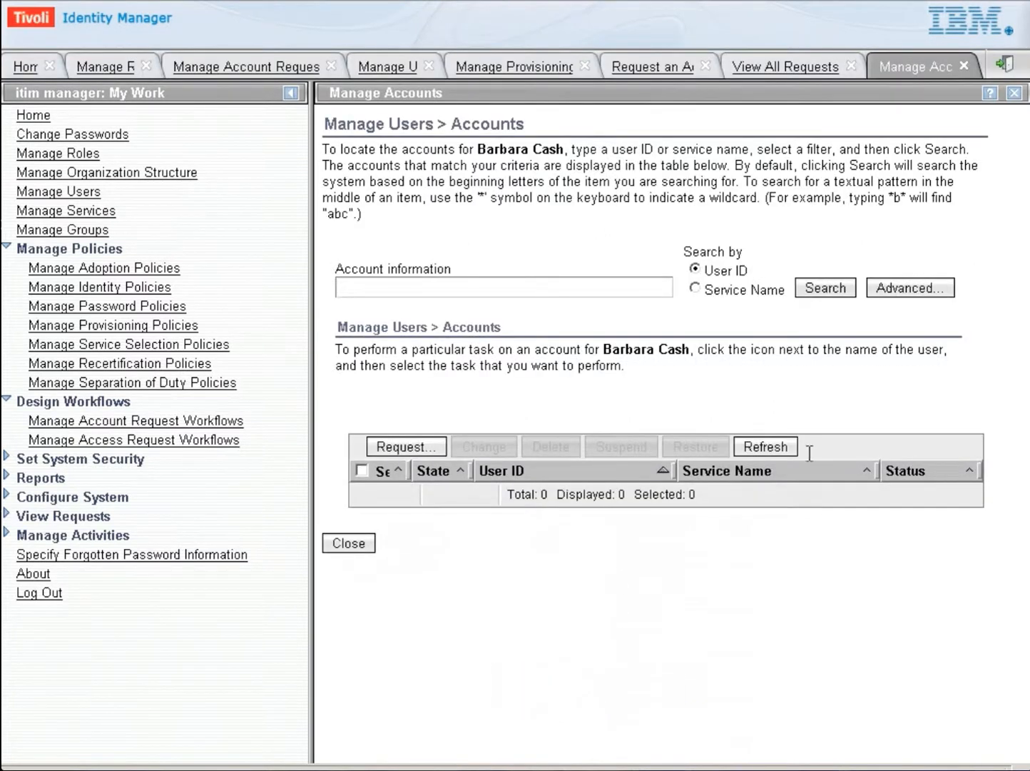
left_click(826, 287)
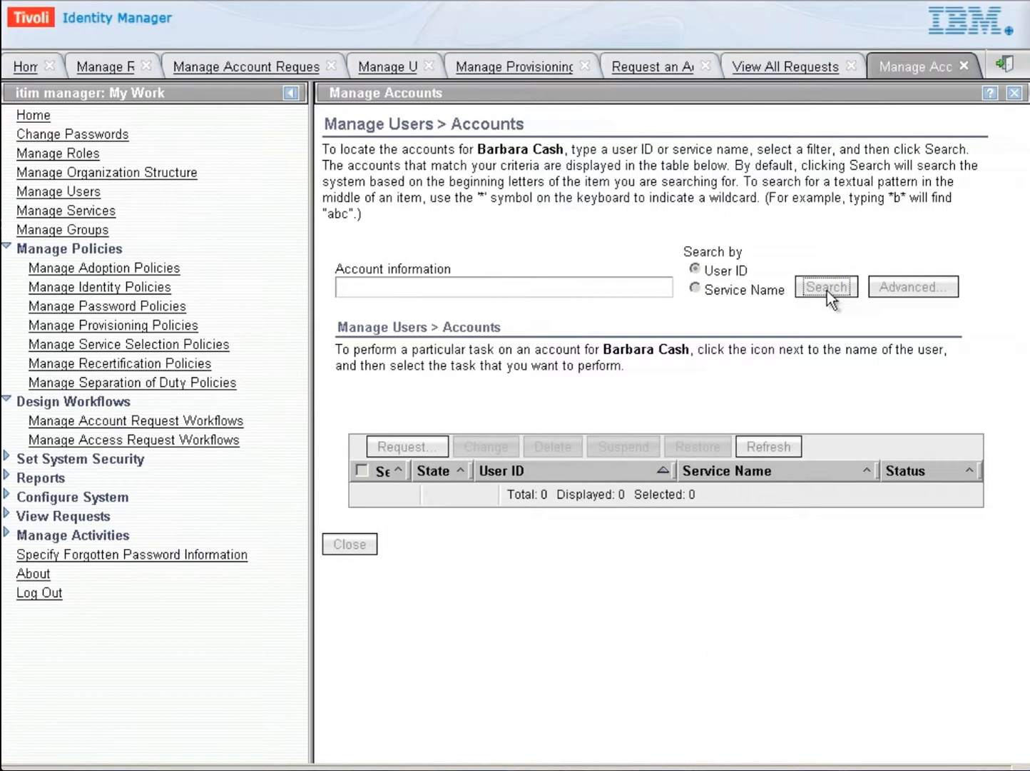
left_click(826, 287)
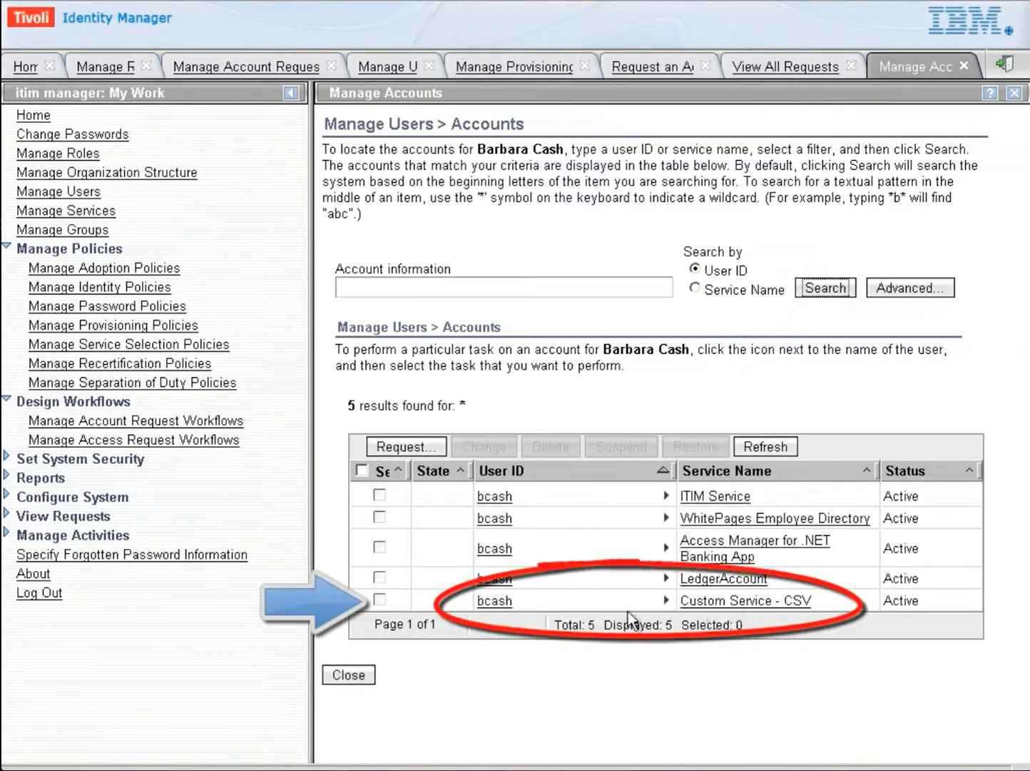
mouse_move(735, 615)
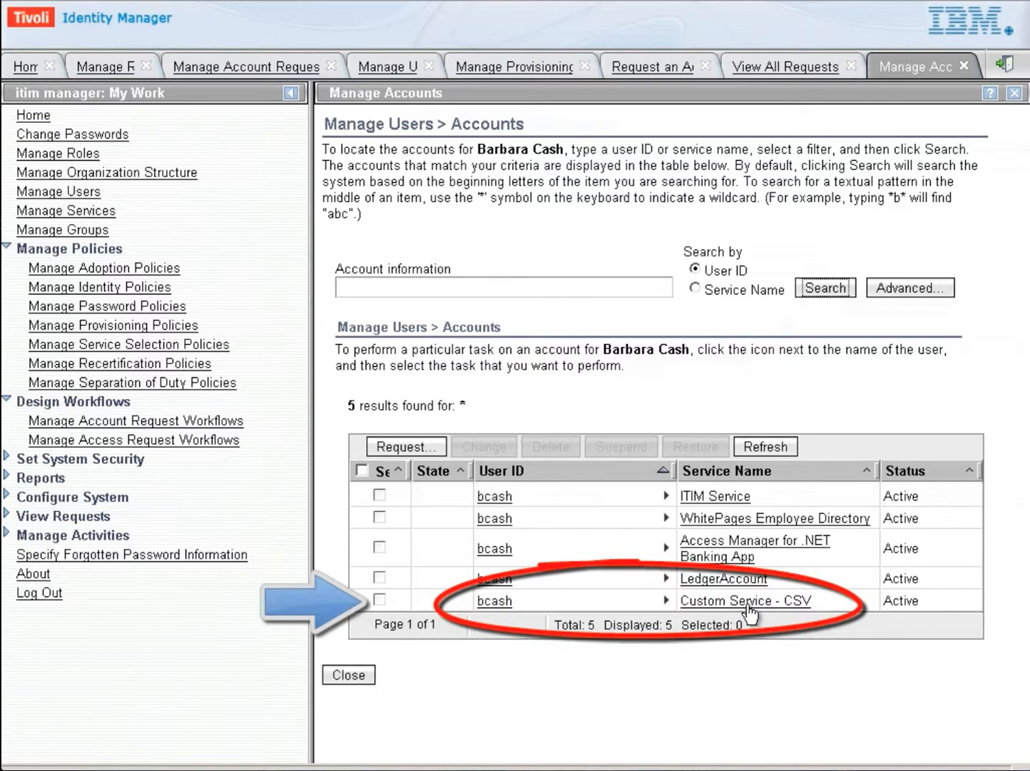
mouse_move(828, 618)
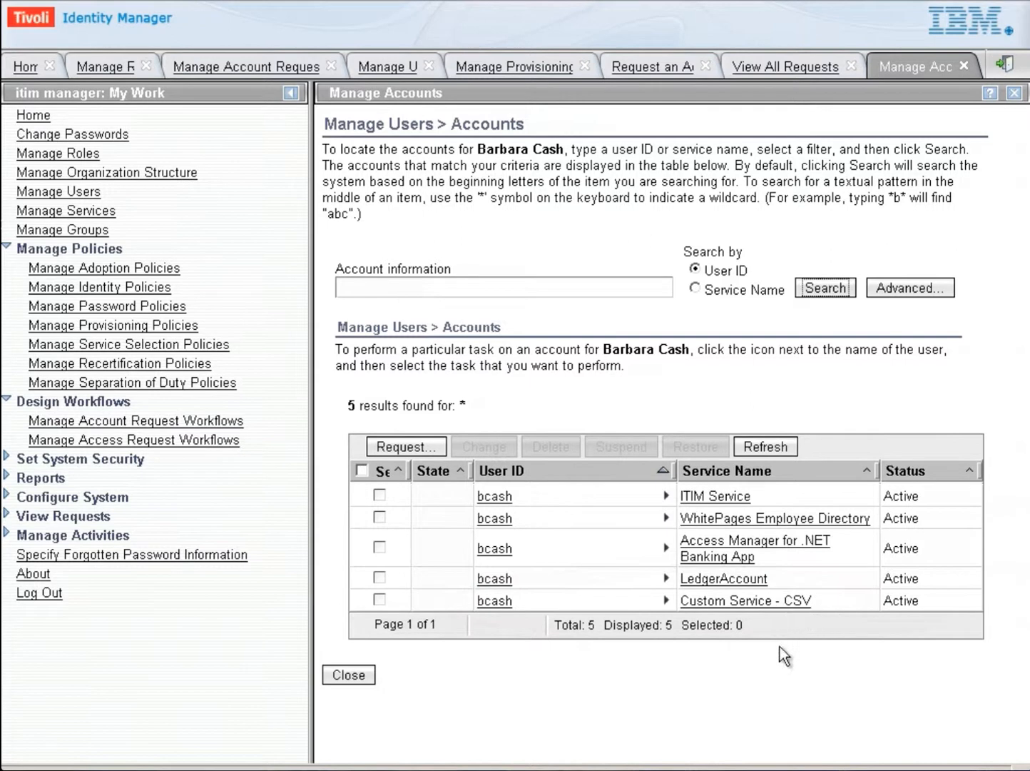
mouse_move(876, 696)
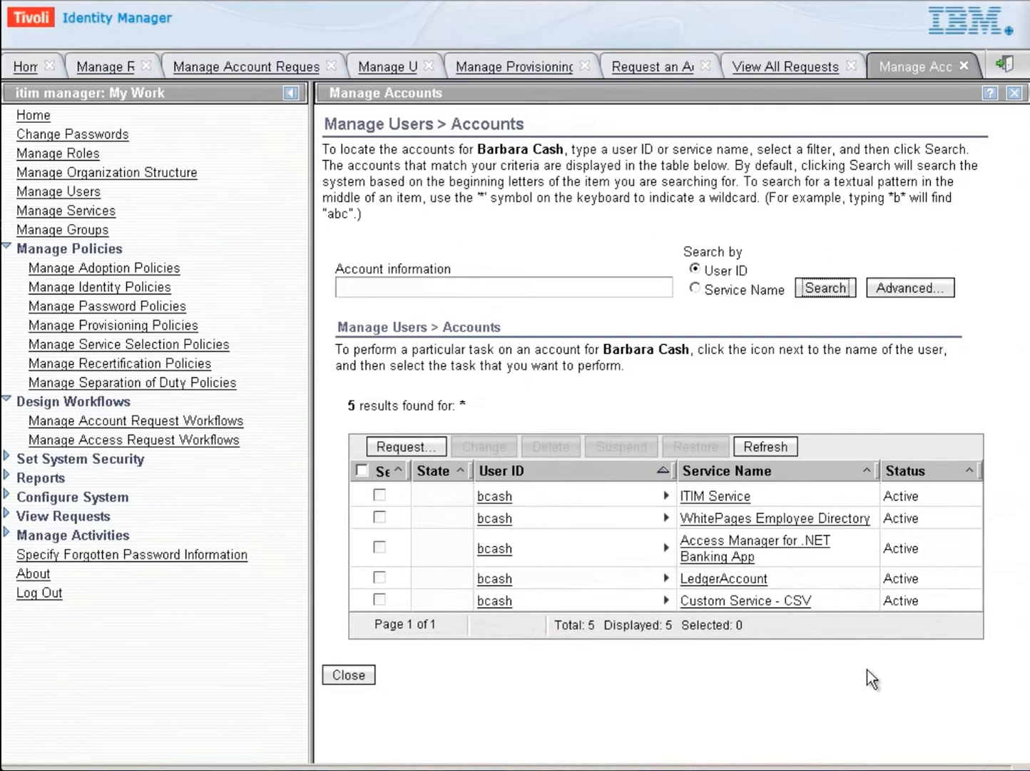
mouse_move(848, 691)
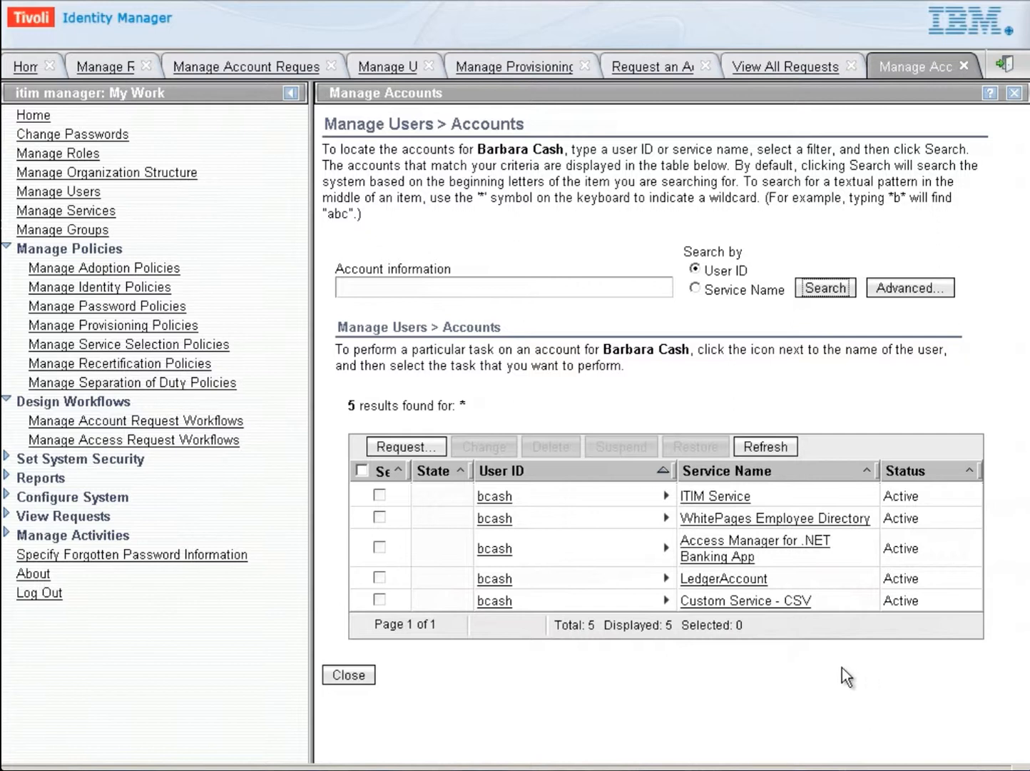
mouse_move(710, 697)
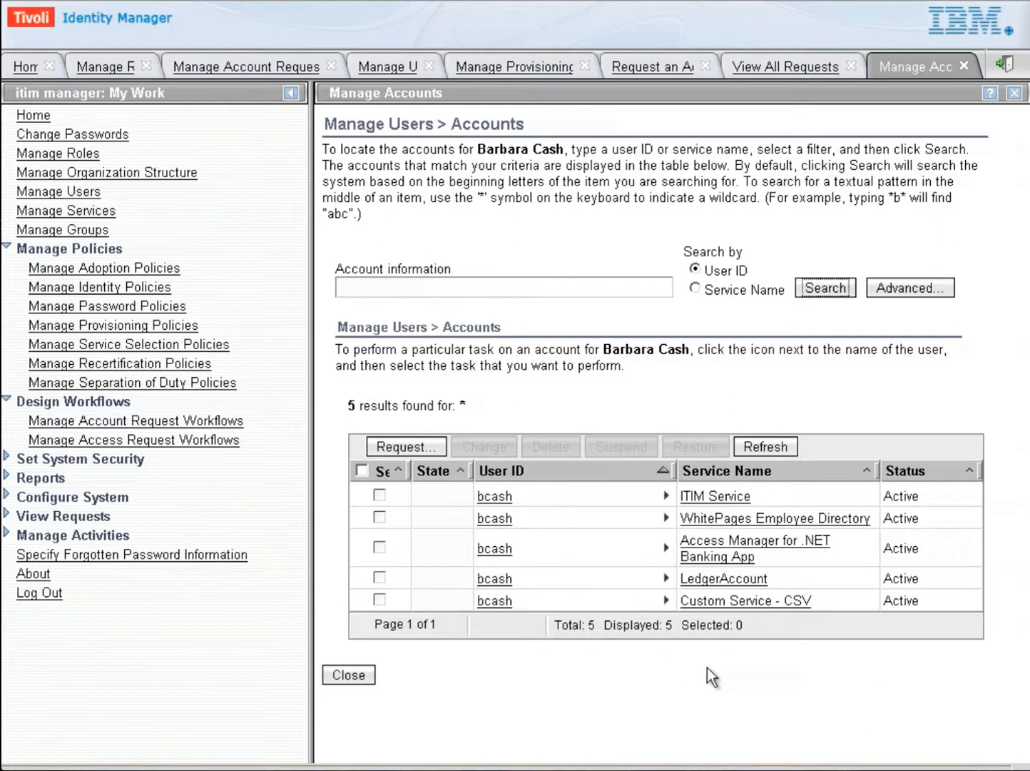
mouse_move(683, 109)
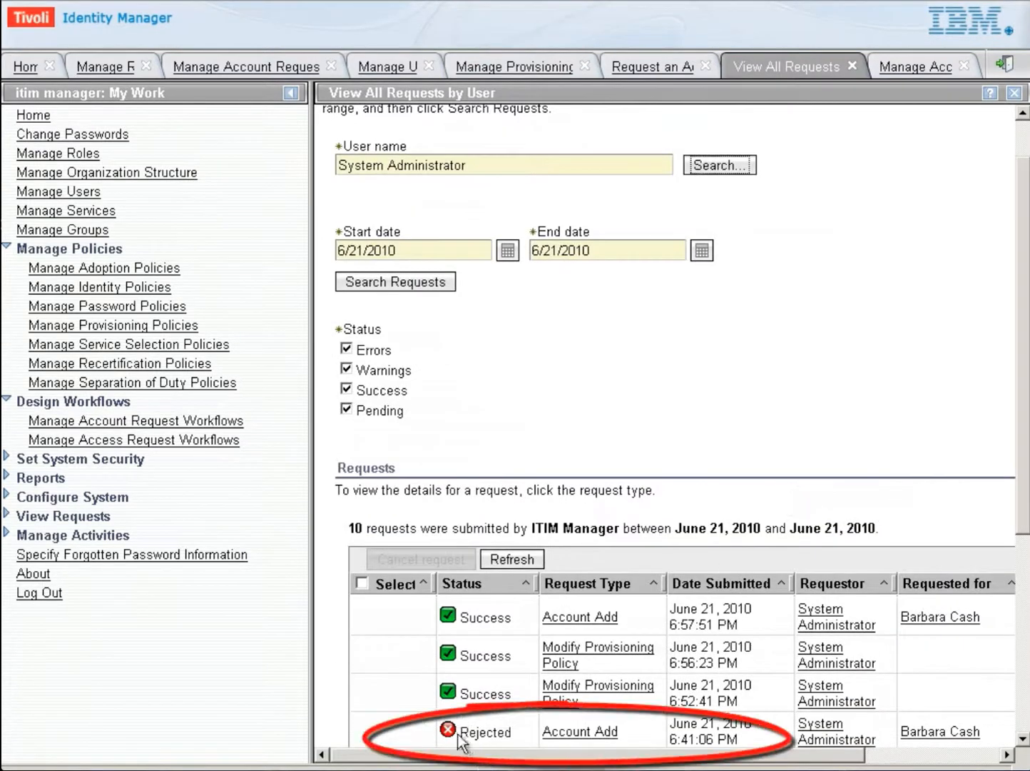
mouse_move(942, 726)
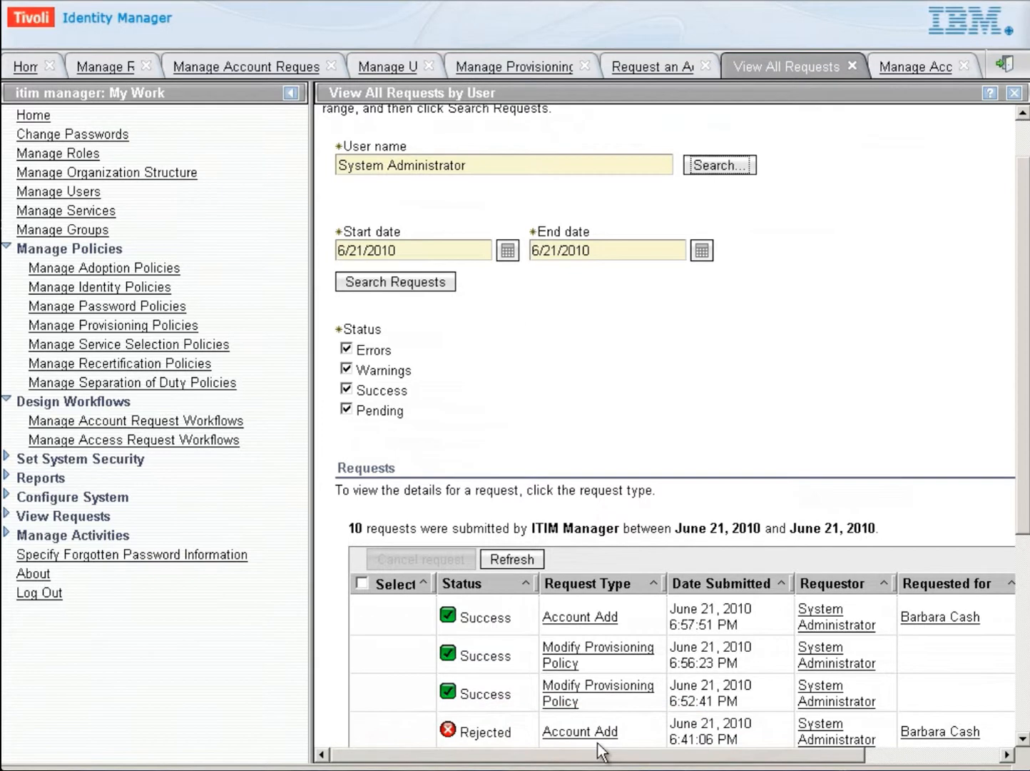
mouse_move(870, 335)
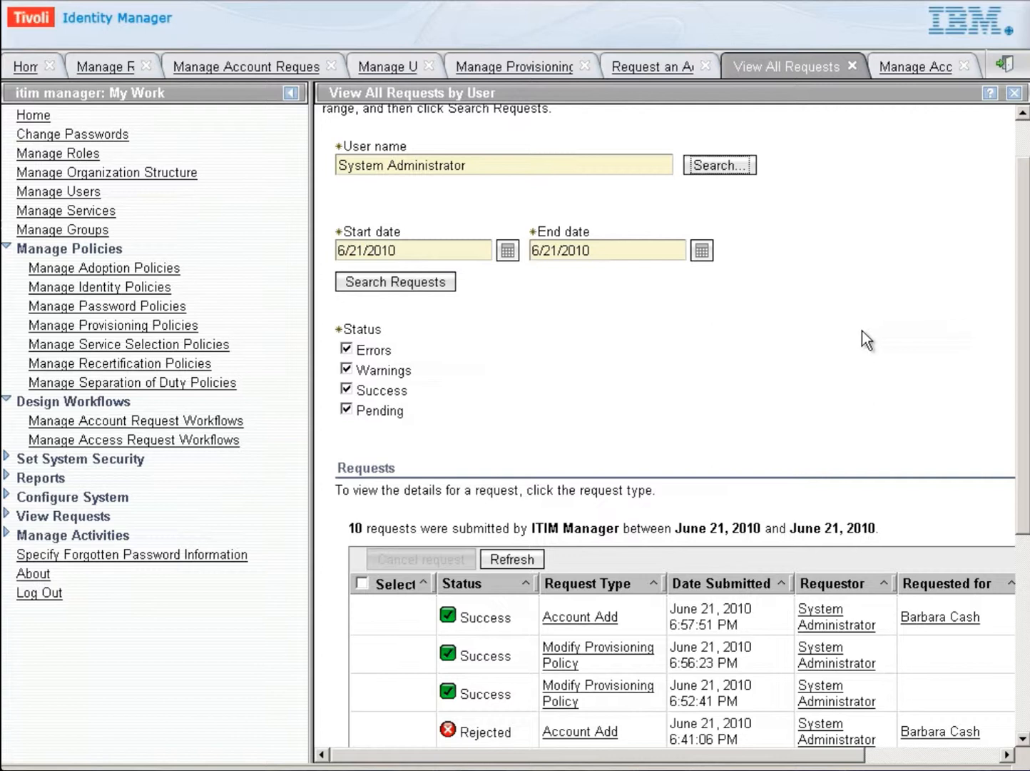
mouse_move(860, 346)
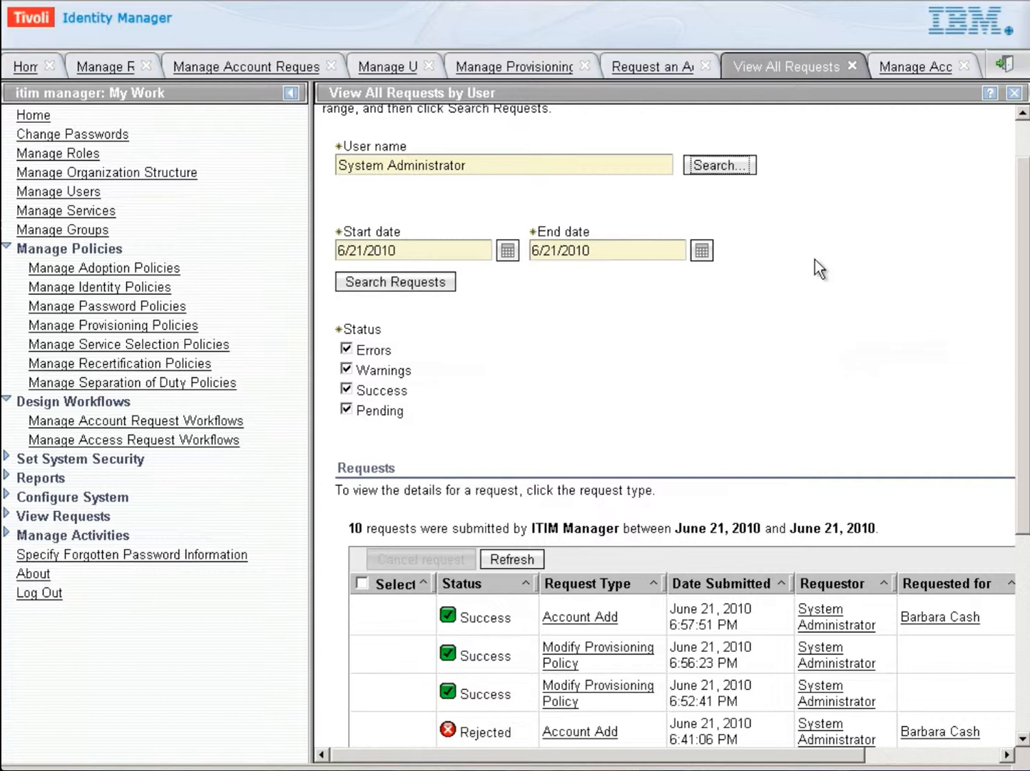
mouse_move(721, 361)
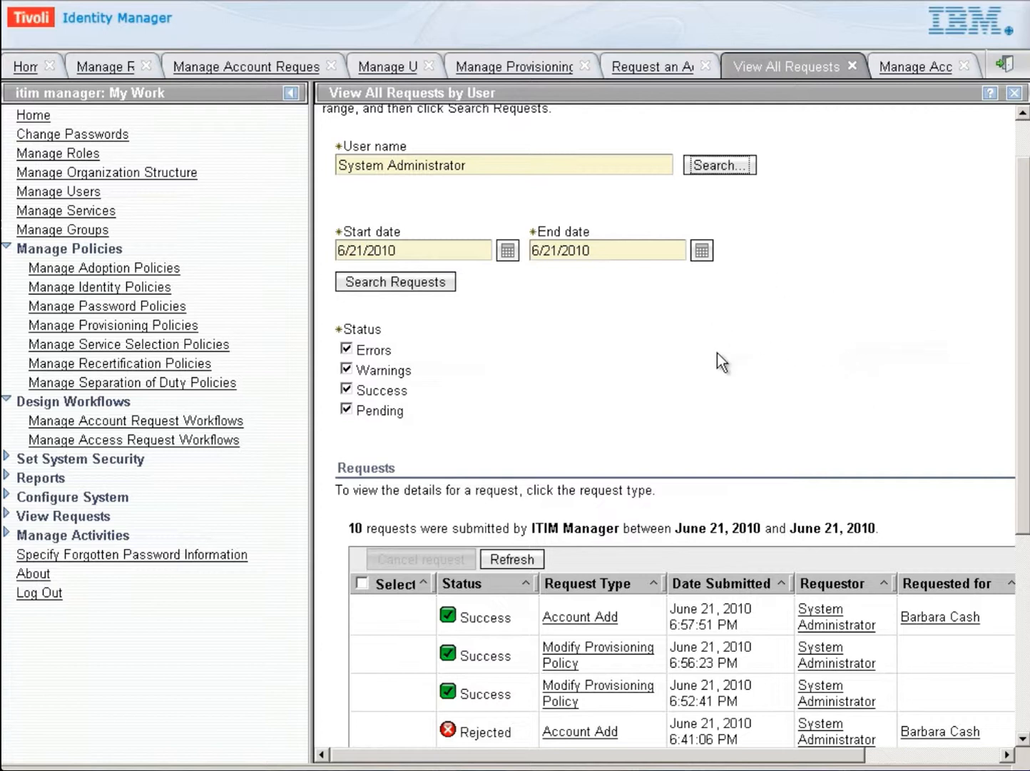